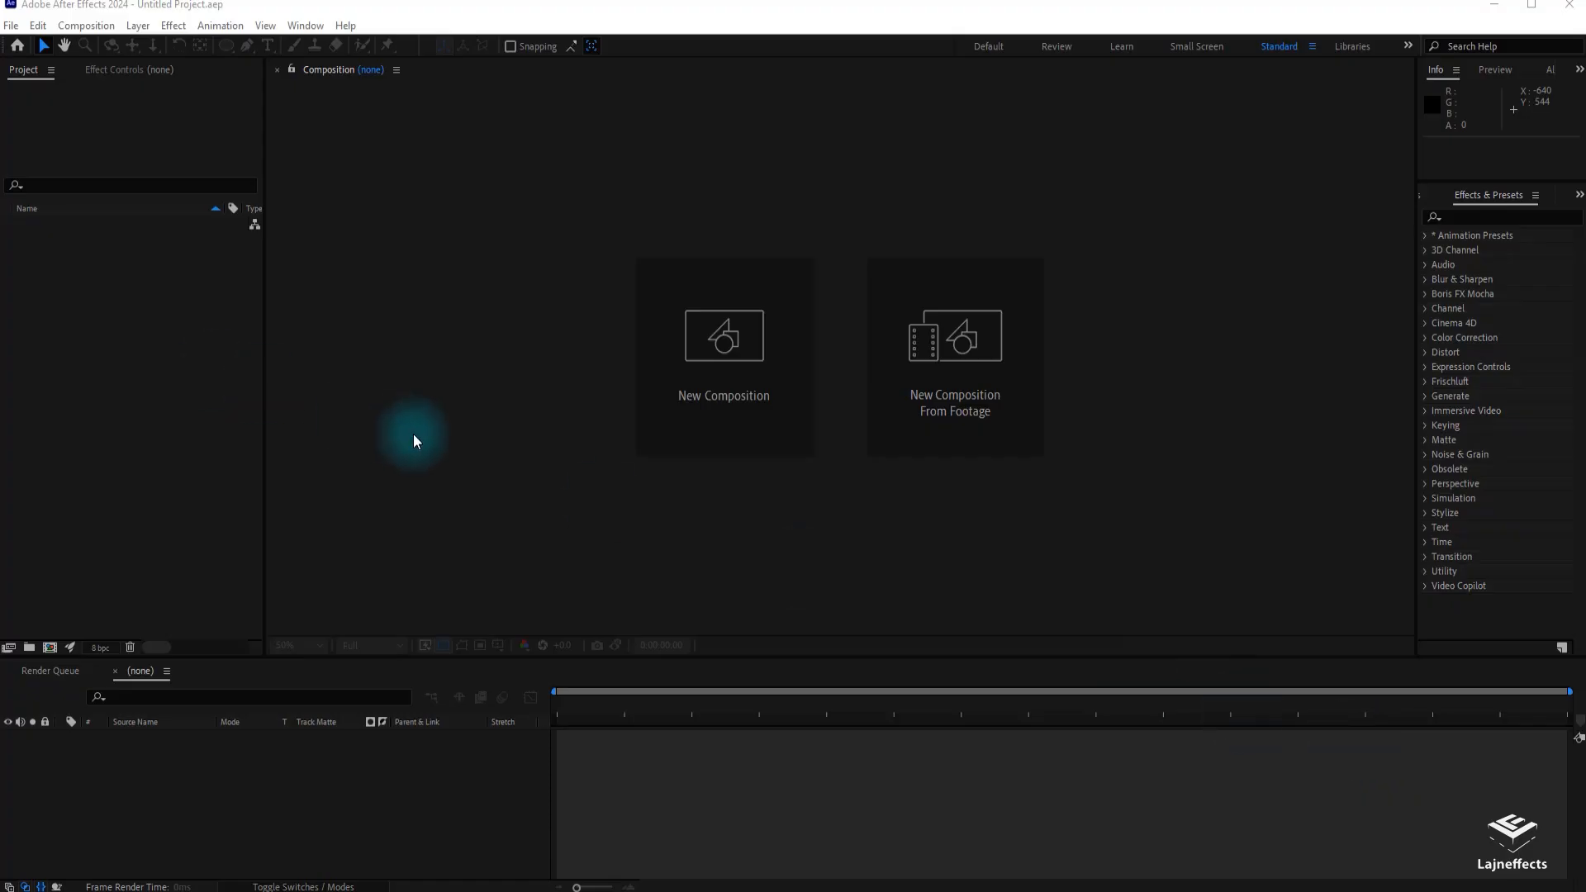
pyautogui.moveTo(107, 287)
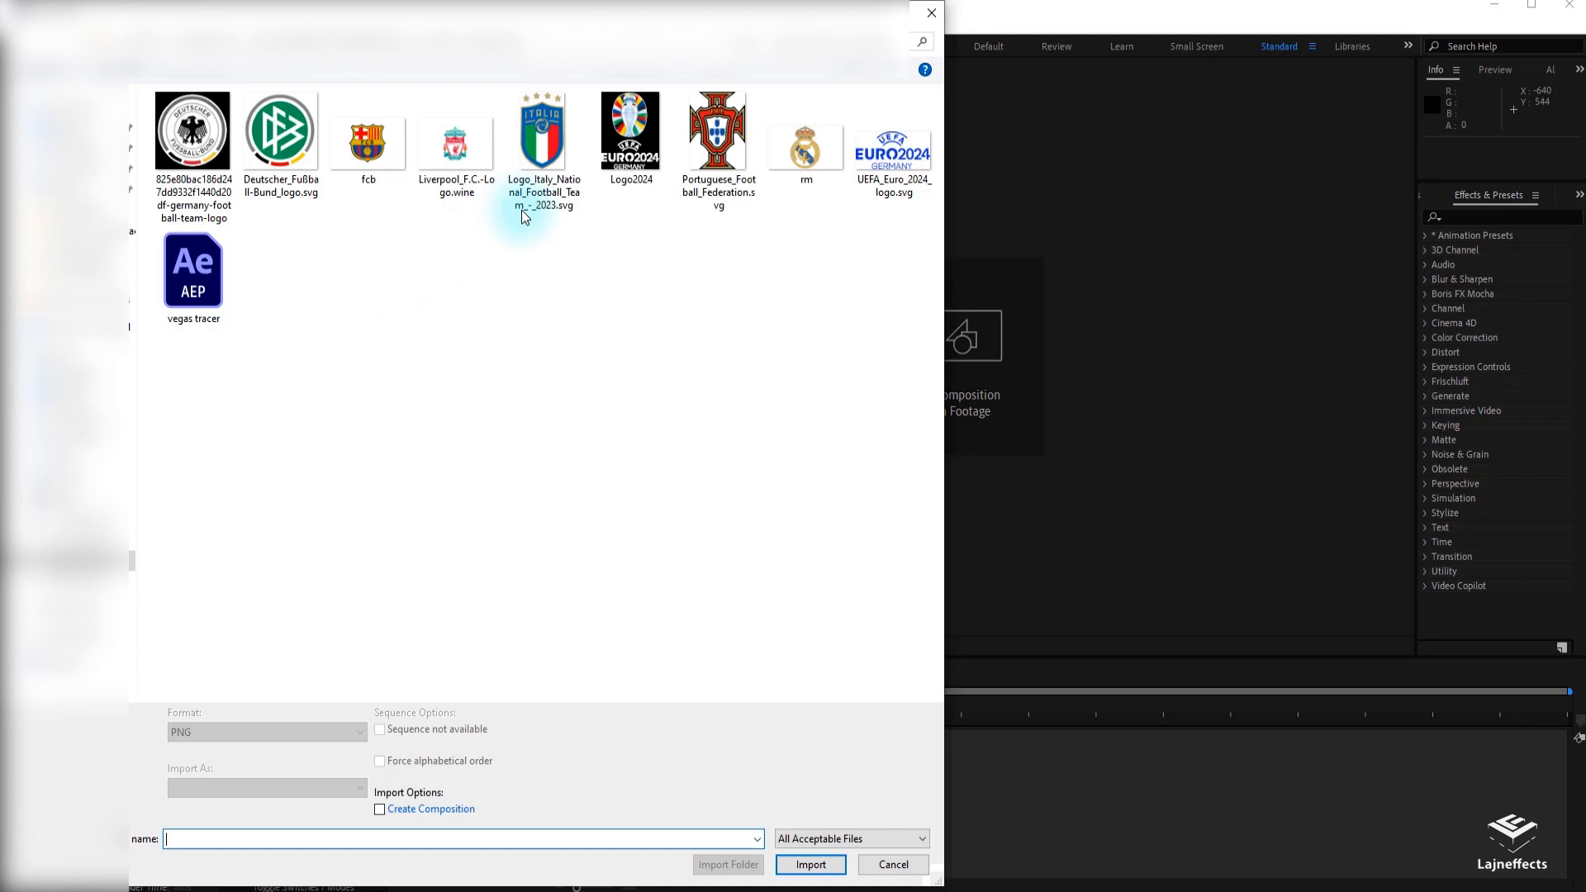
# Step: Import fcb.png and place it in a new 1500×1500 composition named 'source image'
pyautogui.click(811, 864)
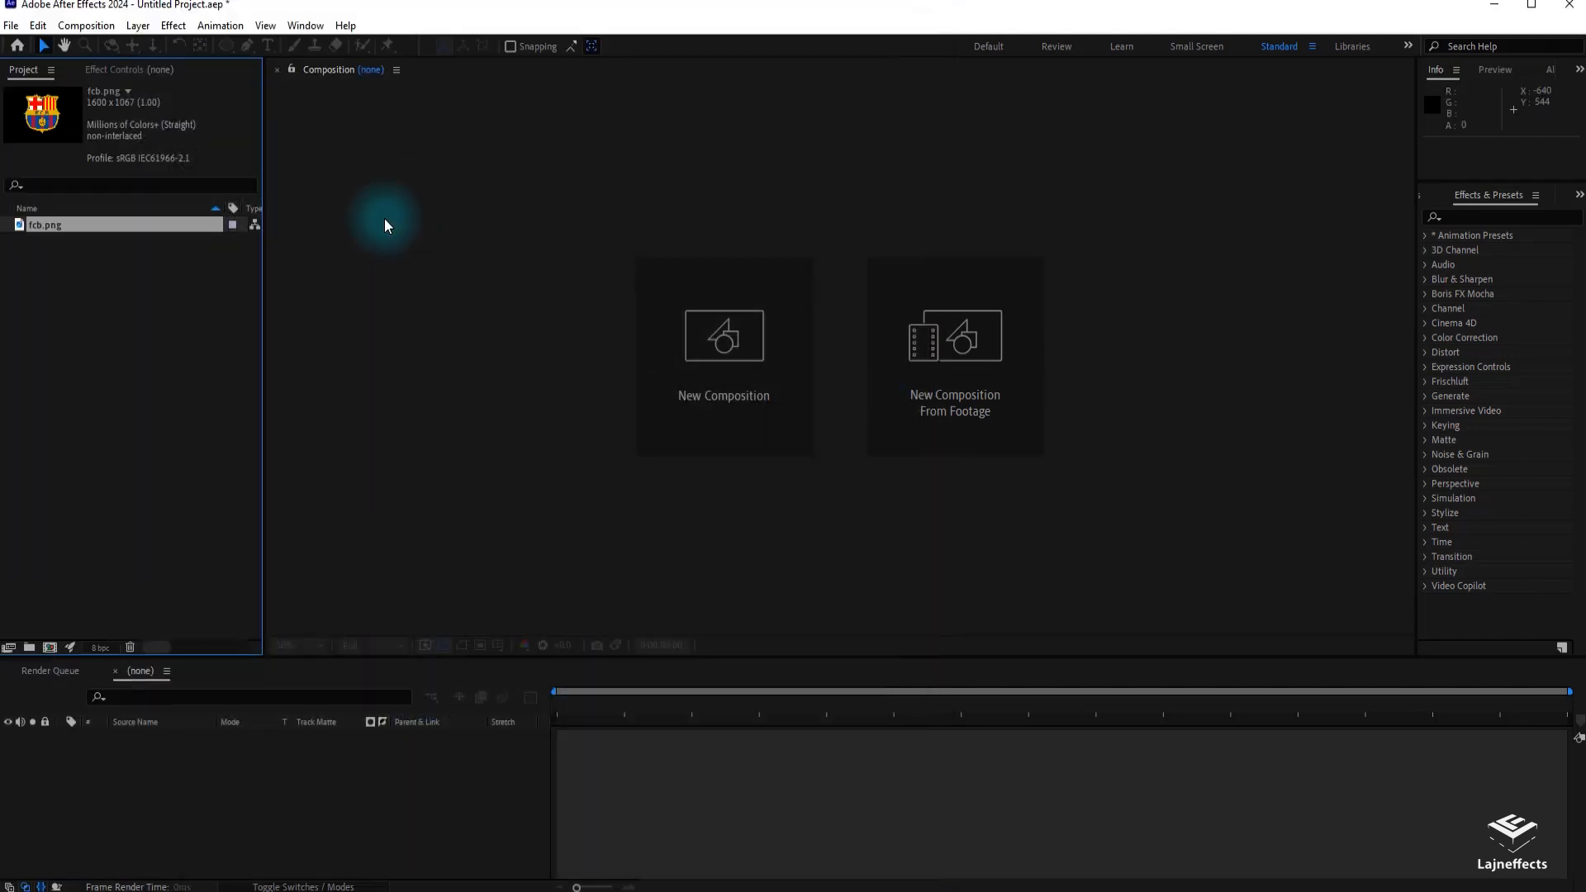
pyautogui.rightClick(107, 470)
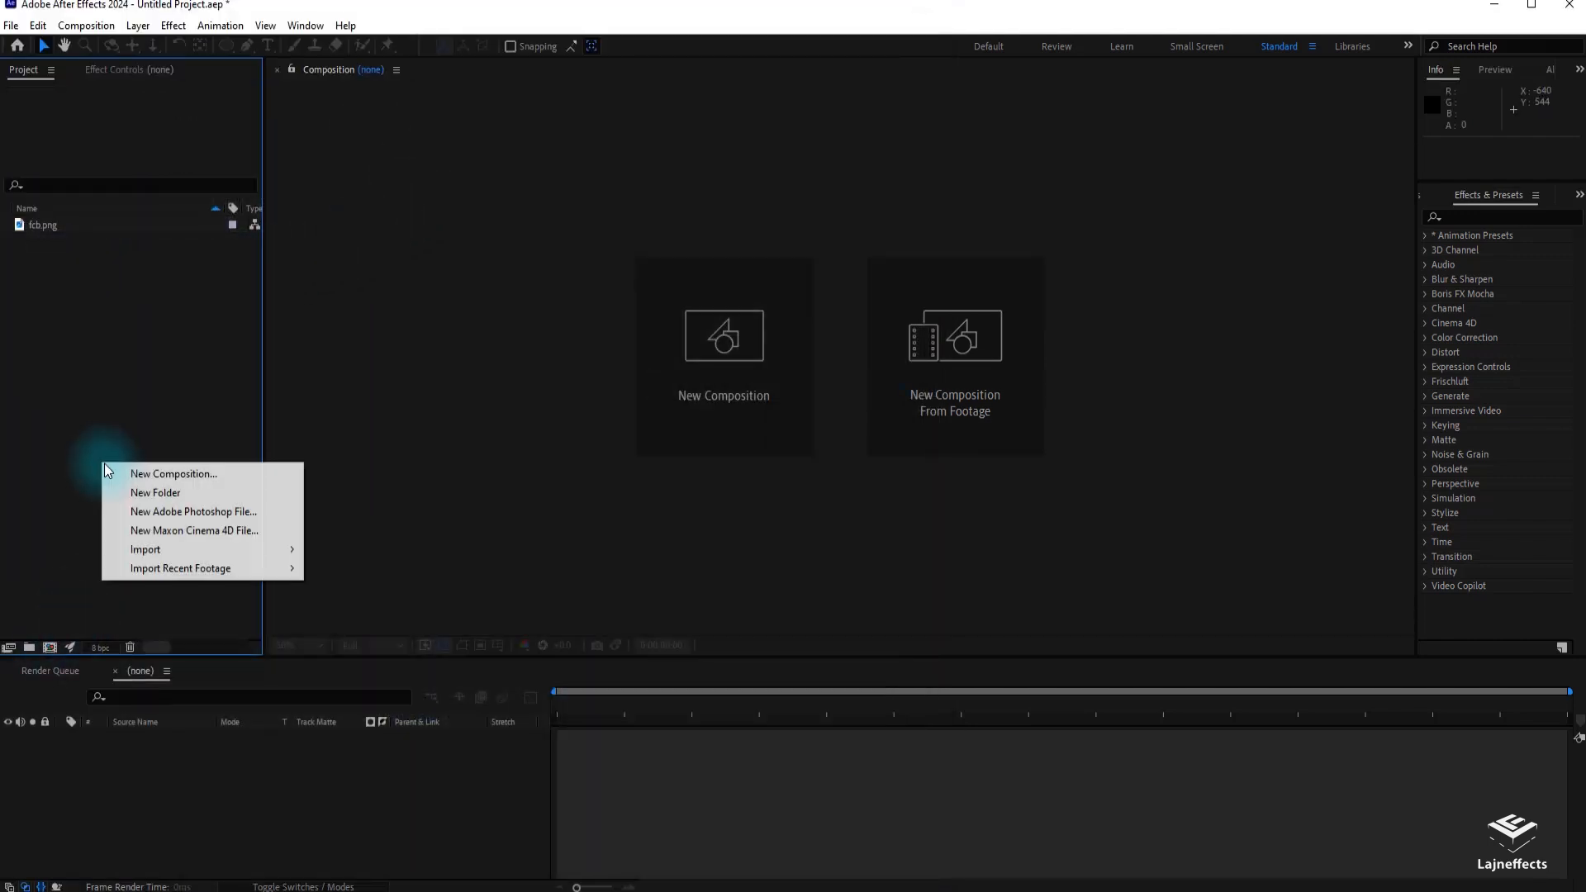
pyautogui.click(172, 474)
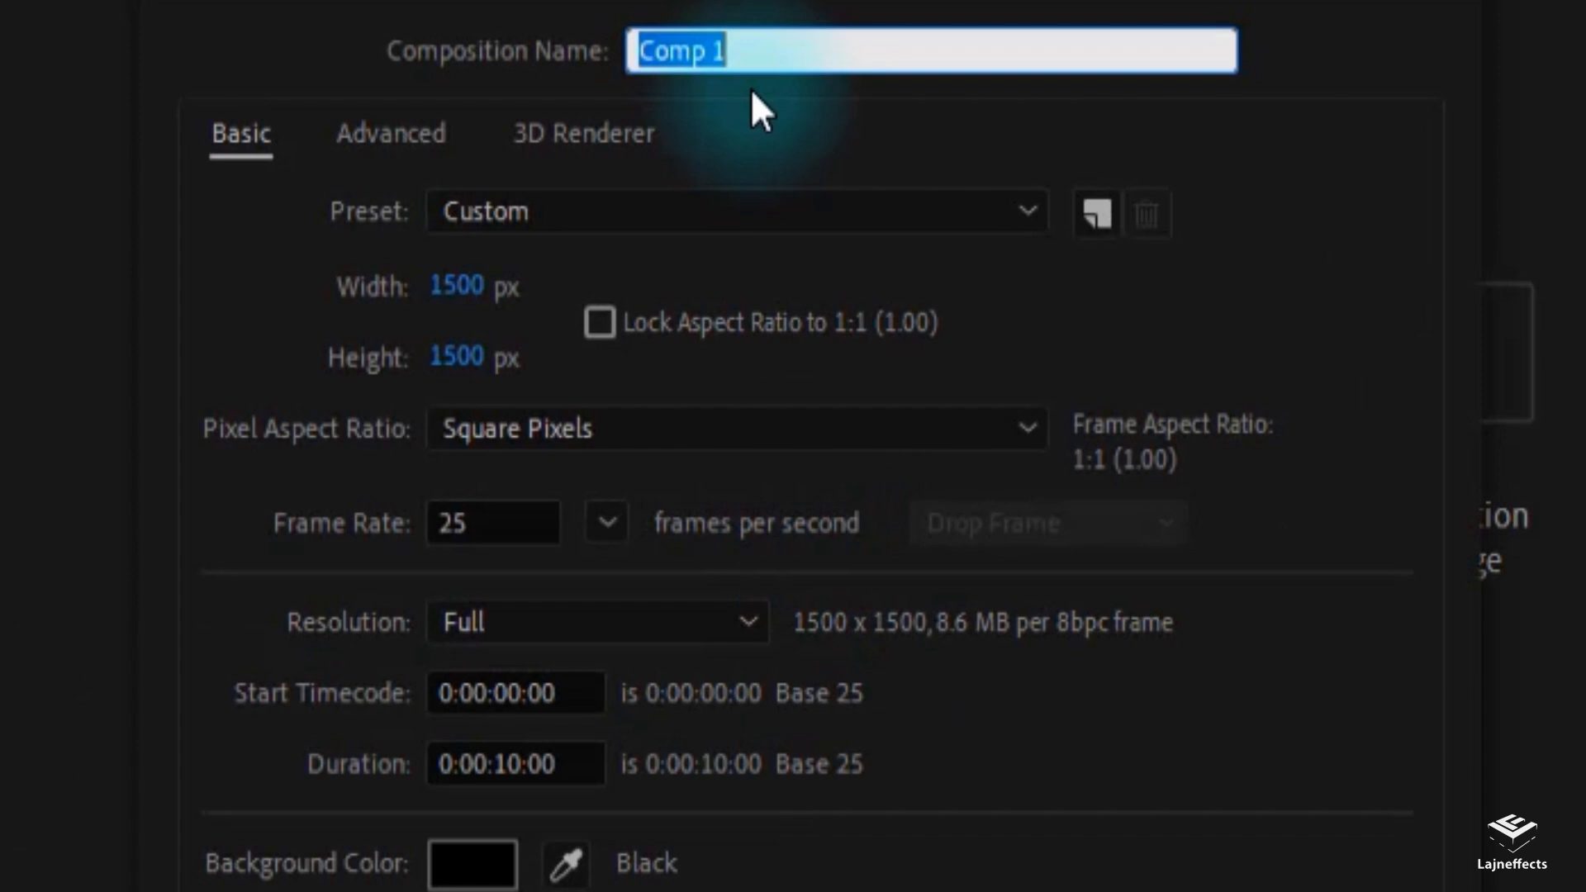
pyautogui.write('source')
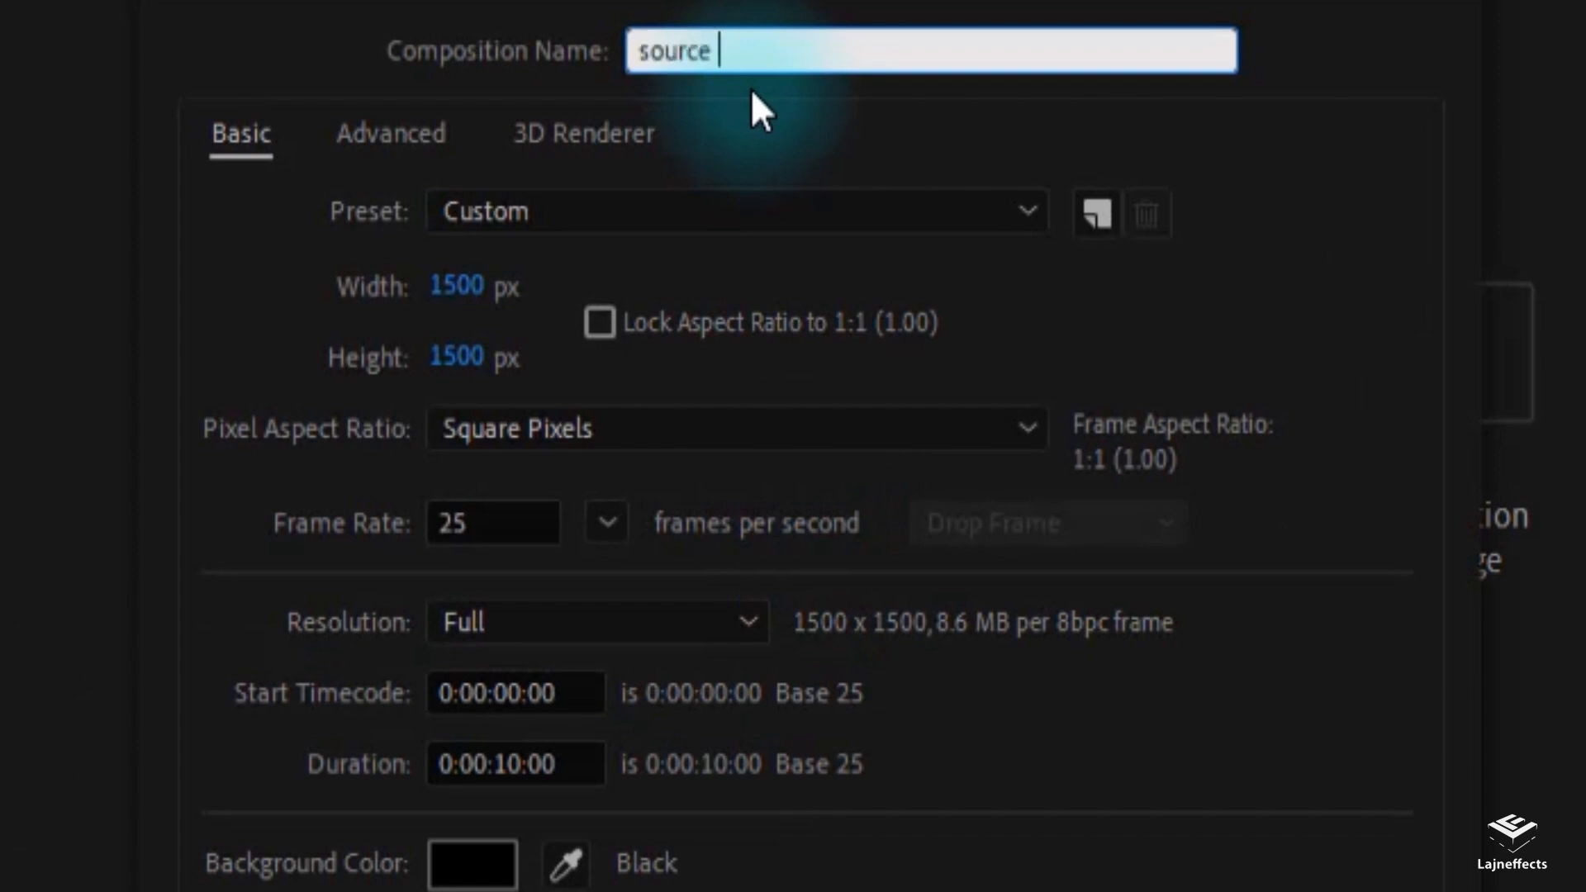
pyautogui.write('image')
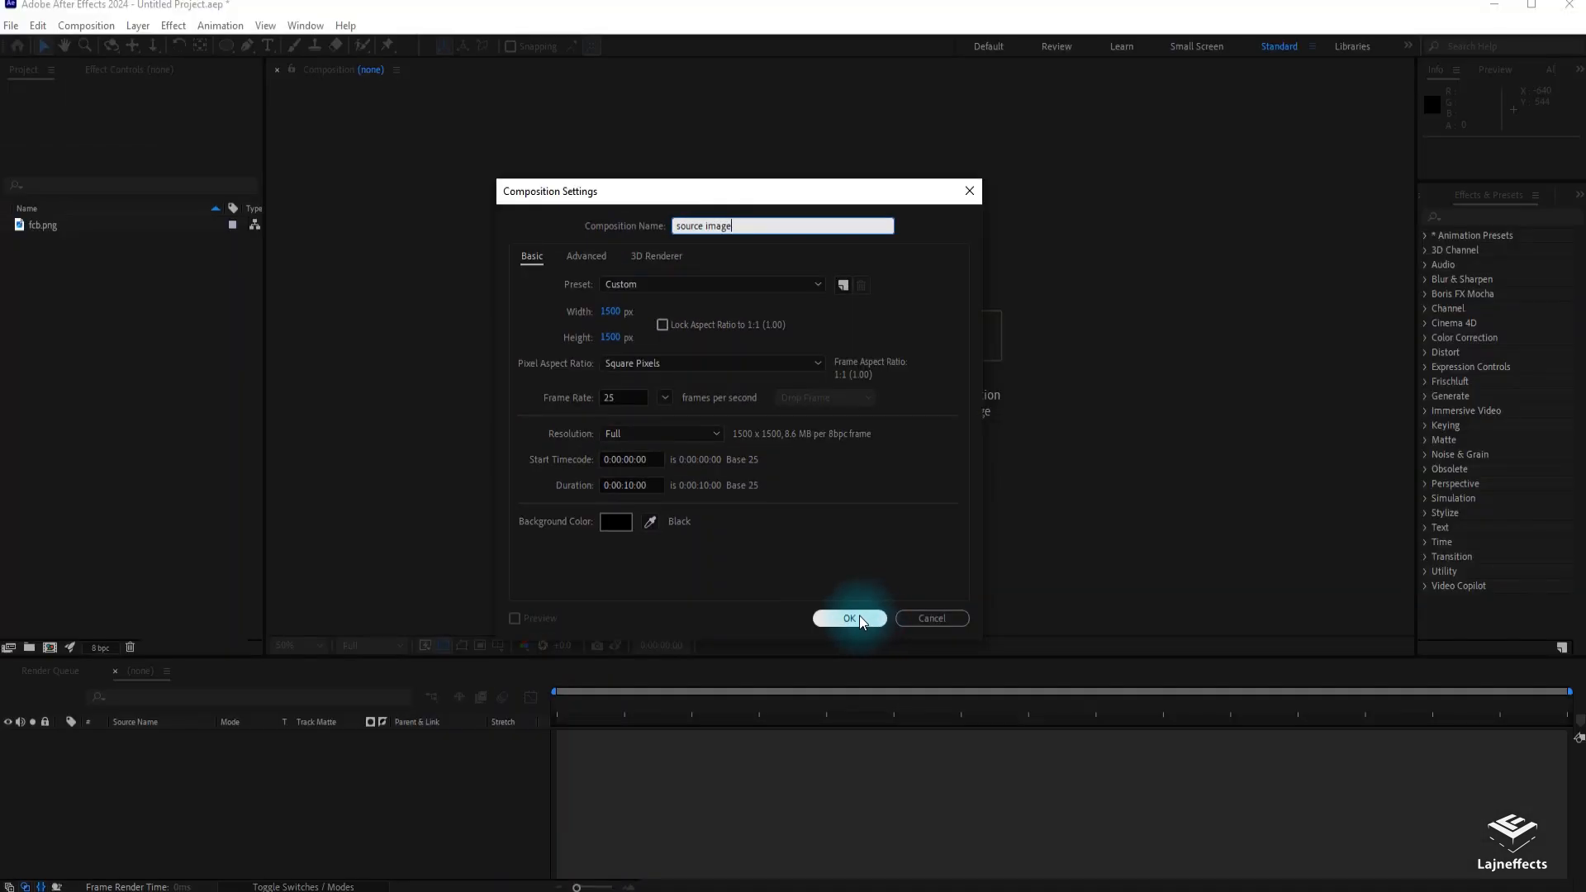
pyautogui.click(850, 618)
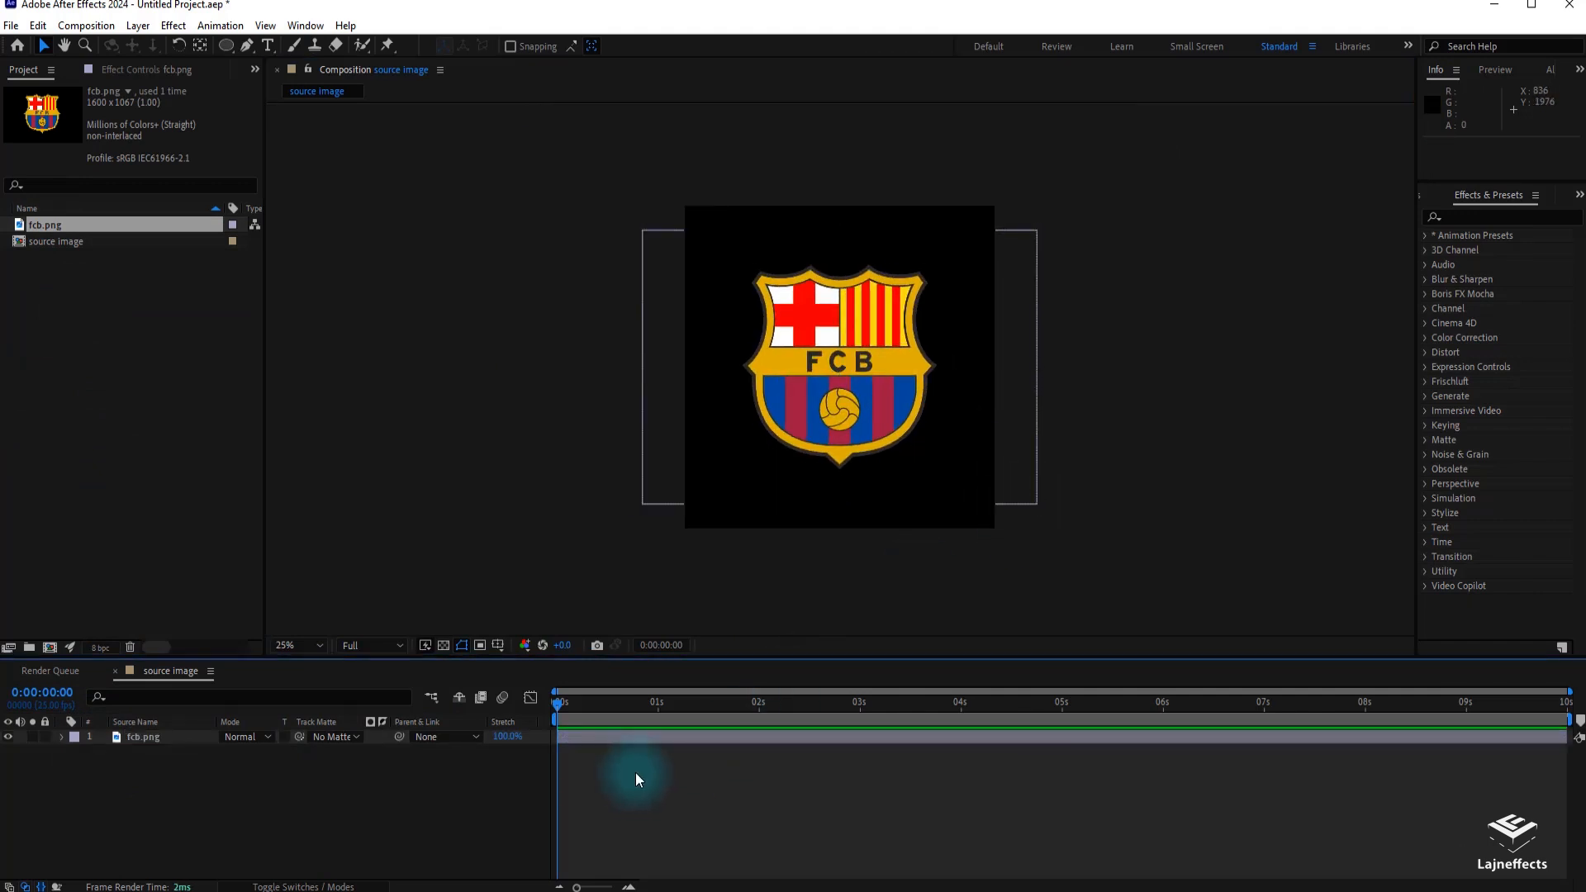
pyautogui.moveTo(129, 379)
pyautogui.write('MA')
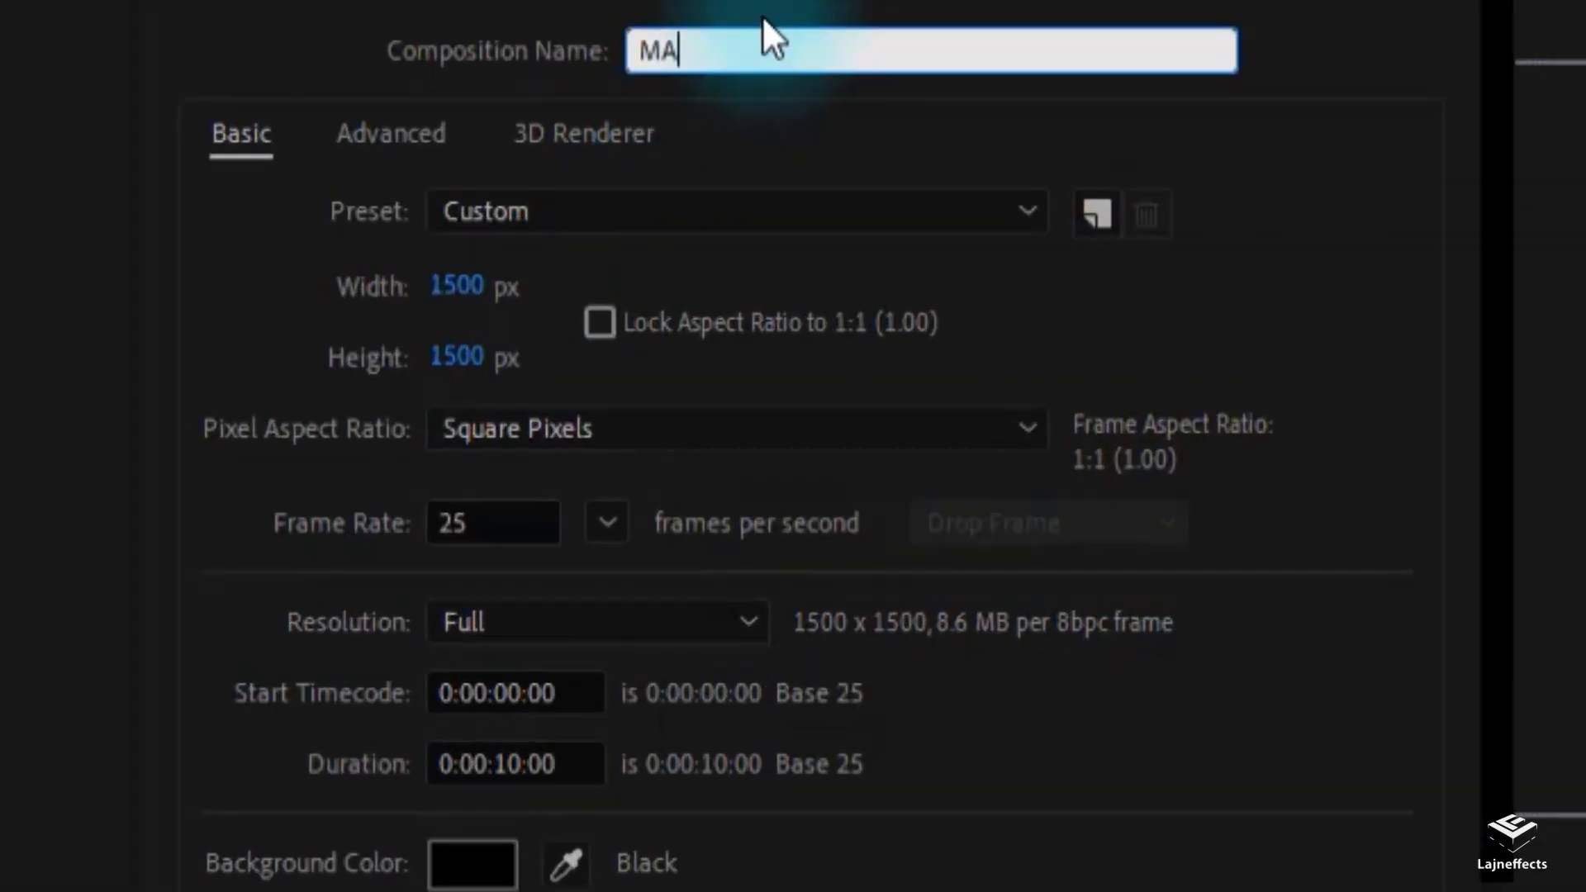
# Step: Create the 'MASTER' composition and nest the source image comp inside it
pyautogui.write('STER')
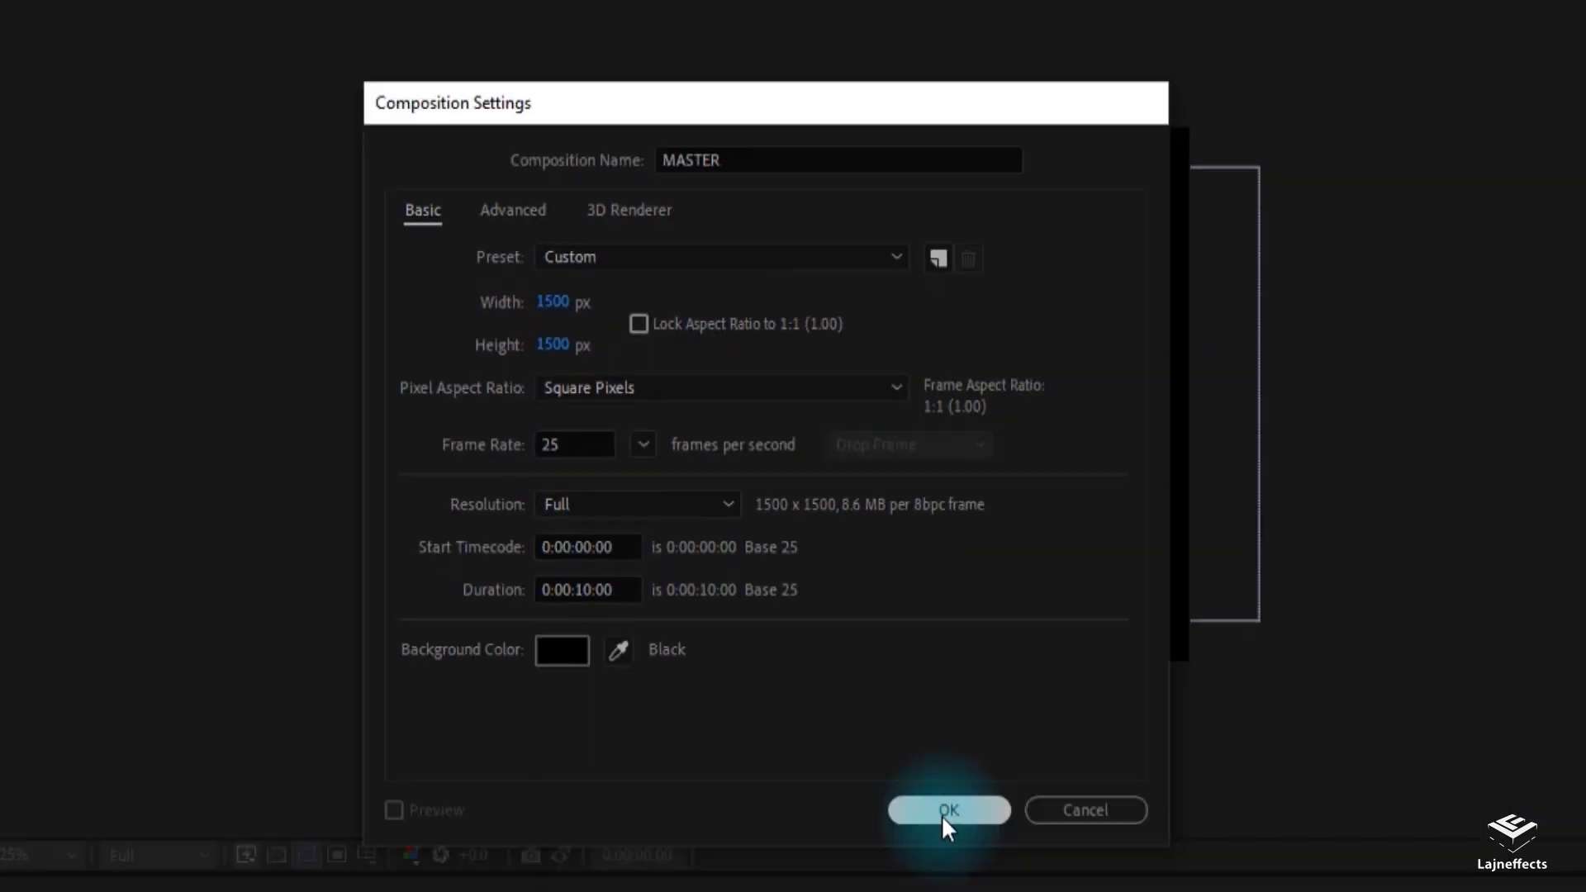
pyautogui.click(948, 810)
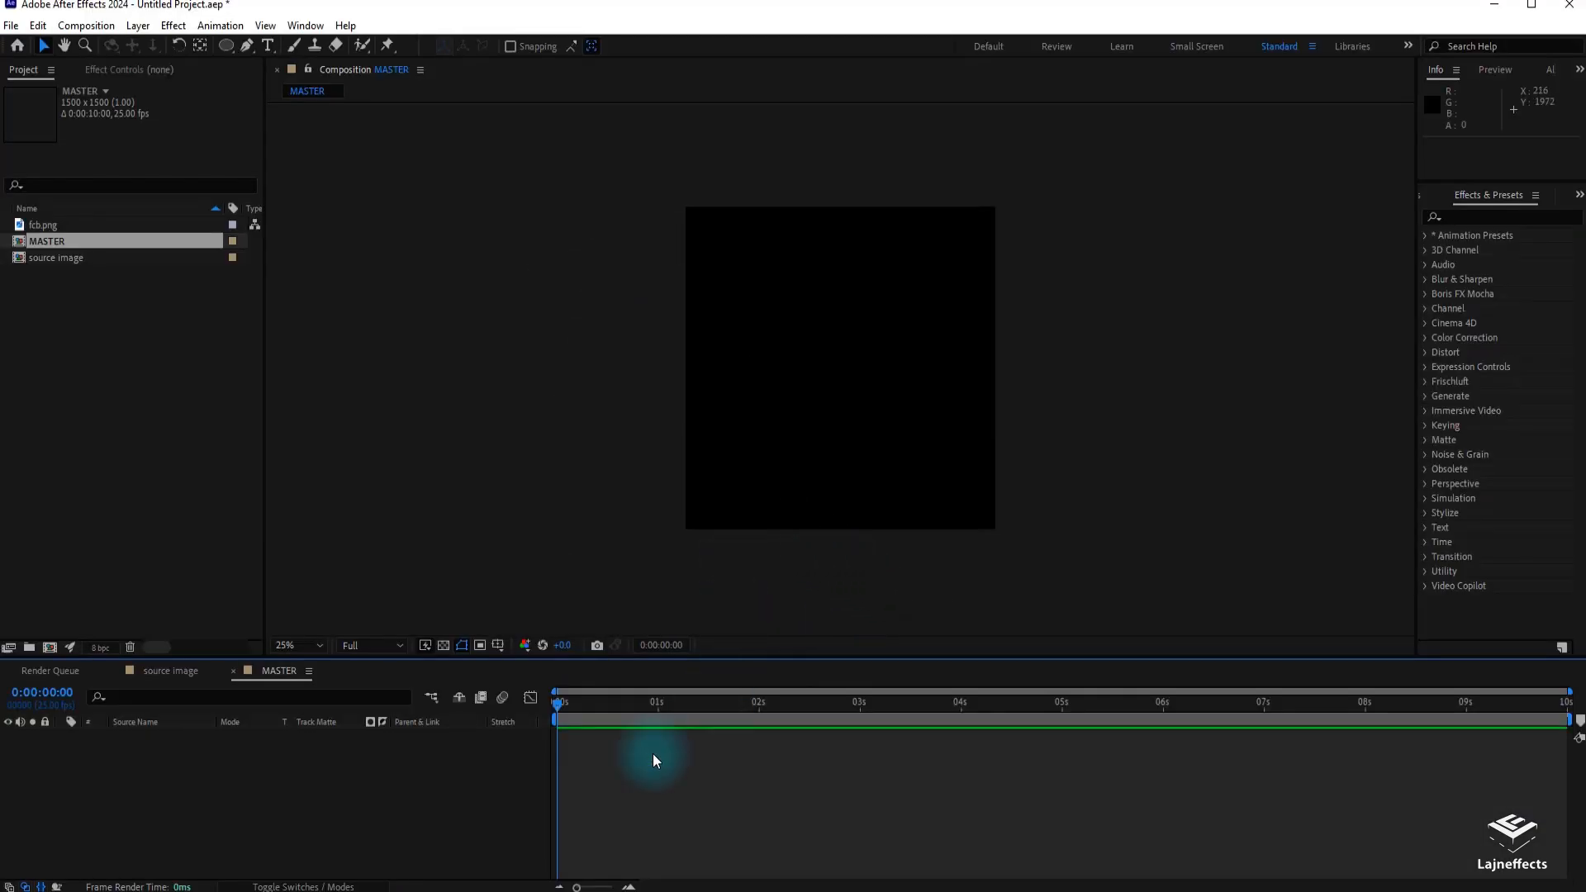
pyautogui.click(56, 256)
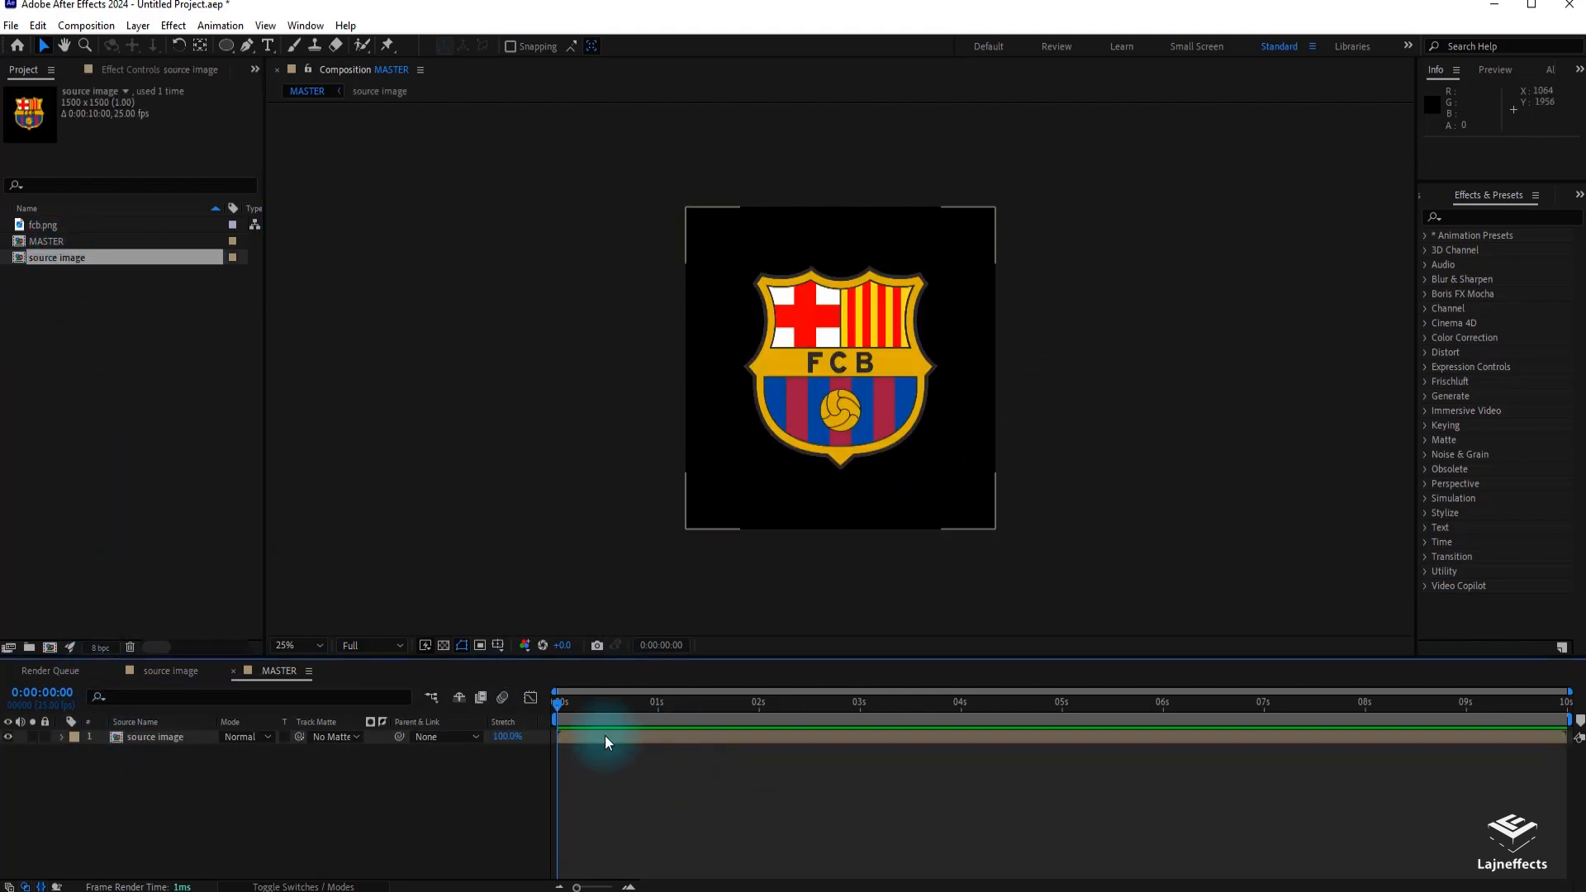
# Step: Apply Vegas to the logo layer with Transparent blend mode, 1 segment and end opacity 1
pyautogui.rightClick(607, 738)
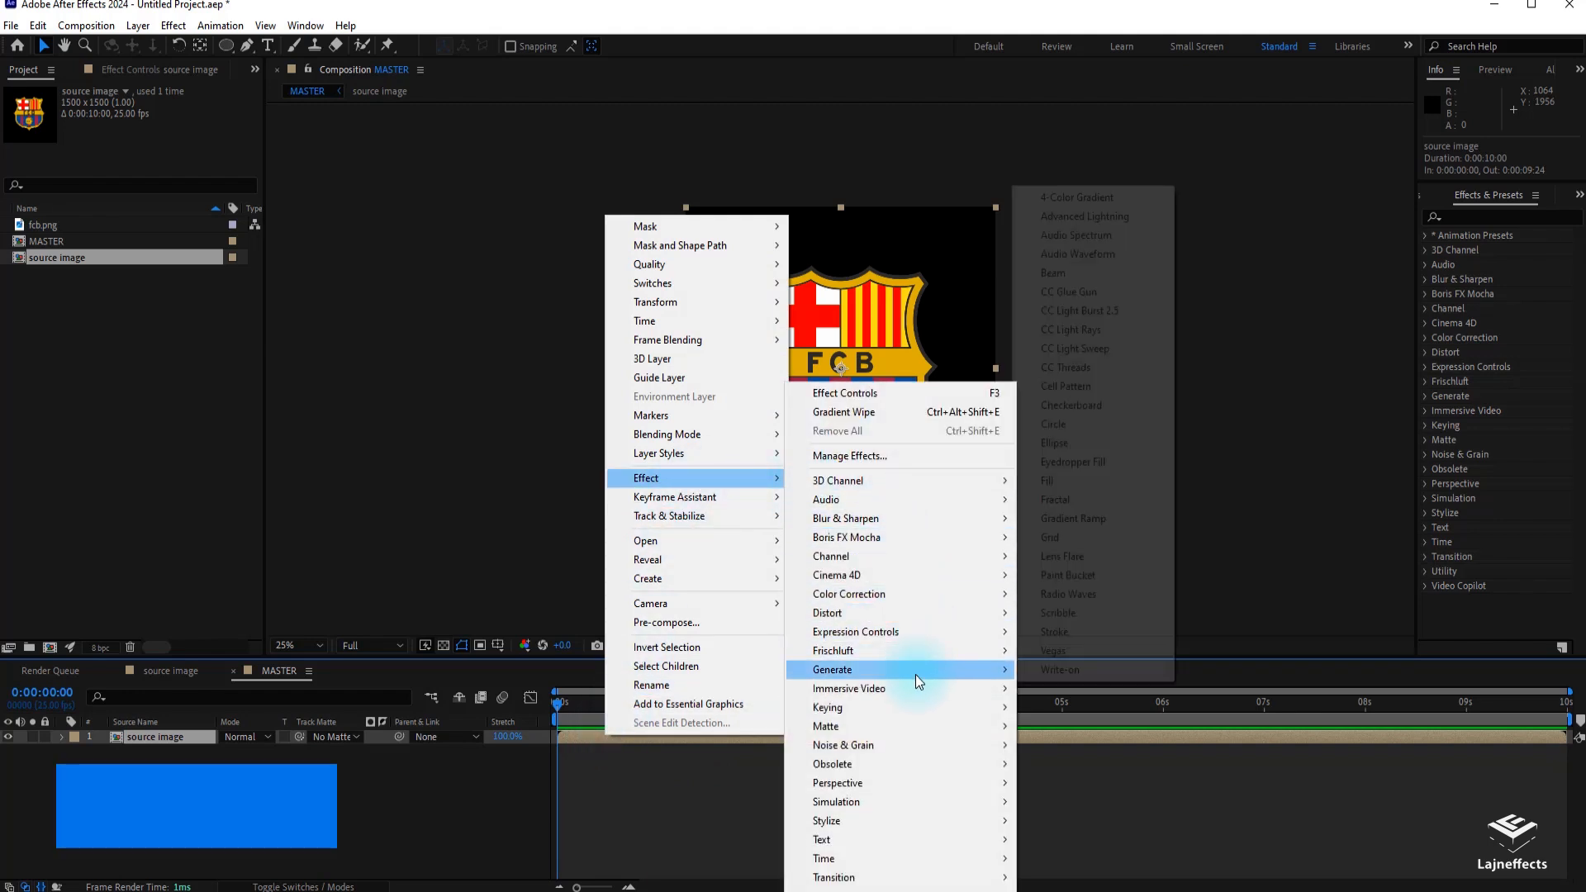
pyautogui.click(1051, 650)
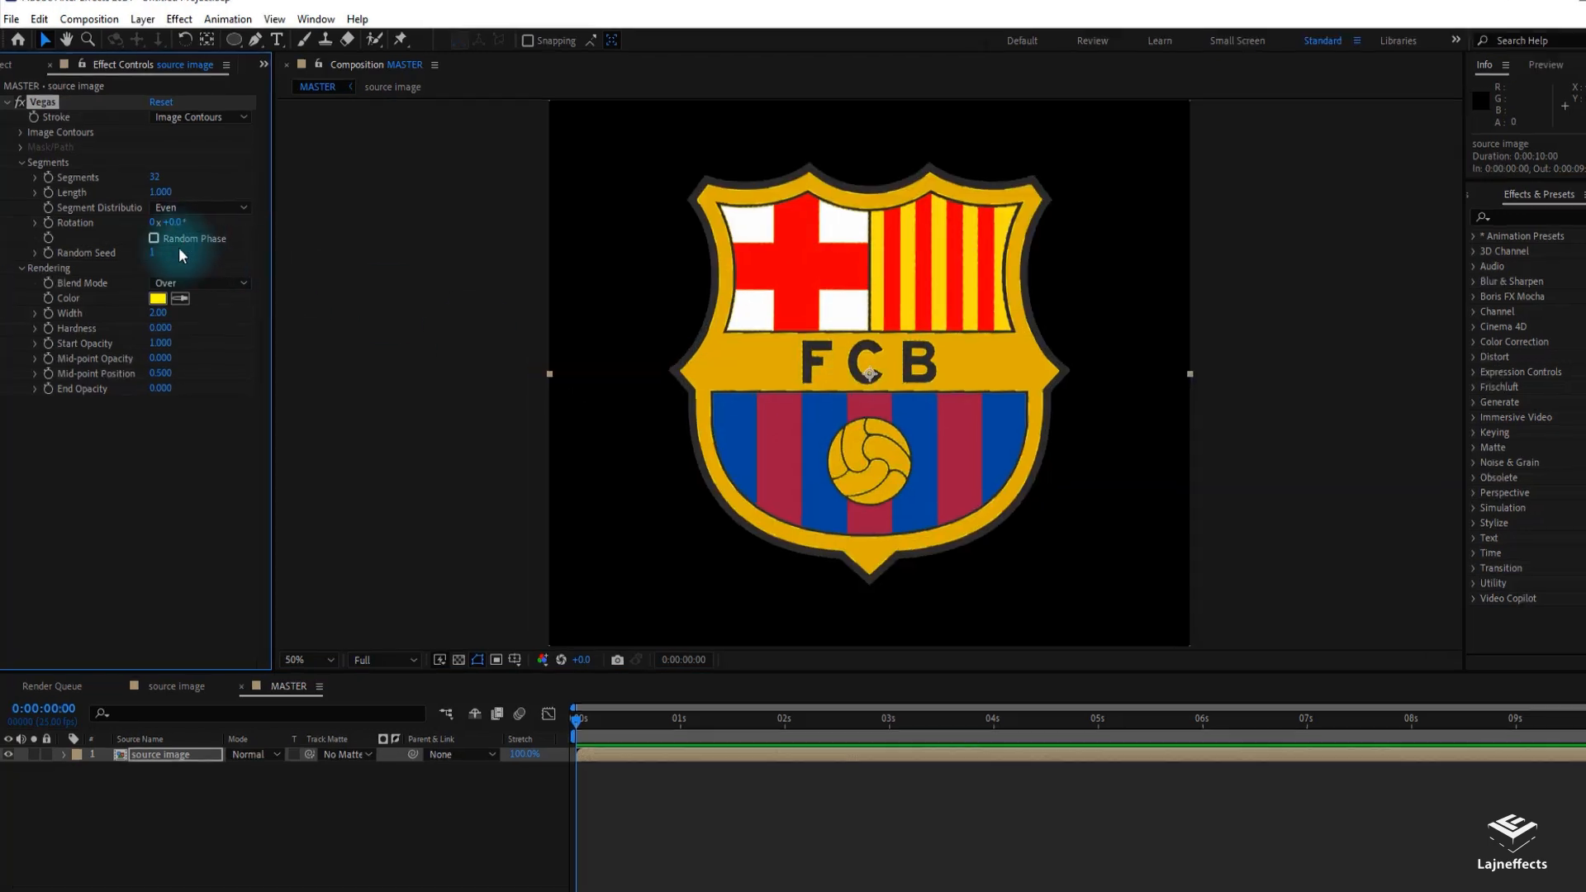
pyautogui.click(199, 283)
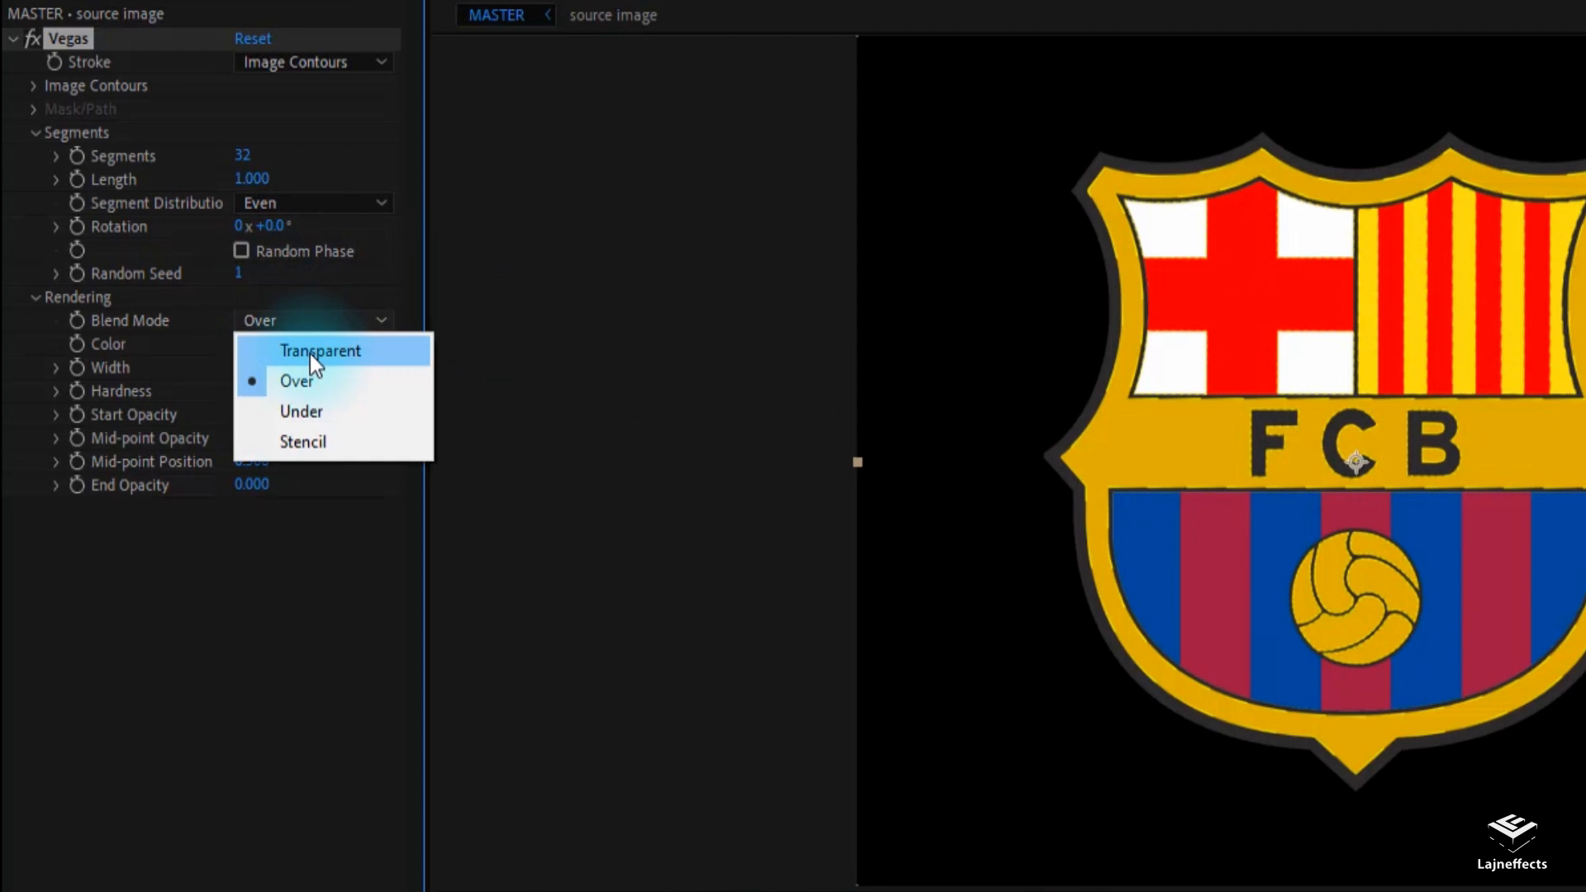
pyautogui.click(319, 350)
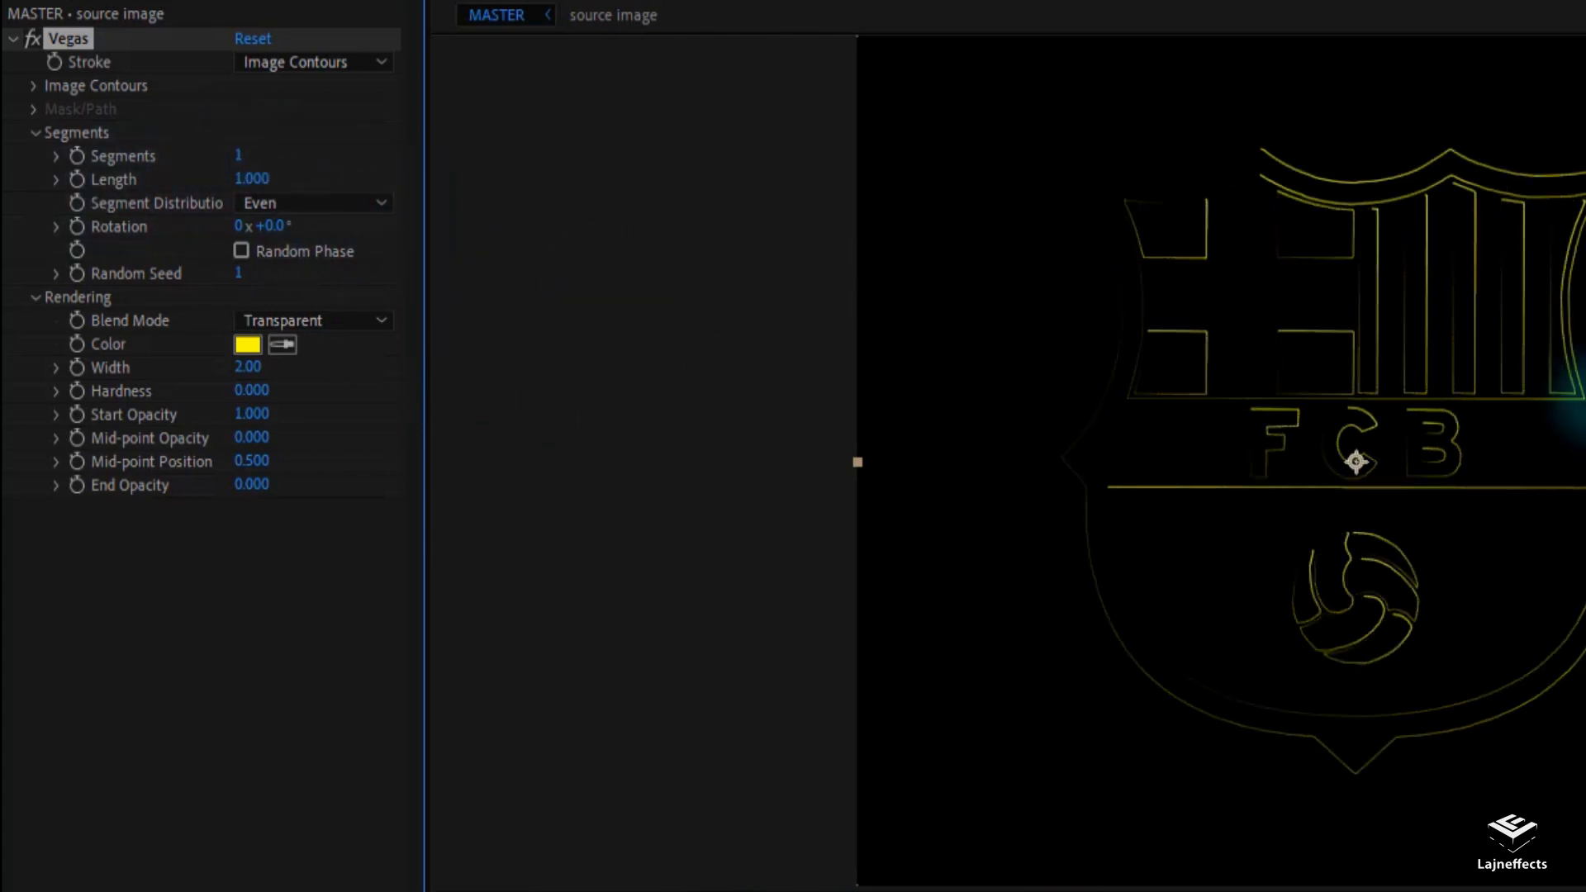
pyautogui.click(251, 485)
pyautogui.write('1.000')
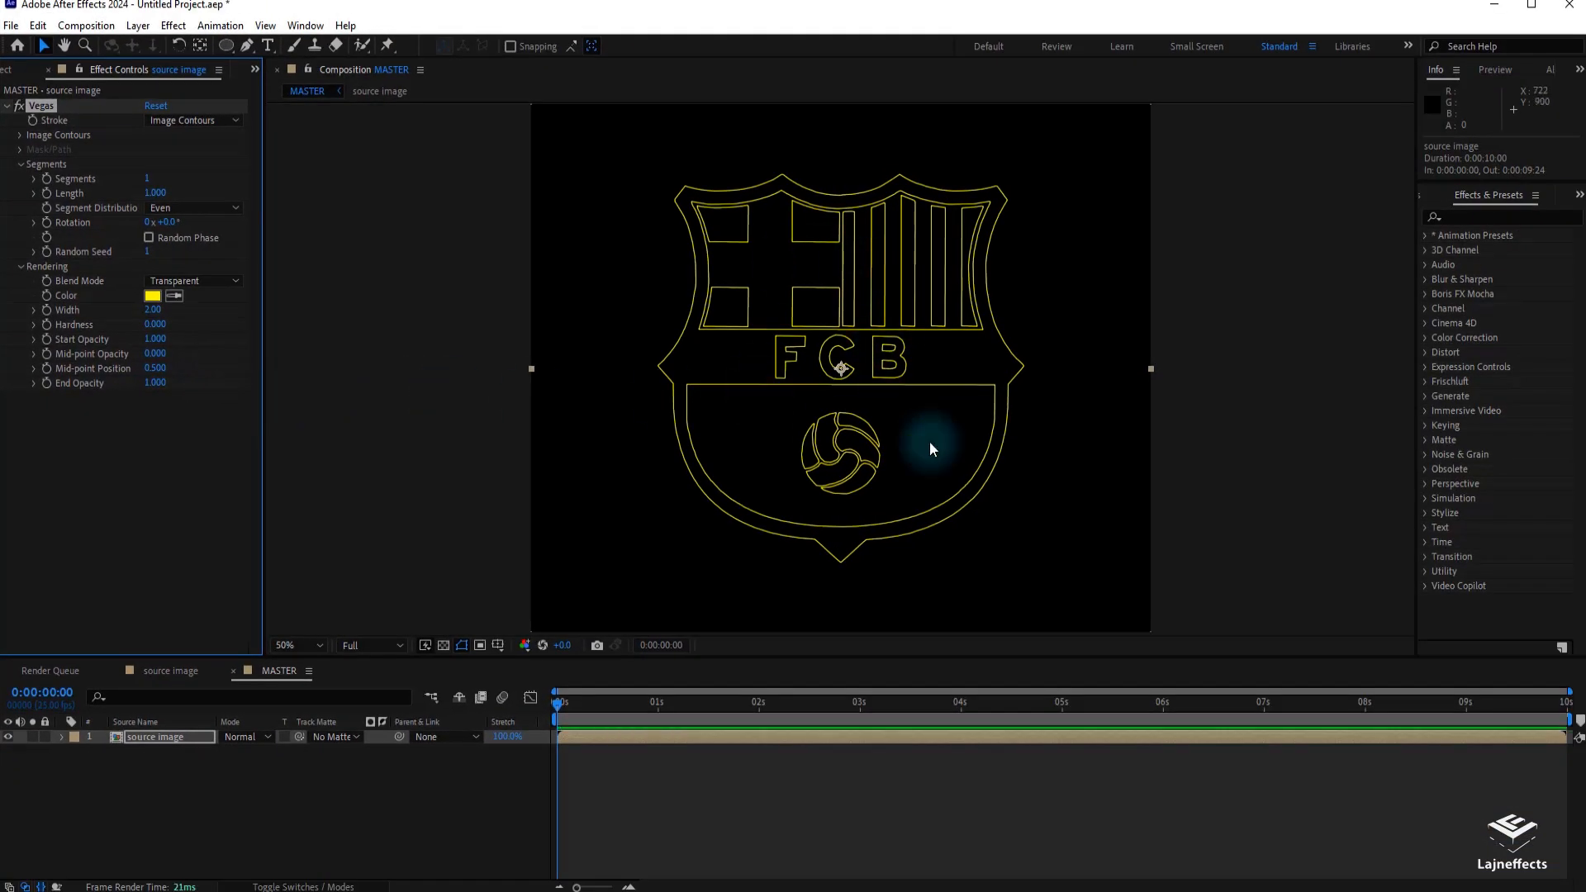
pyautogui.click(1076, 703)
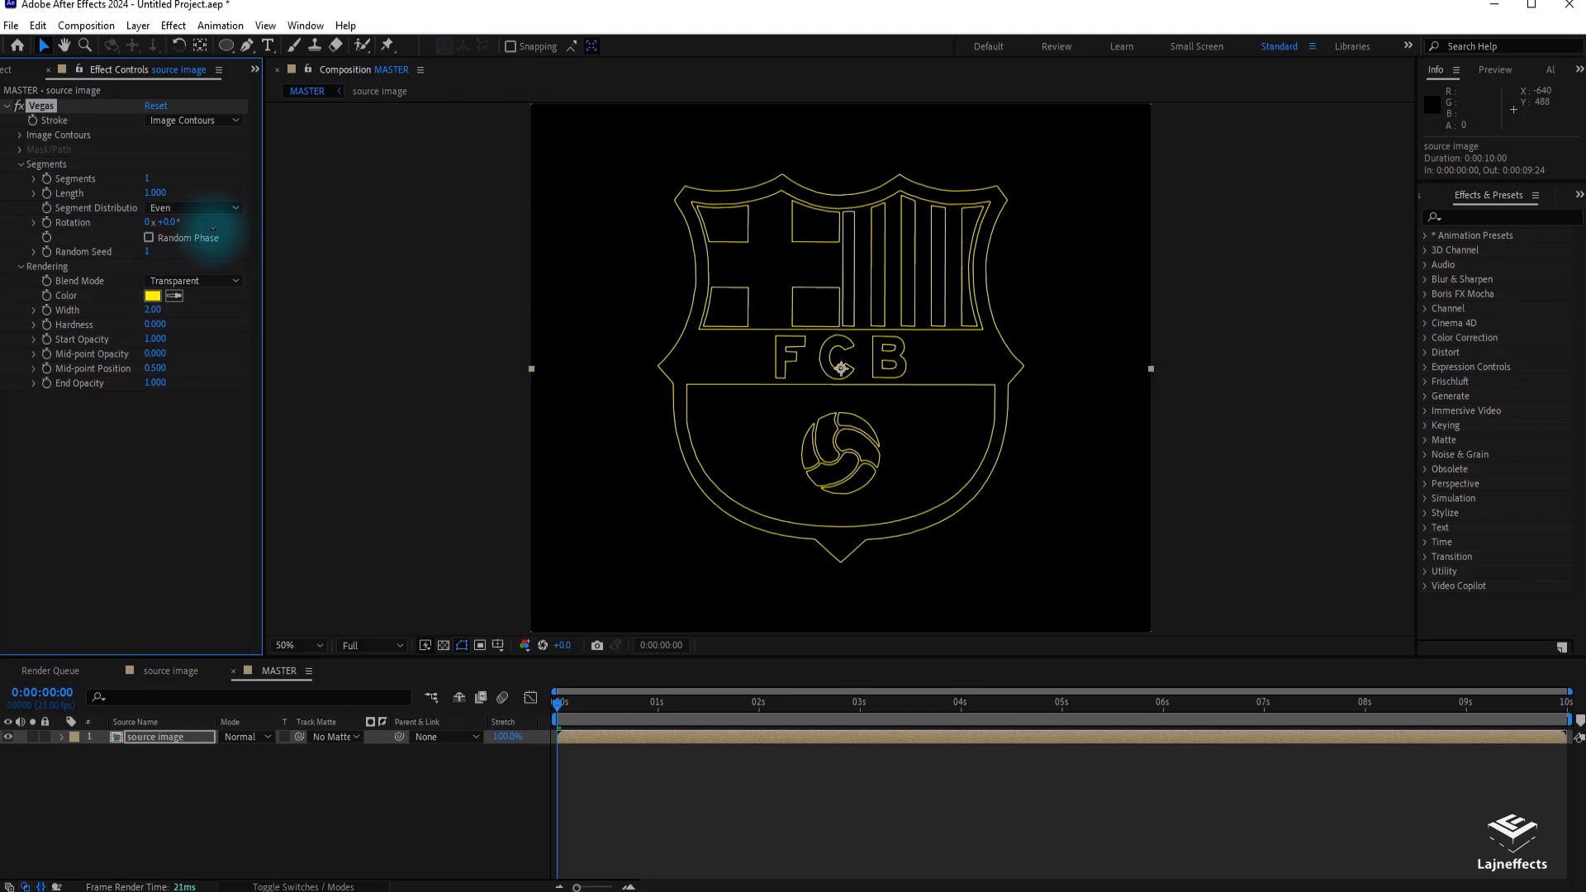
# Step: Keyframe Vegas Length from 0 at the start to 1 at about 0:00:03:08
pyautogui.click(47, 193)
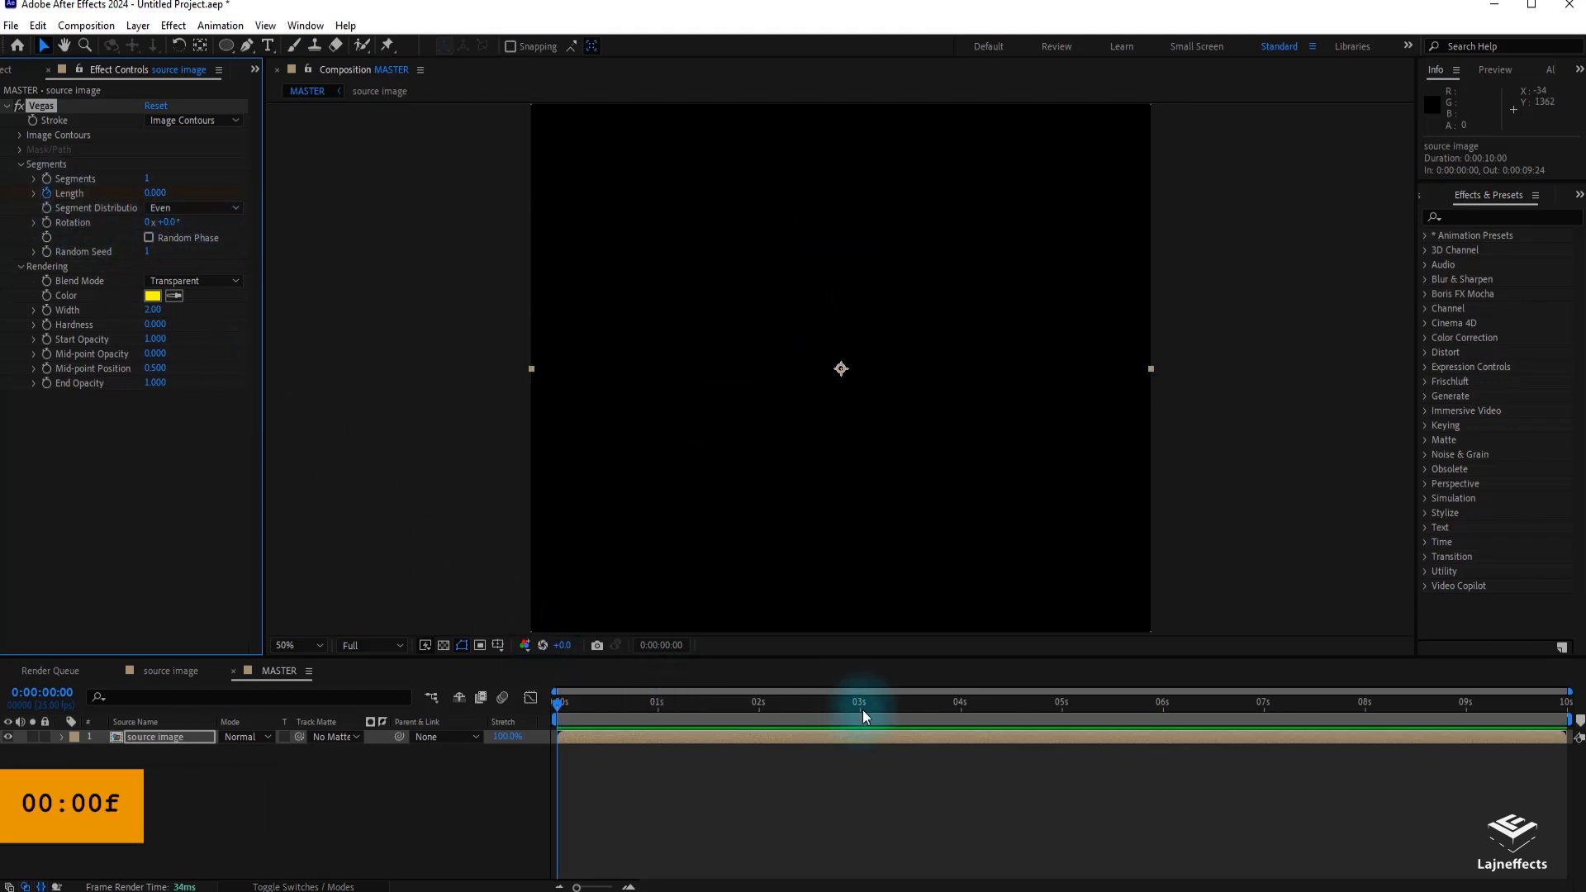
pyautogui.click(860, 701)
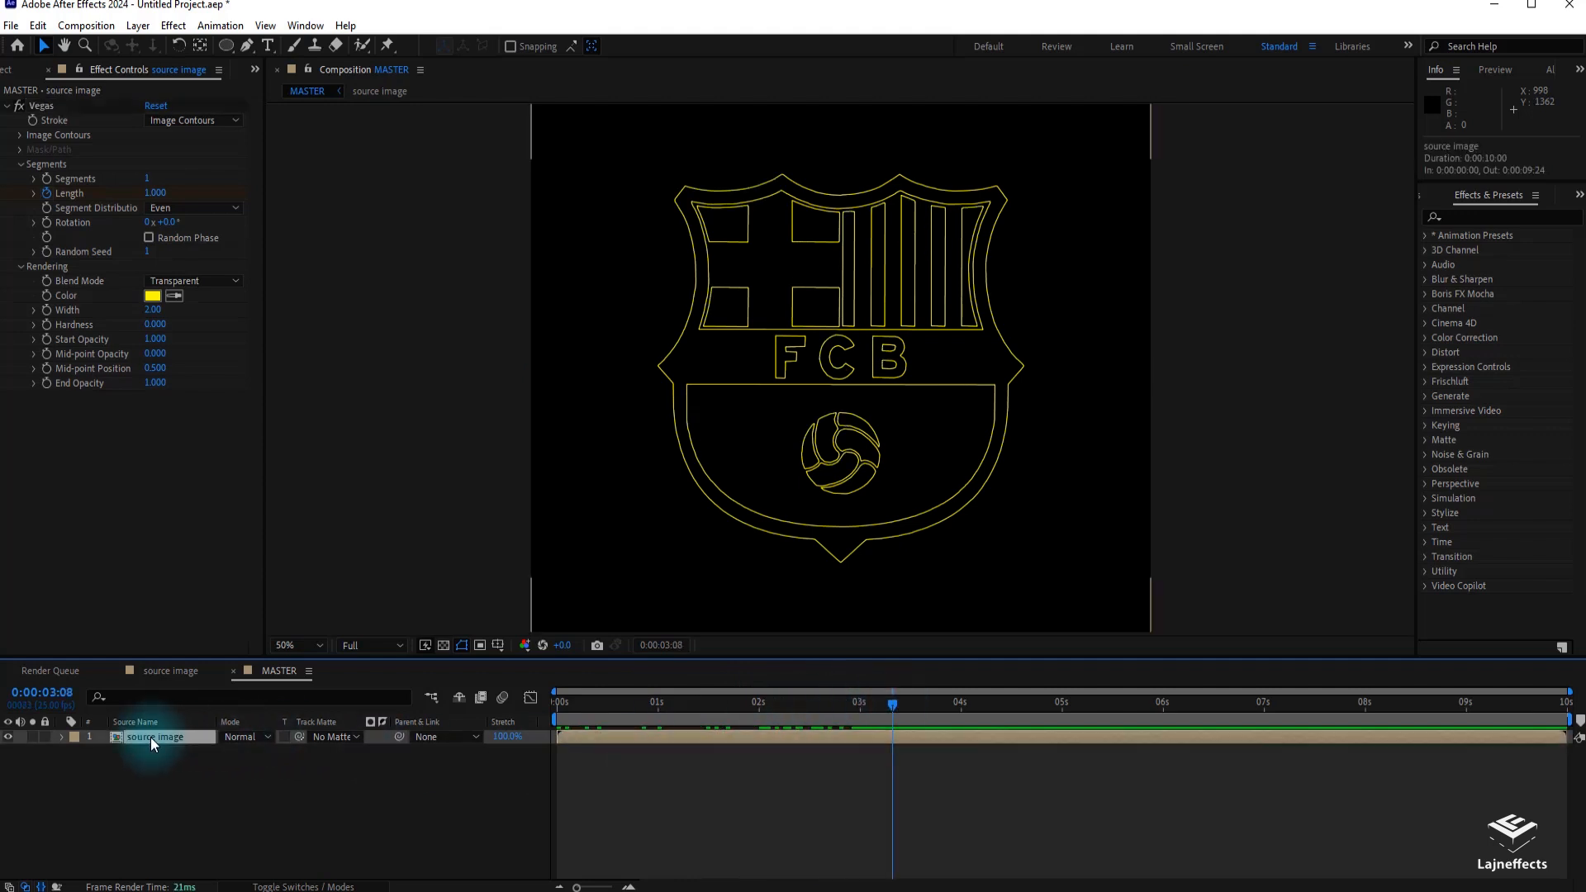
# Step: Rename the outline layer 'long lines' and its duplicate 'short lines'
pyautogui.doubleClick(157, 736)
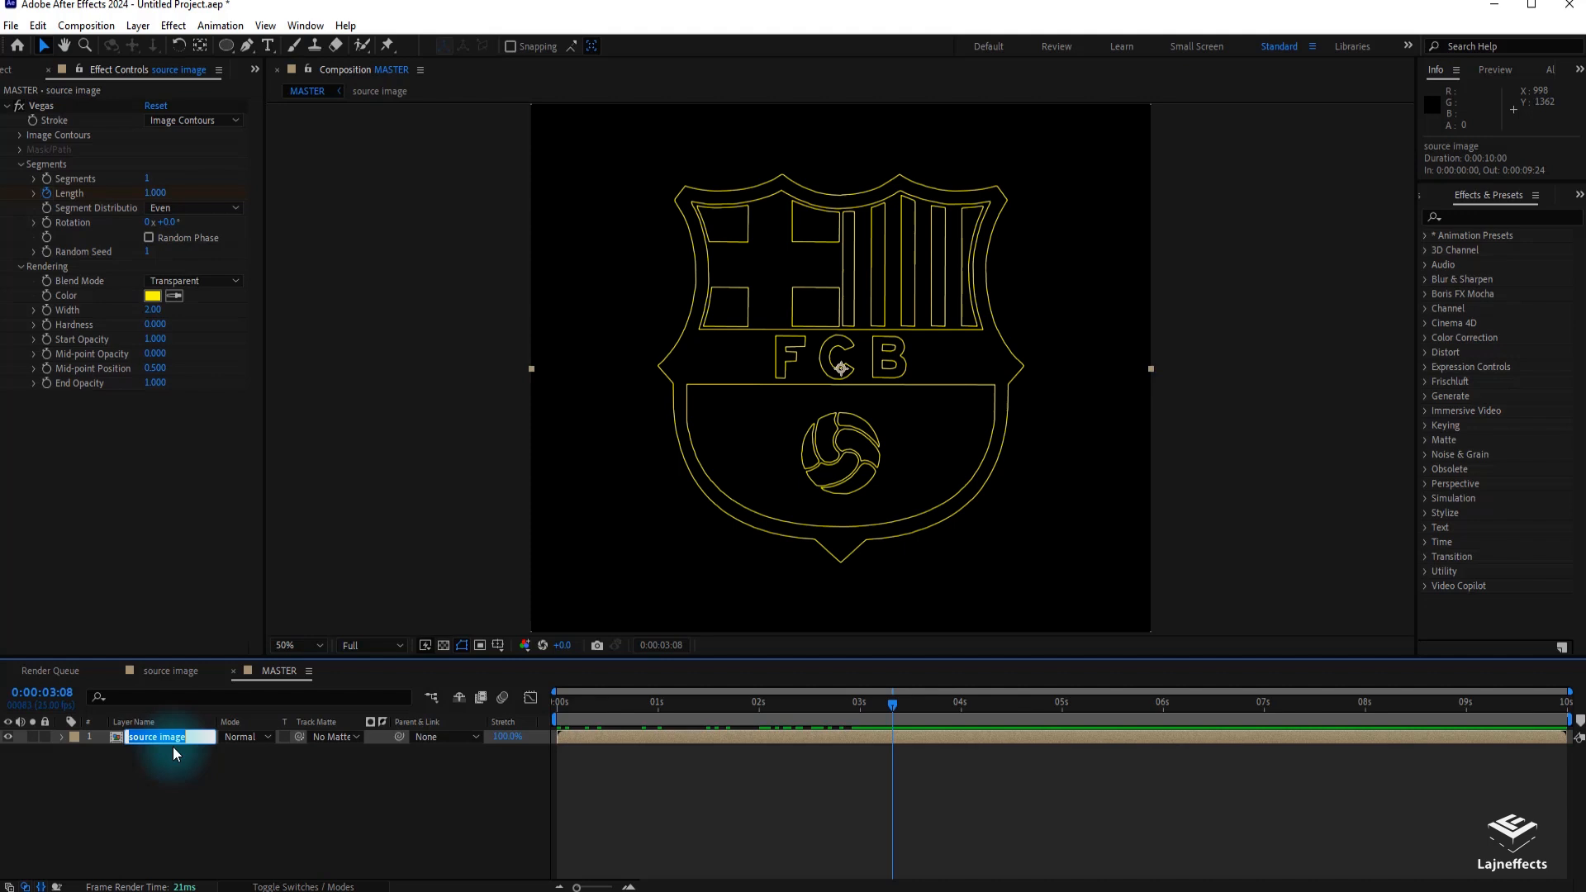
pyautogui.write('long lines')
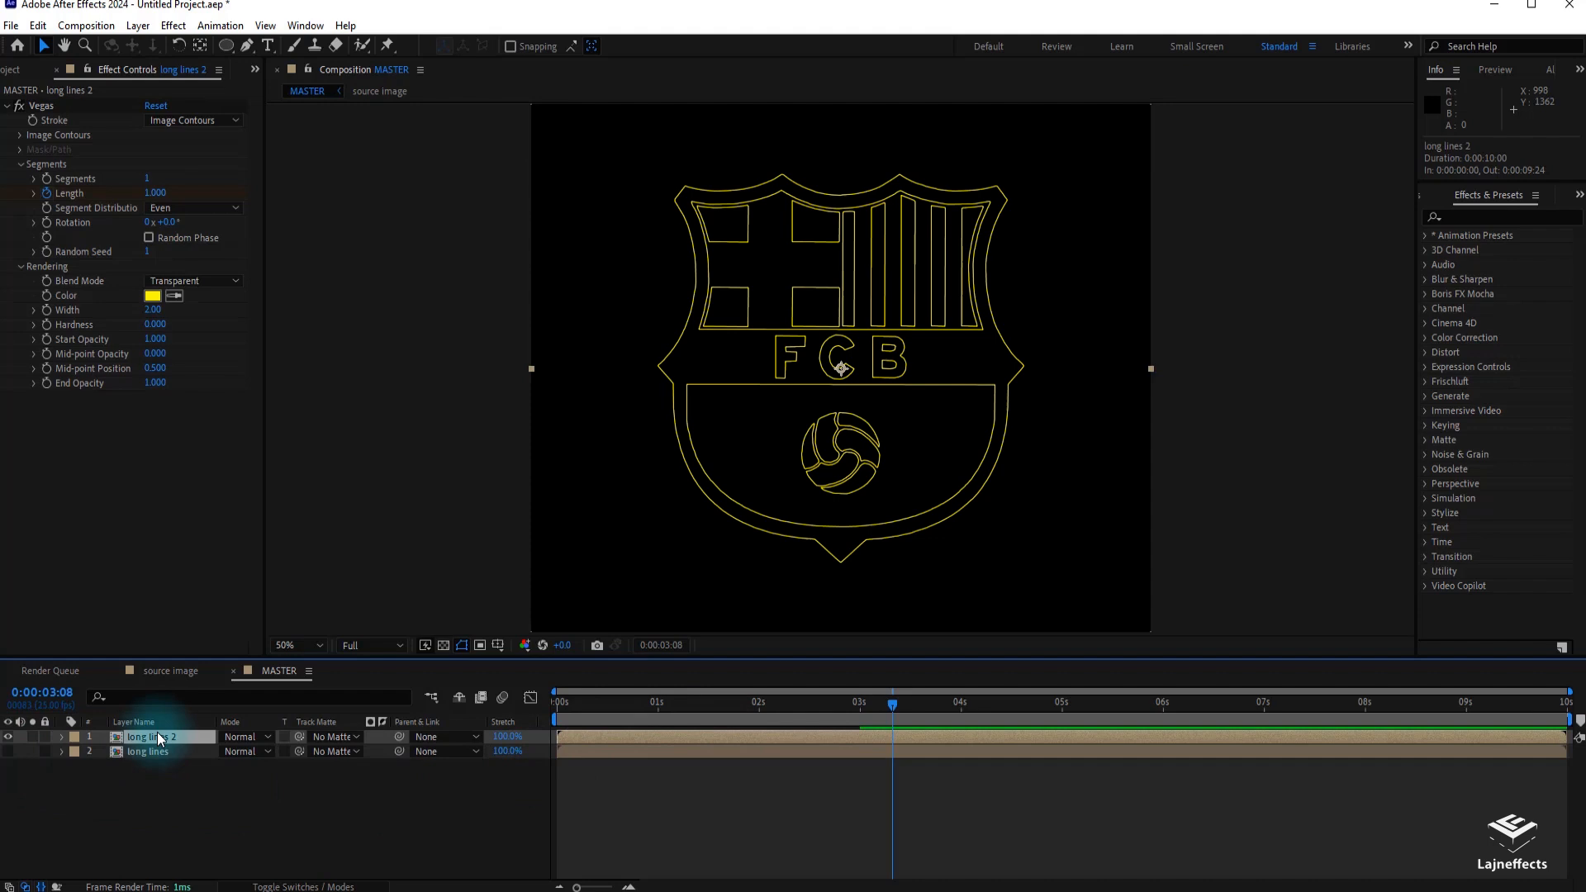
pyautogui.doubleClick(157, 736)
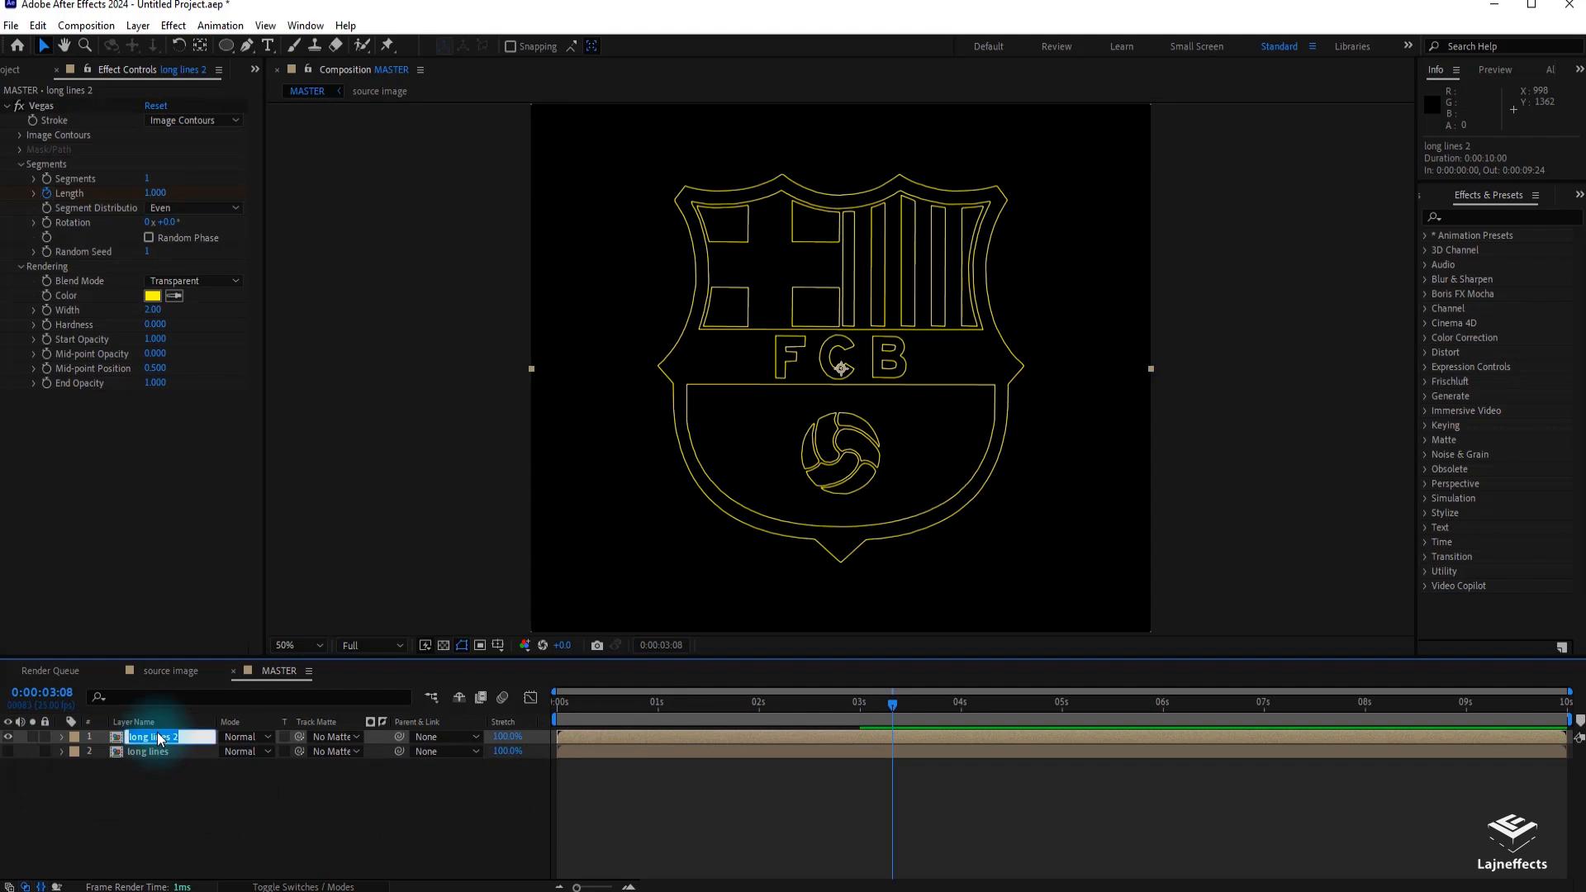
pyautogui.write('short')
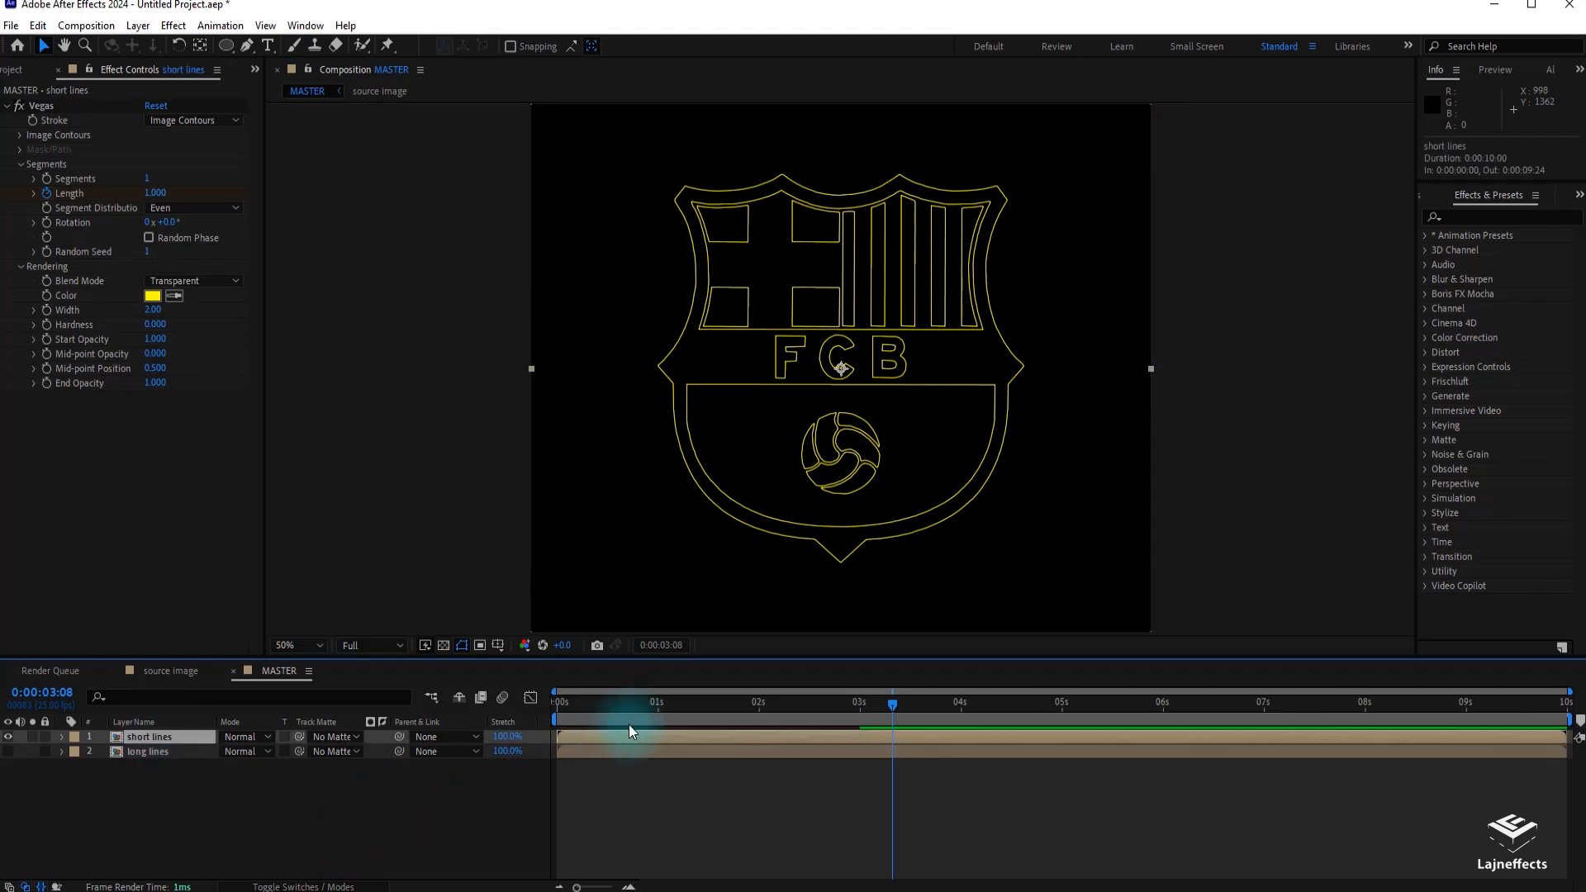
# Step: Give the short lines Vegas stroke a white colour and a width of 5.30
pyautogui.click(152, 296)
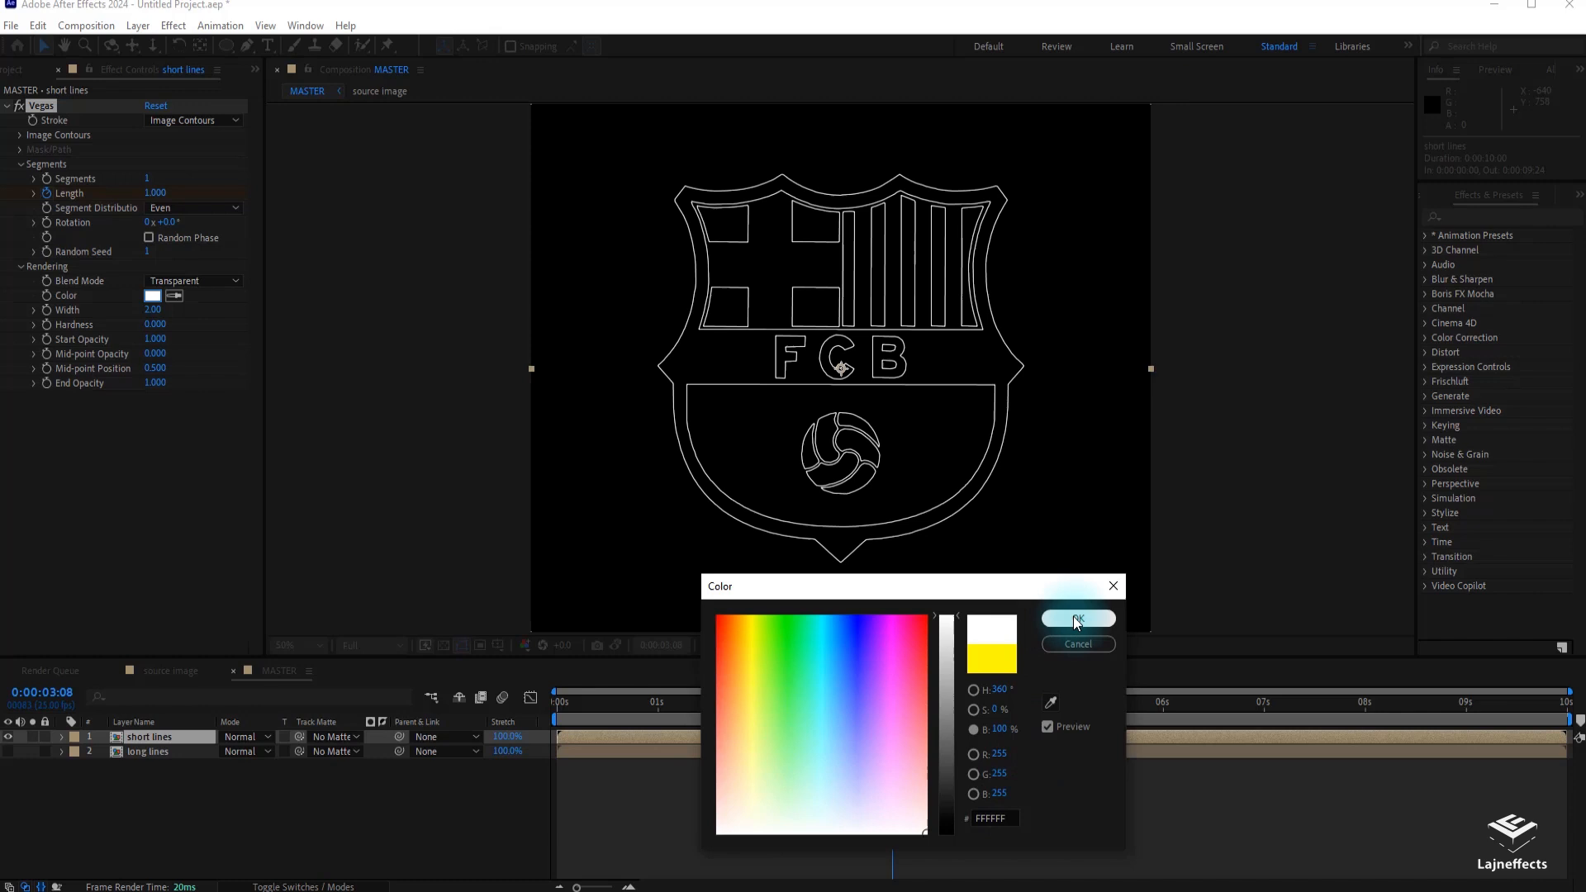
pyautogui.click(1076, 619)
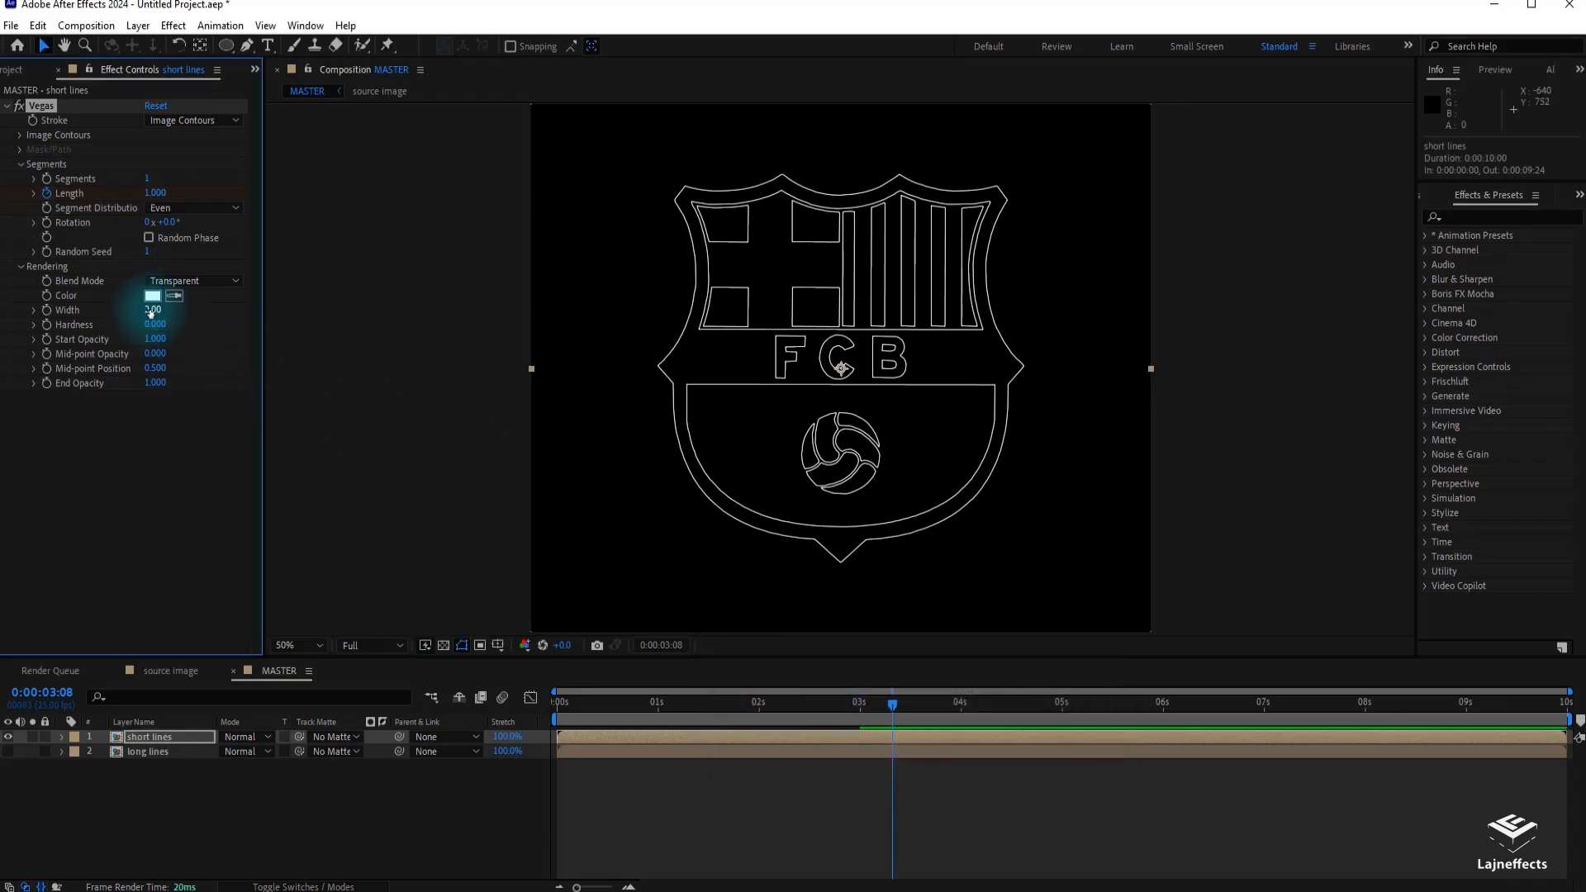
pyautogui.moveTo(154, 309); pyautogui.dragTo(188, 309)
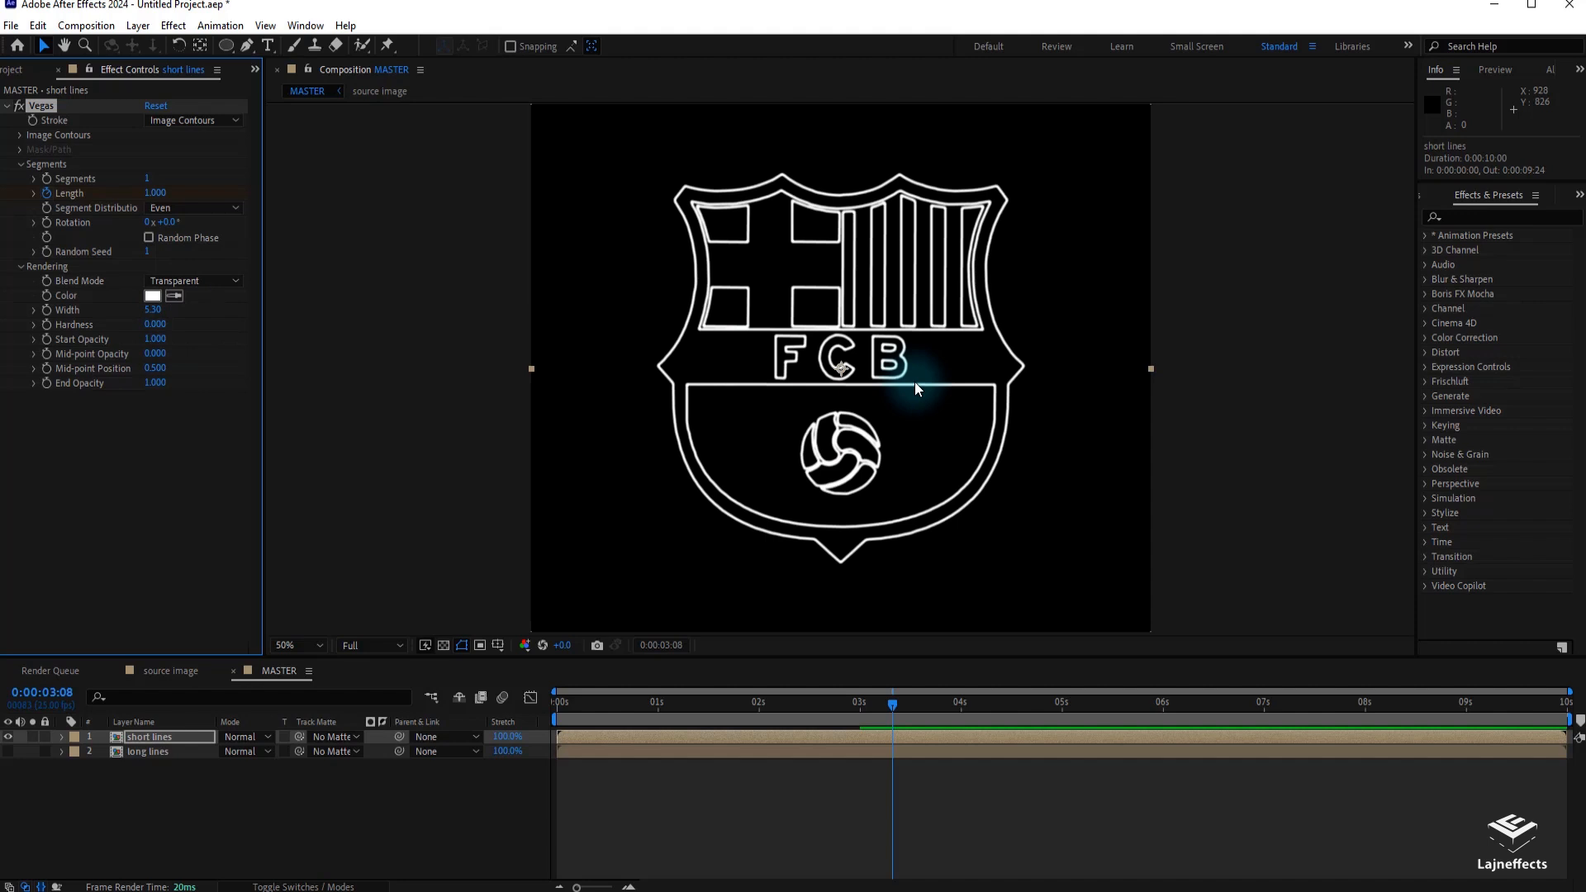
pyautogui.moveTo(170, 294)
pyautogui.write('0.010')
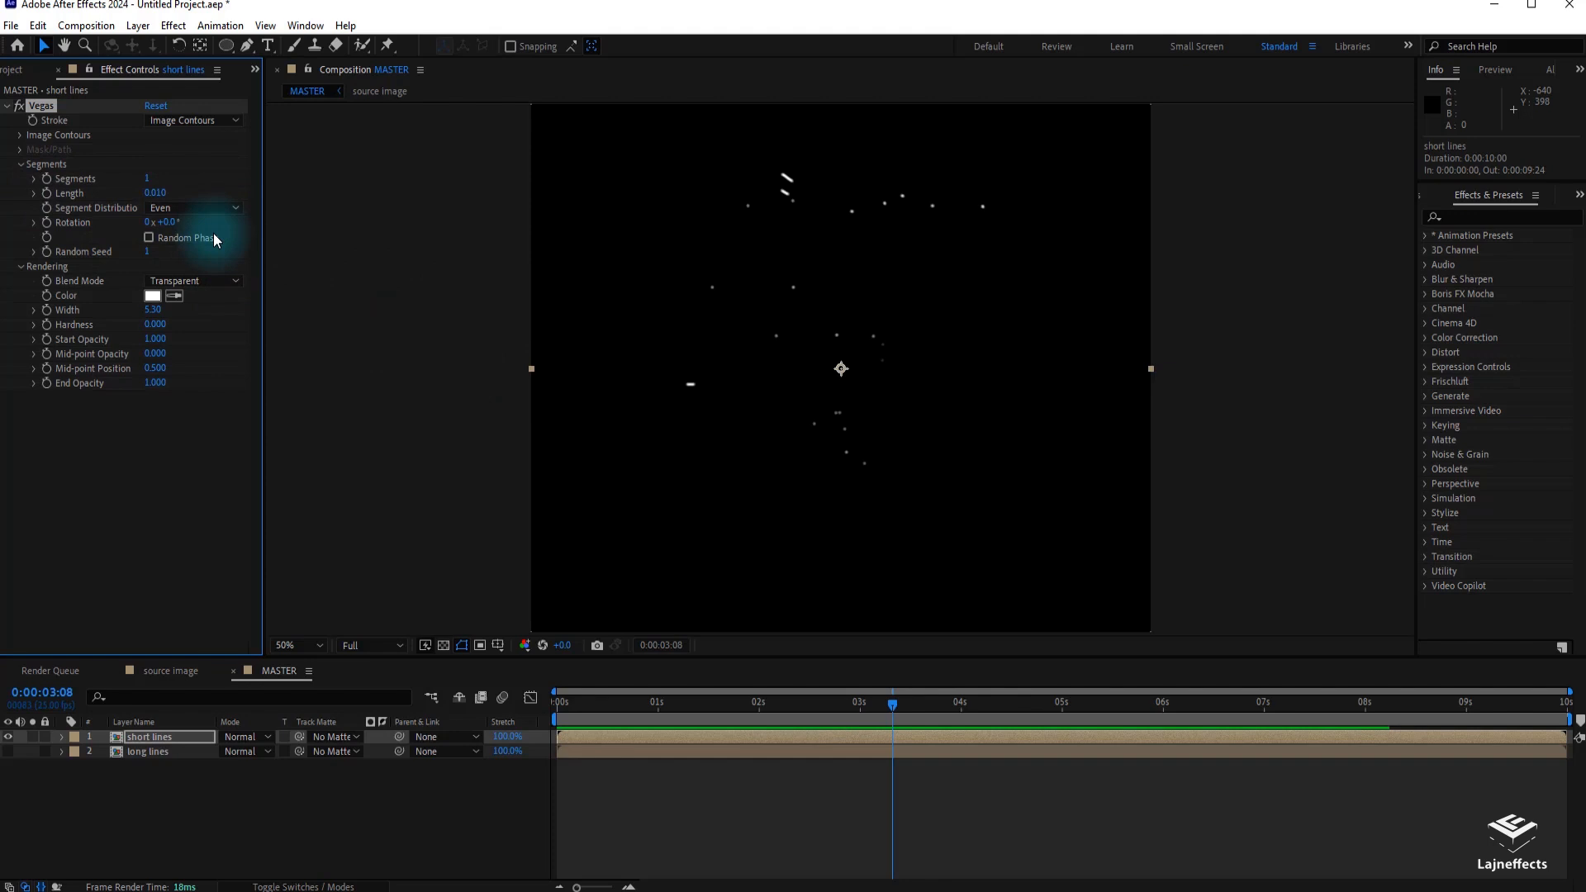
# Step: Keyframe short lines rotation to one full turn at 3 seconds and length 0.030
pyautogui.click(554, 702)
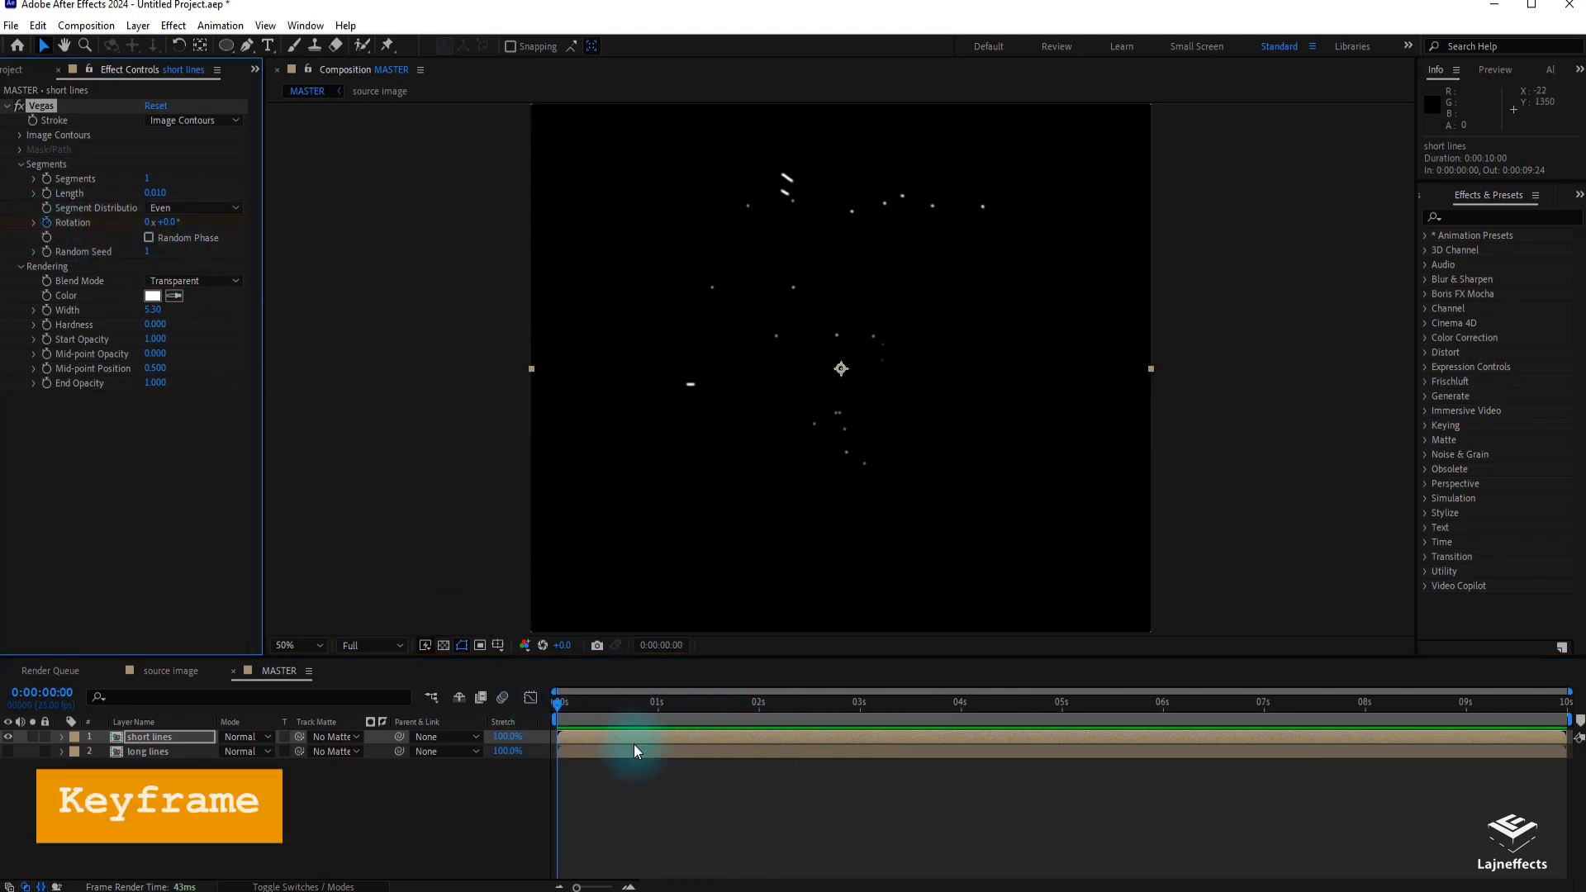
pyautogui.click(860, 702)
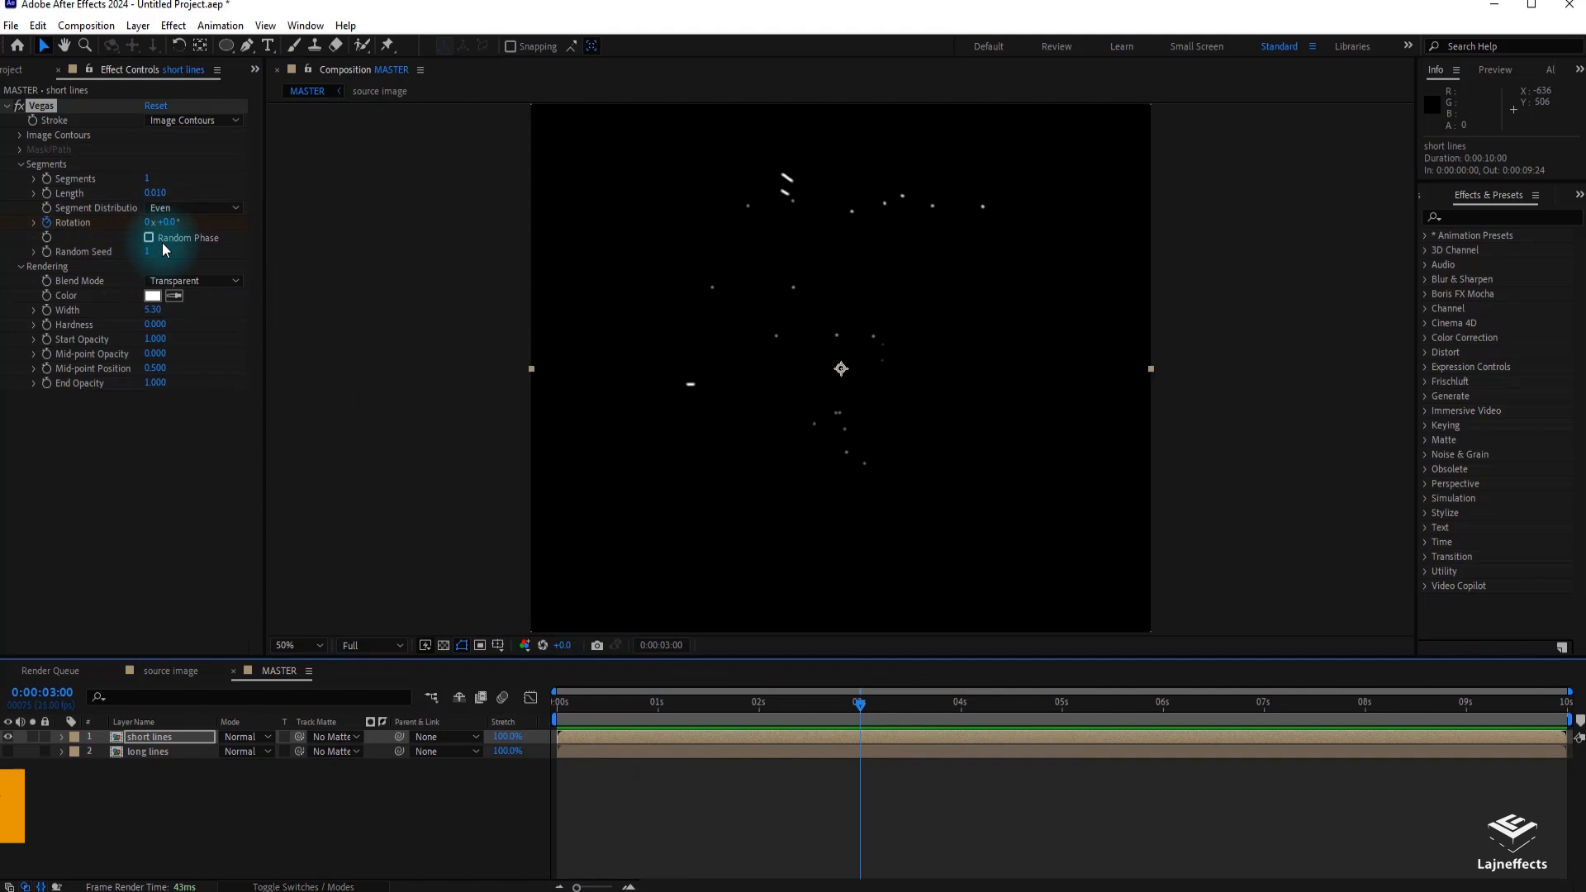
pyautogui.click(162, 222)
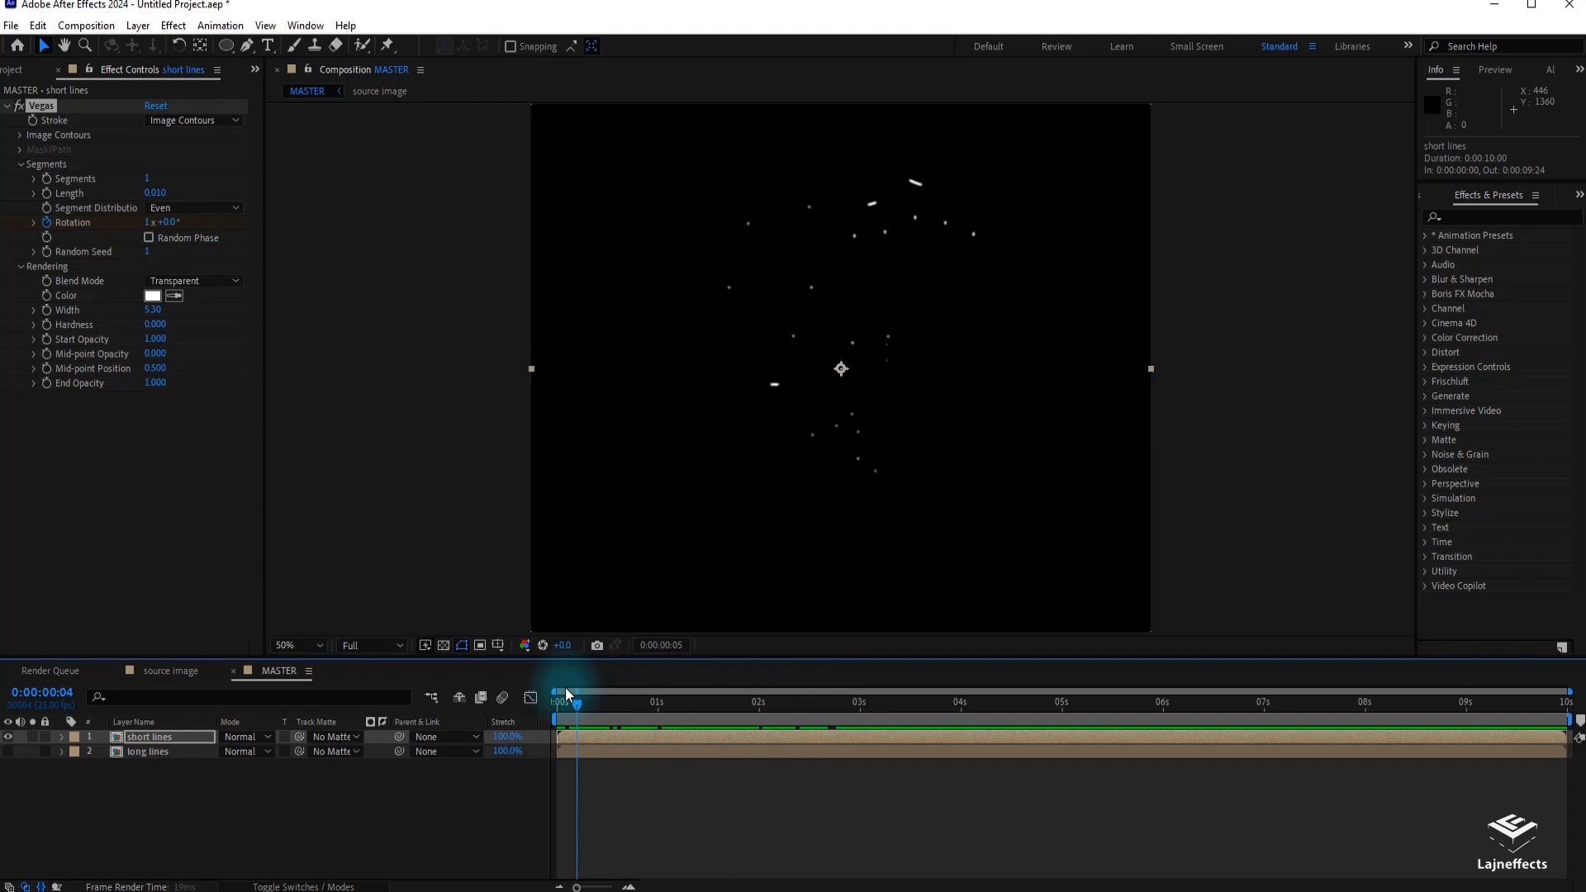
pyautogui.click(716, 702)
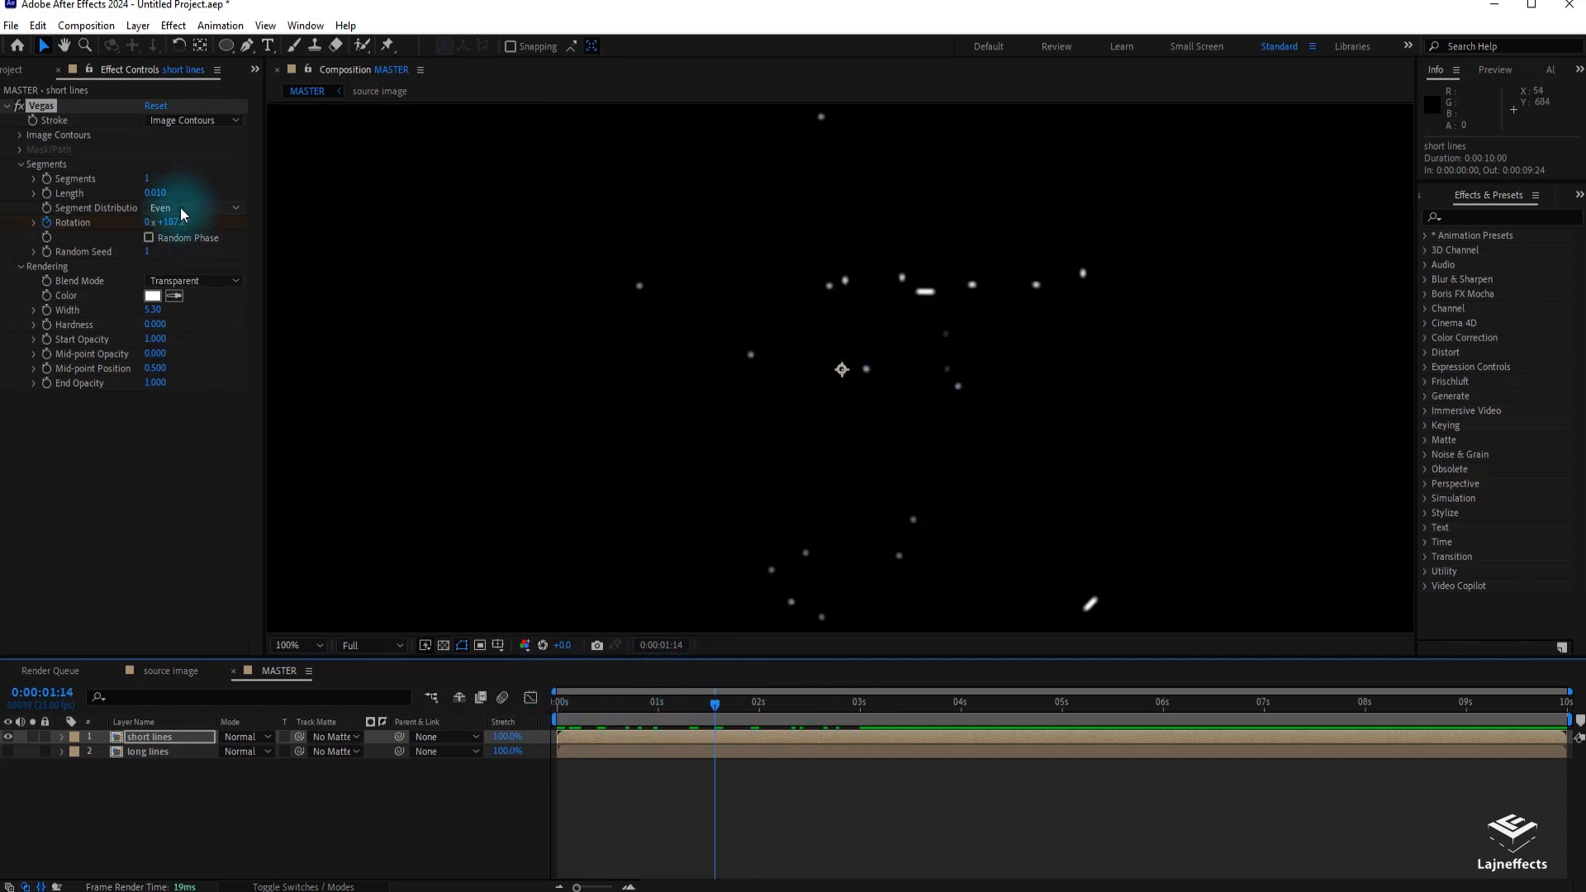
pyautogui.moveTo(156, 192); pyautogui.dragTo(155, 193)
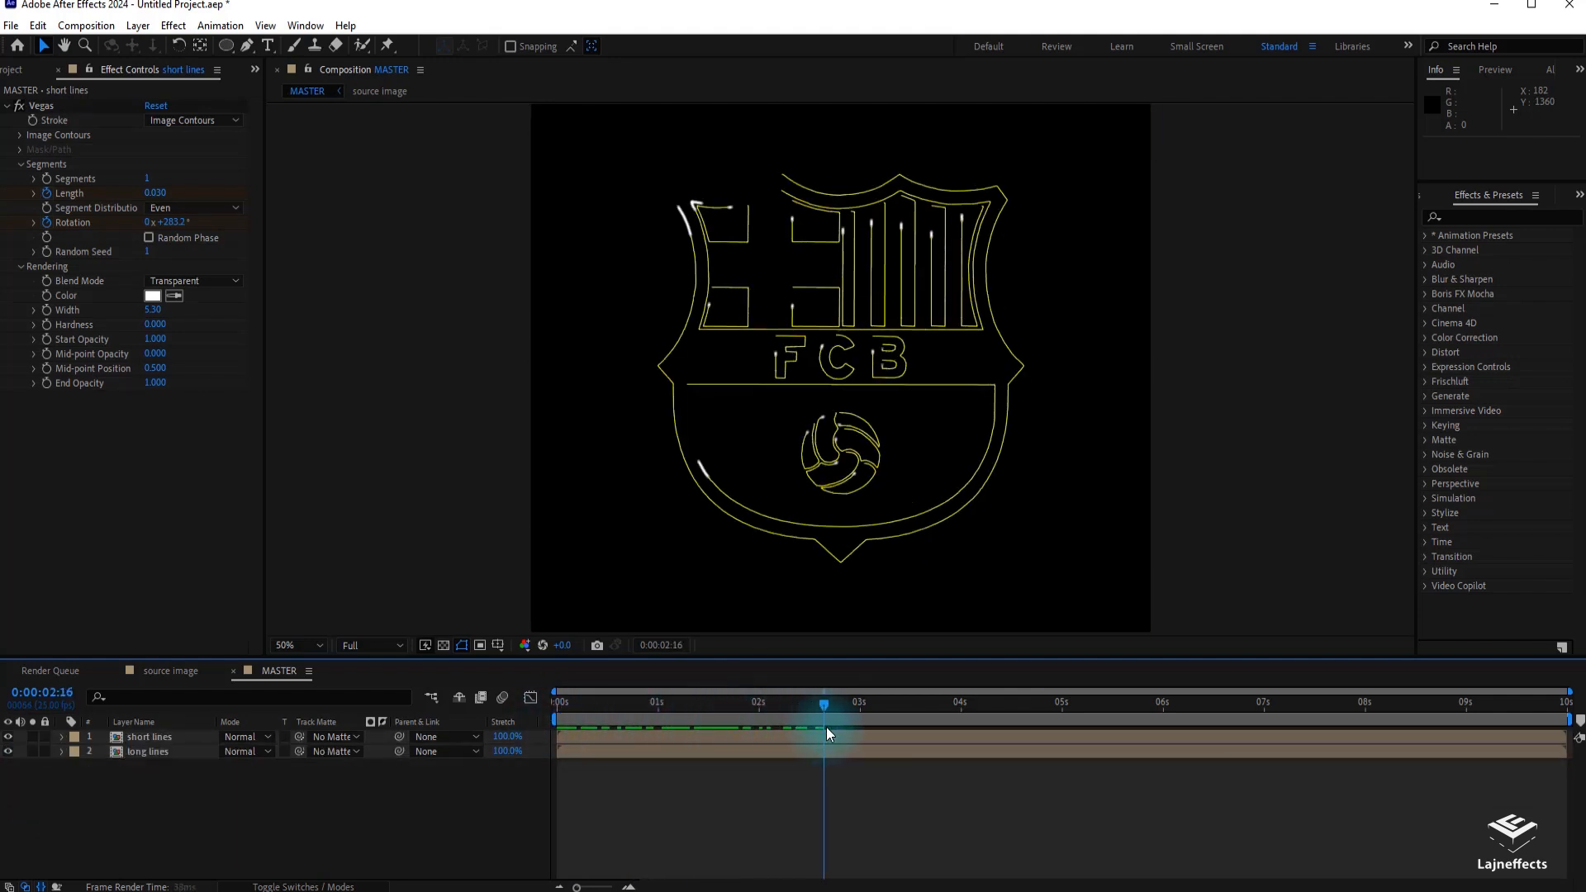
pyautogui.click(622, 702)
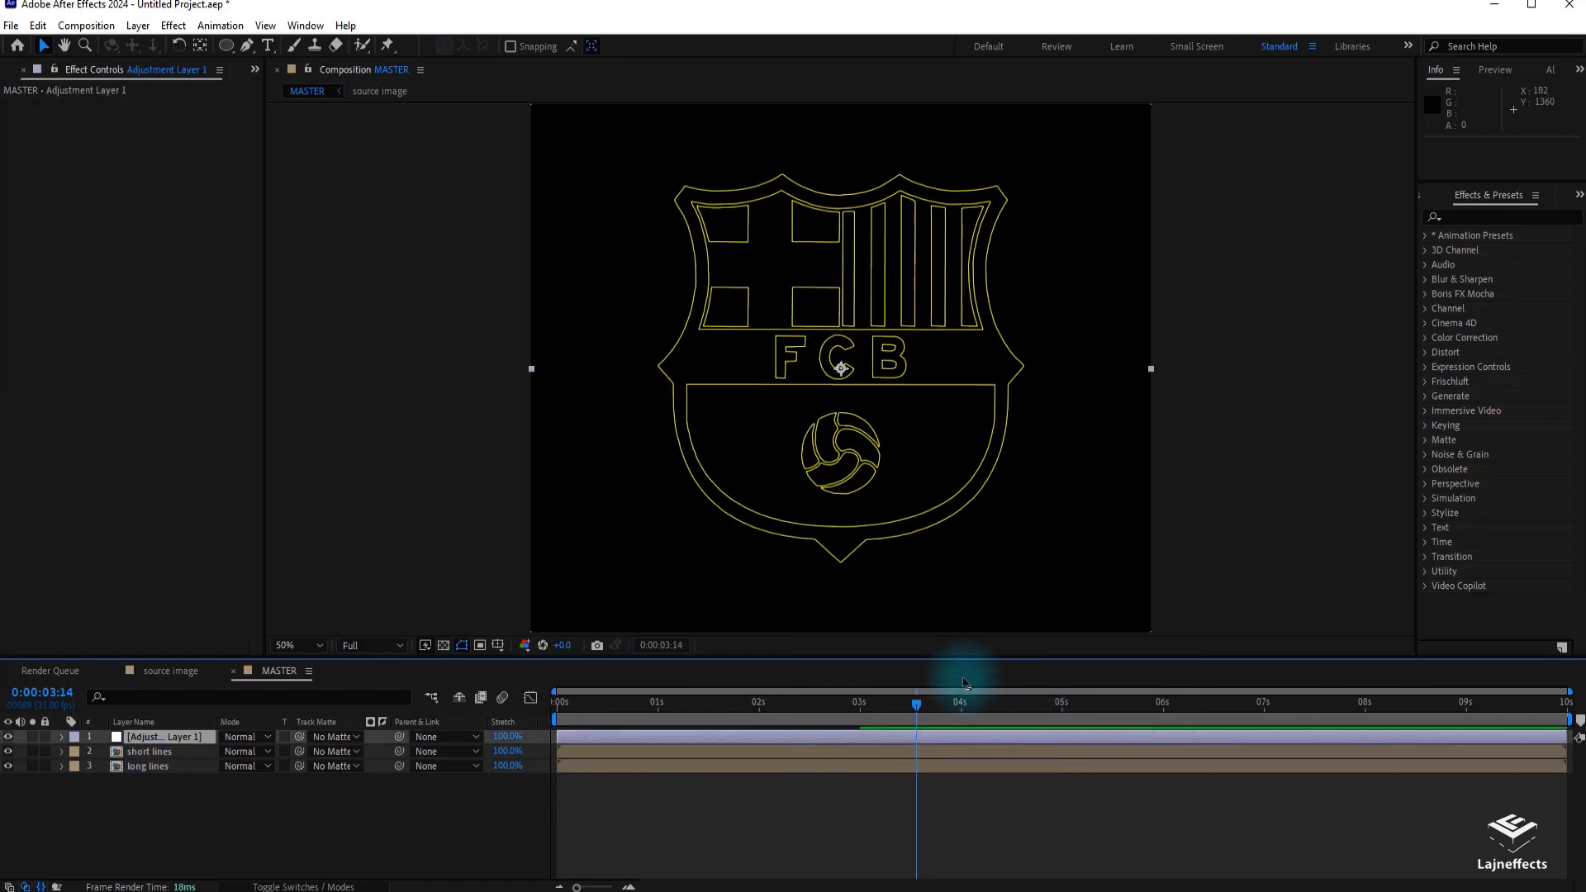
# Step: Add Glow with A & B Colors, orange Color B, threshold 22%, radius 30, intensity 2
pyautogui.click(172, 26)
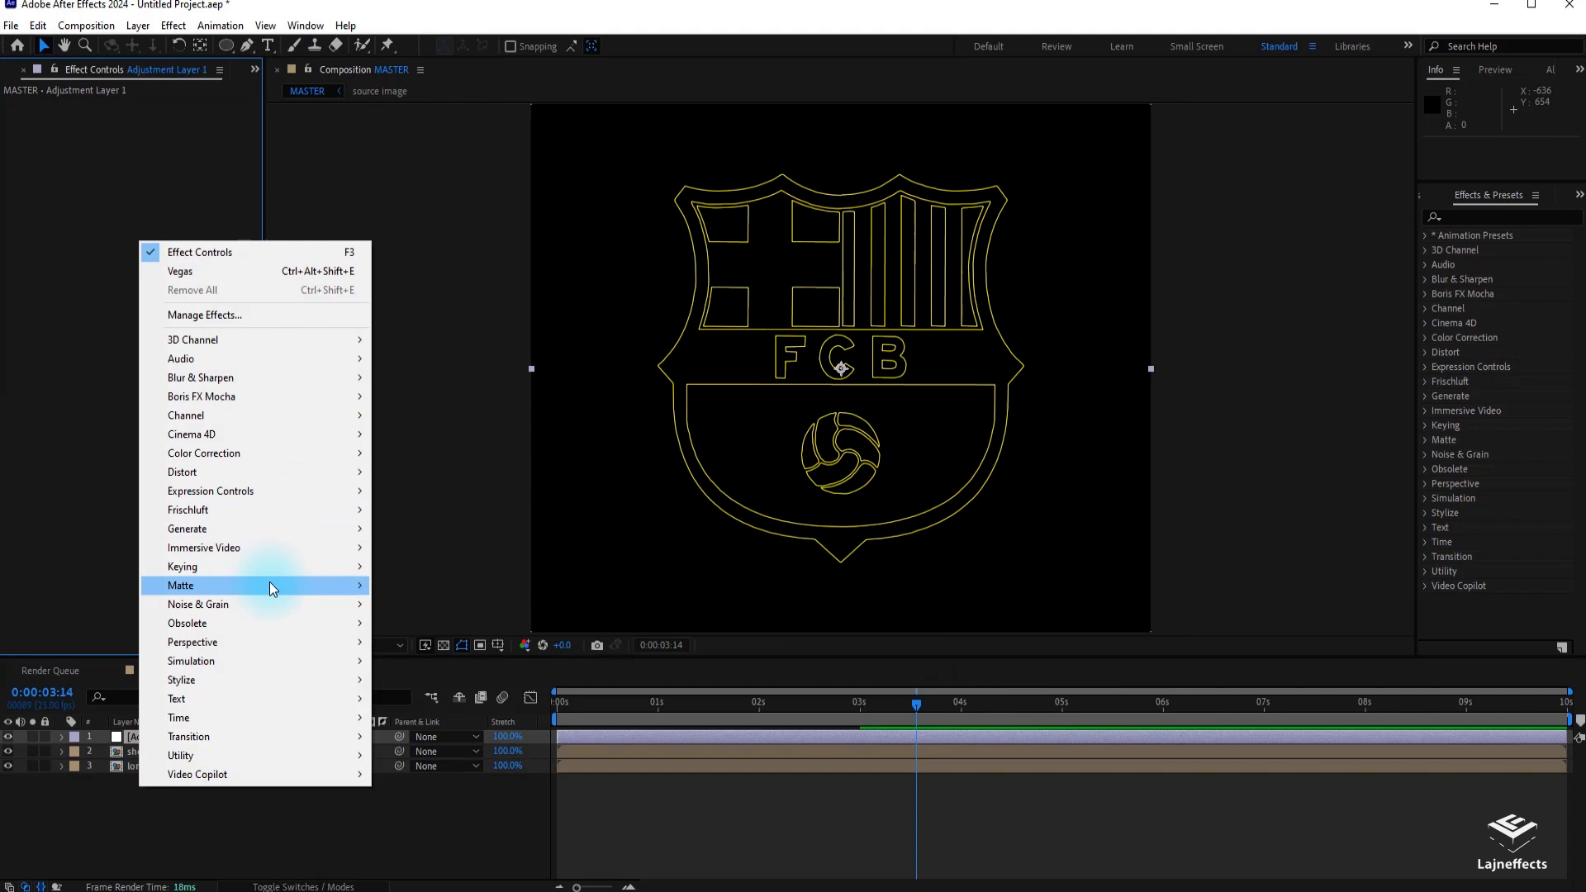
pyautogui.moveTo(263, 577)
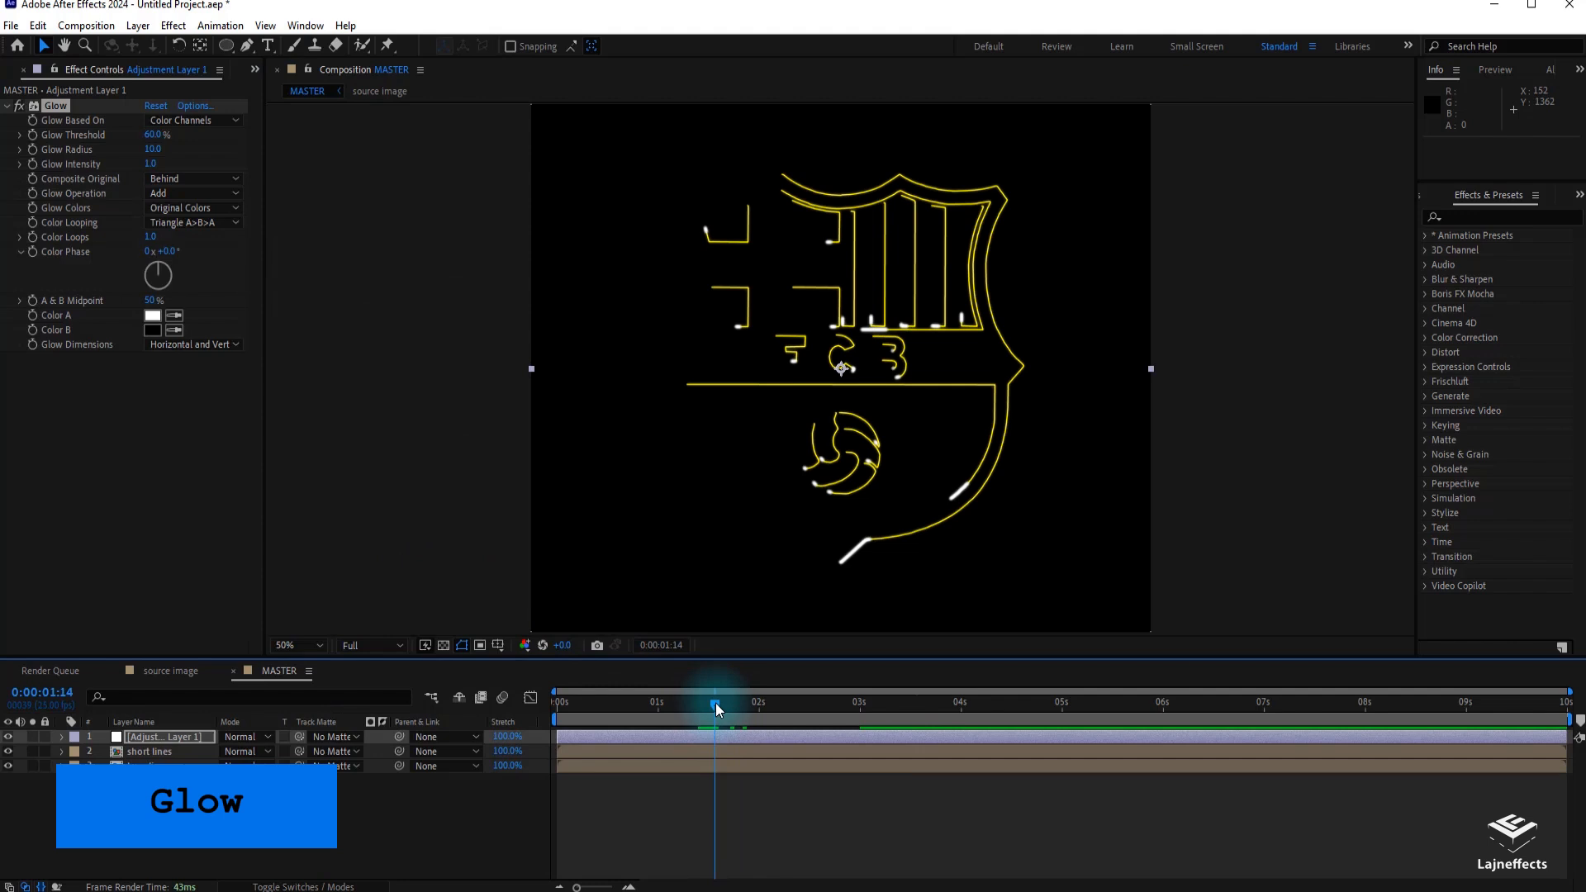
pyautogui.click(193, 208)
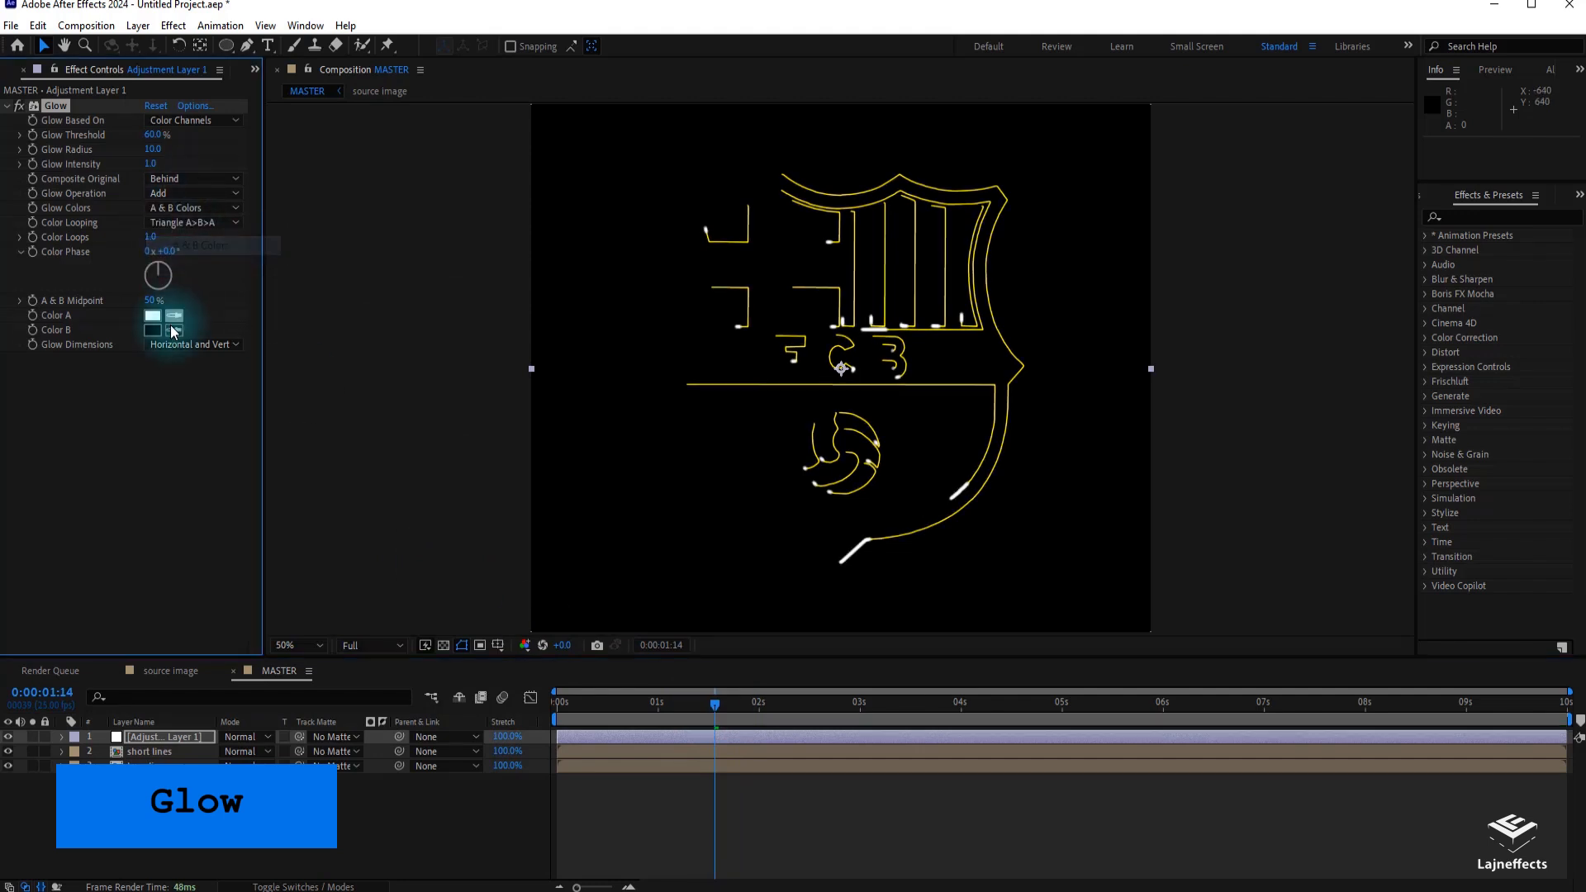
pyautogui.click(152, 329)
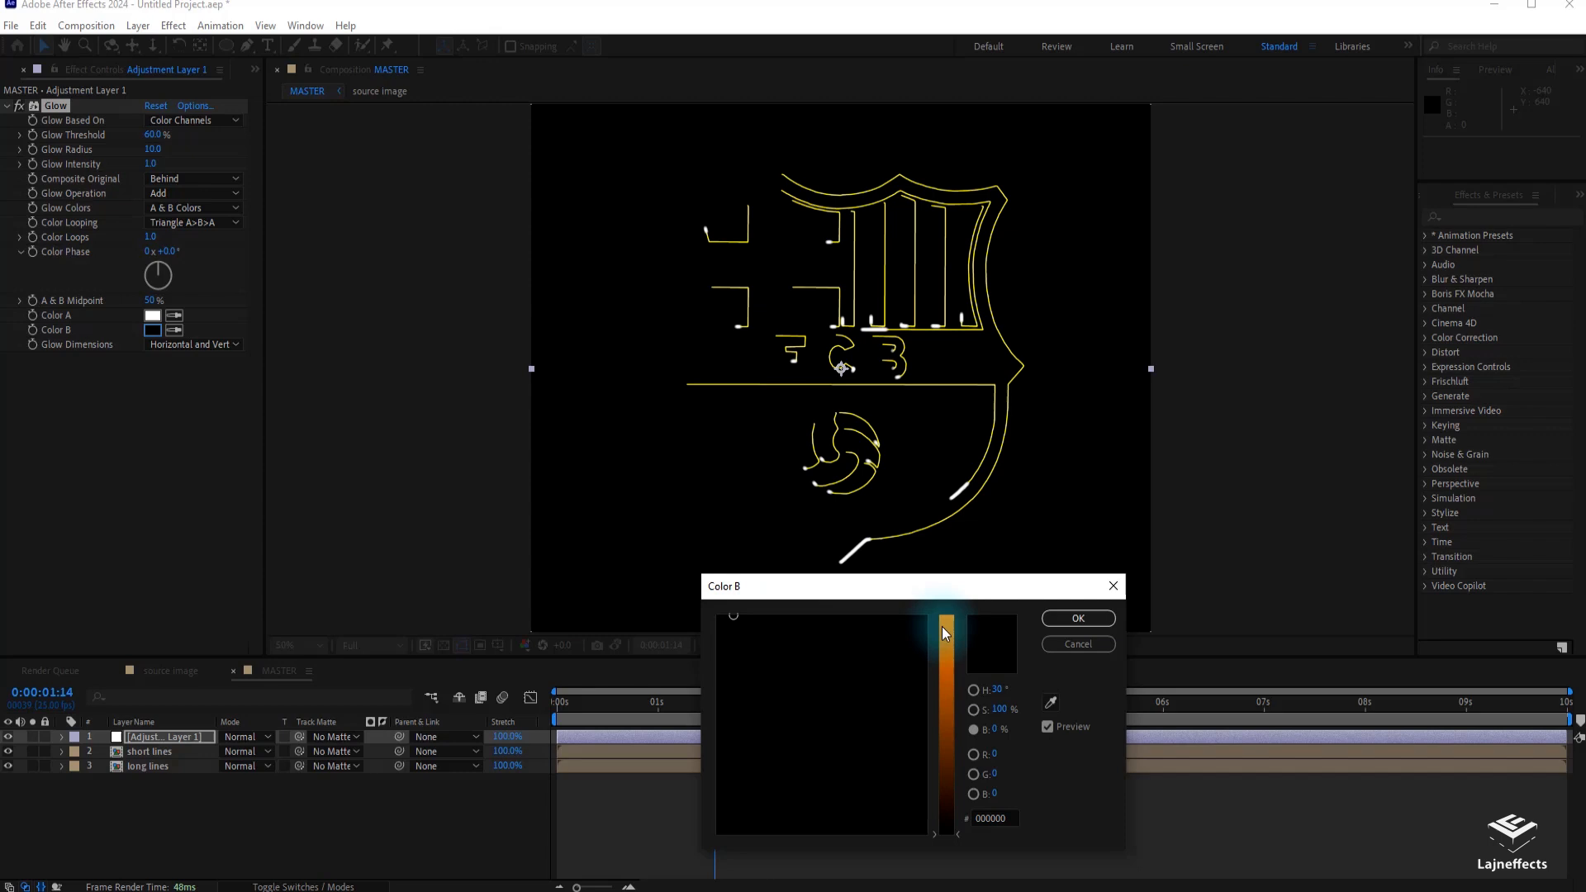
pyautogui.click(1076, 618)
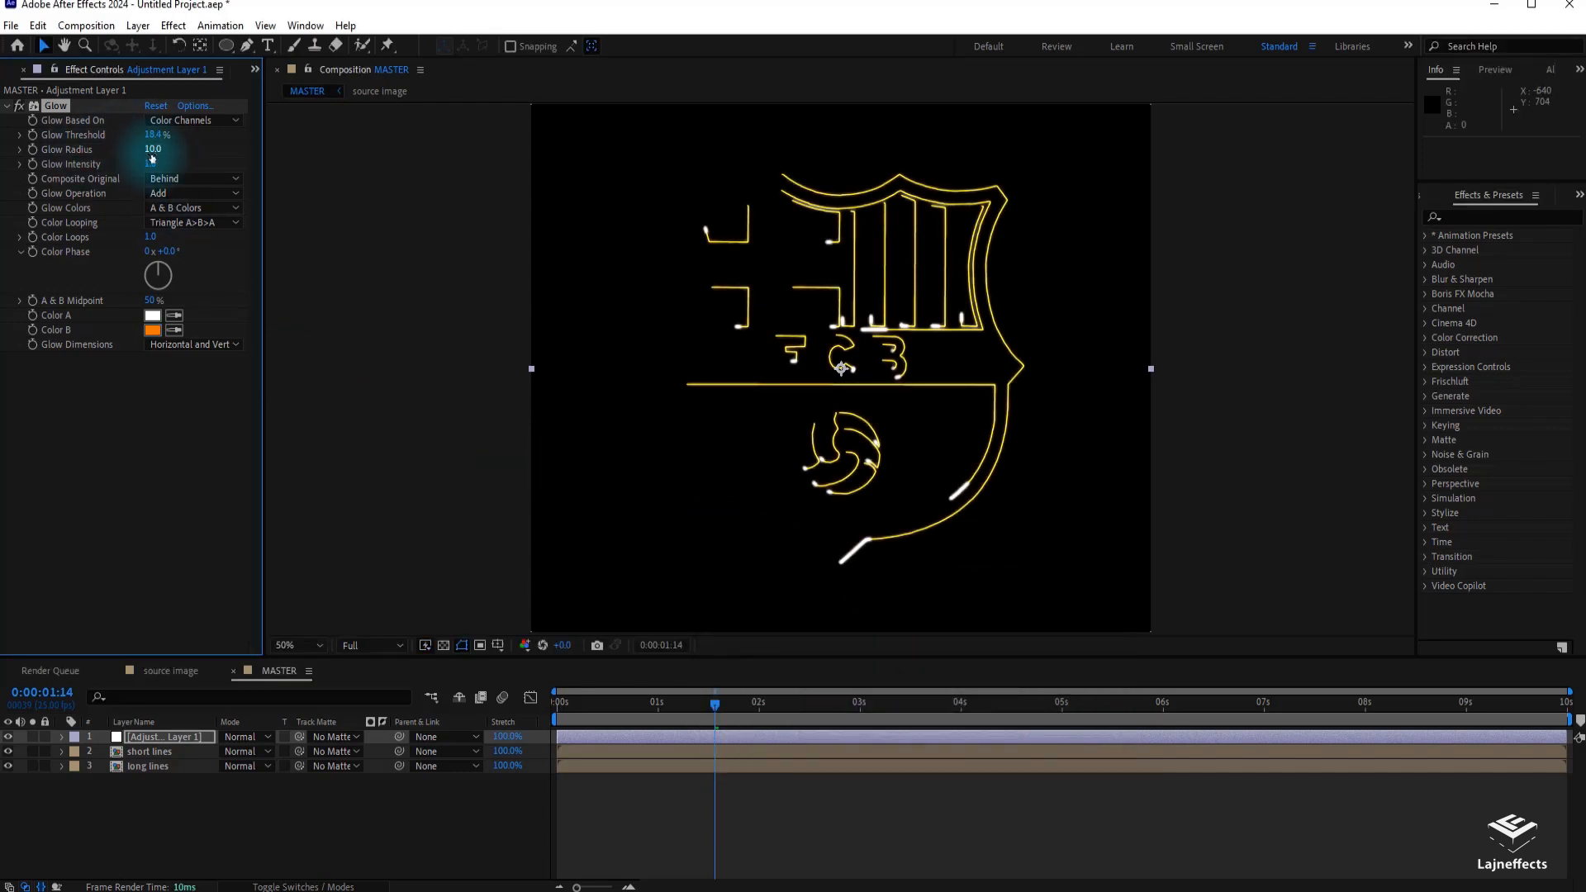
pyautogui.moveTo(153, 149); pyautogui.dragTo(182, 149)
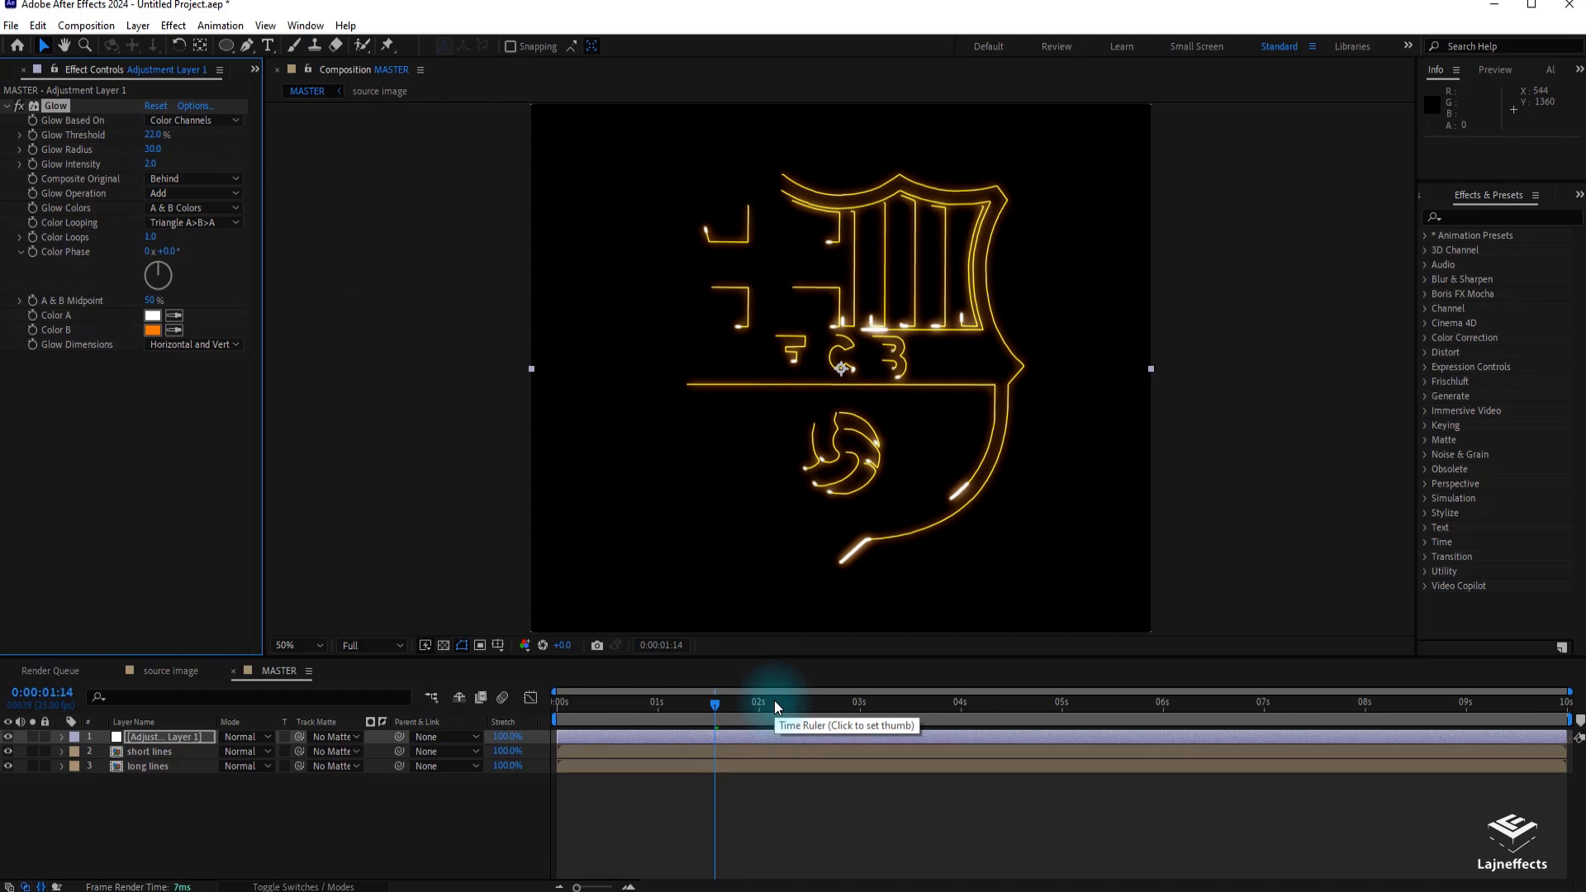
# Step: Easy-ease the 3-second keyframes on the short and long lines layers, then preview
pyautogui.click(666, 703)
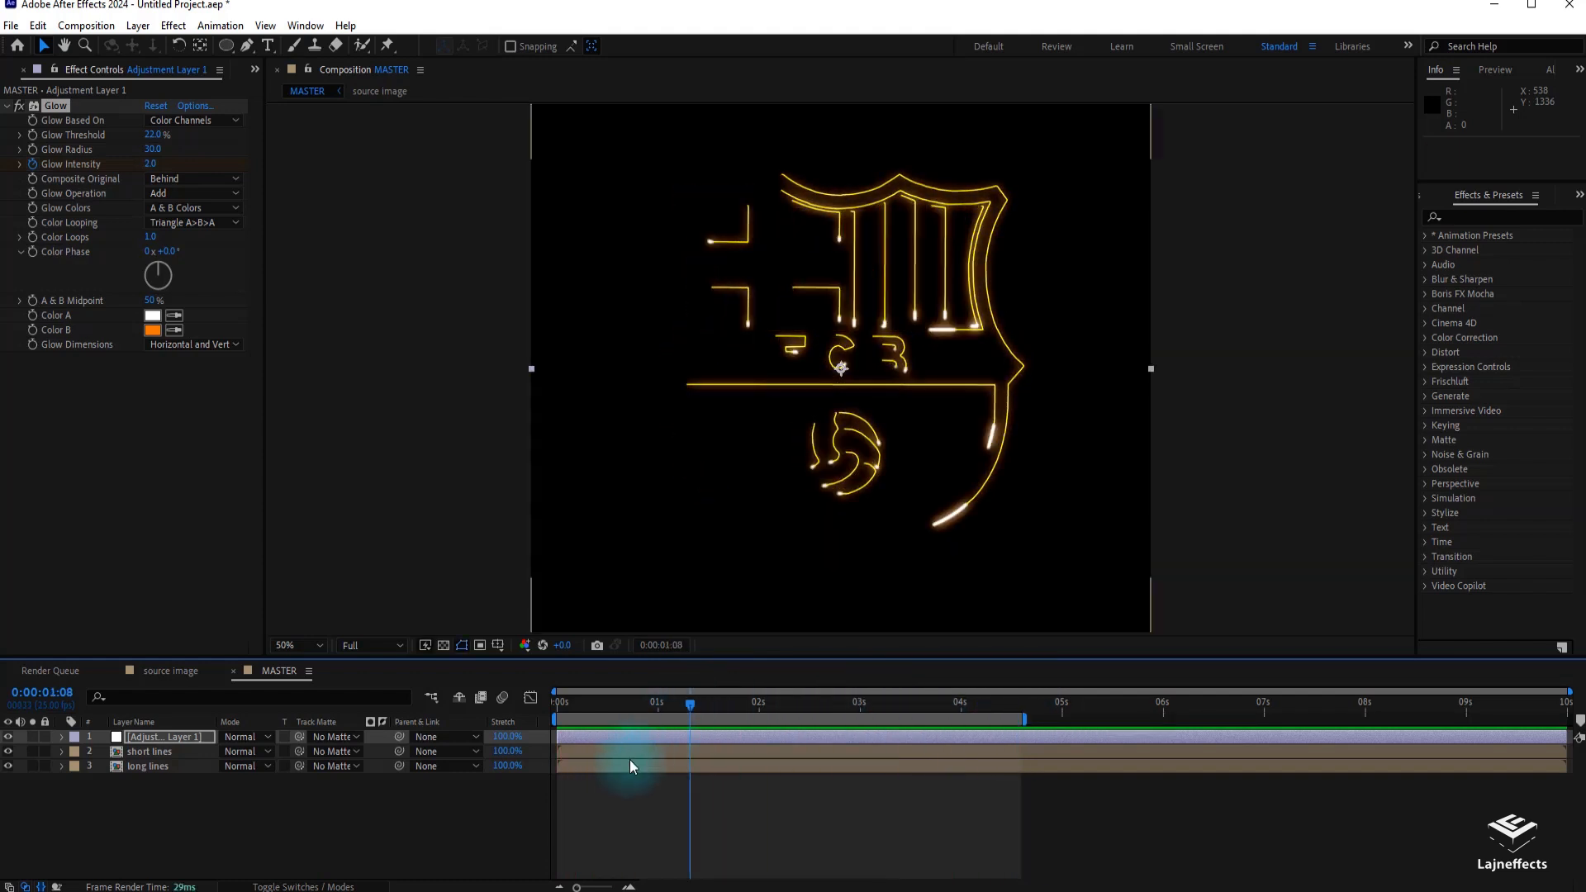
pyautogui.click(148, 751)
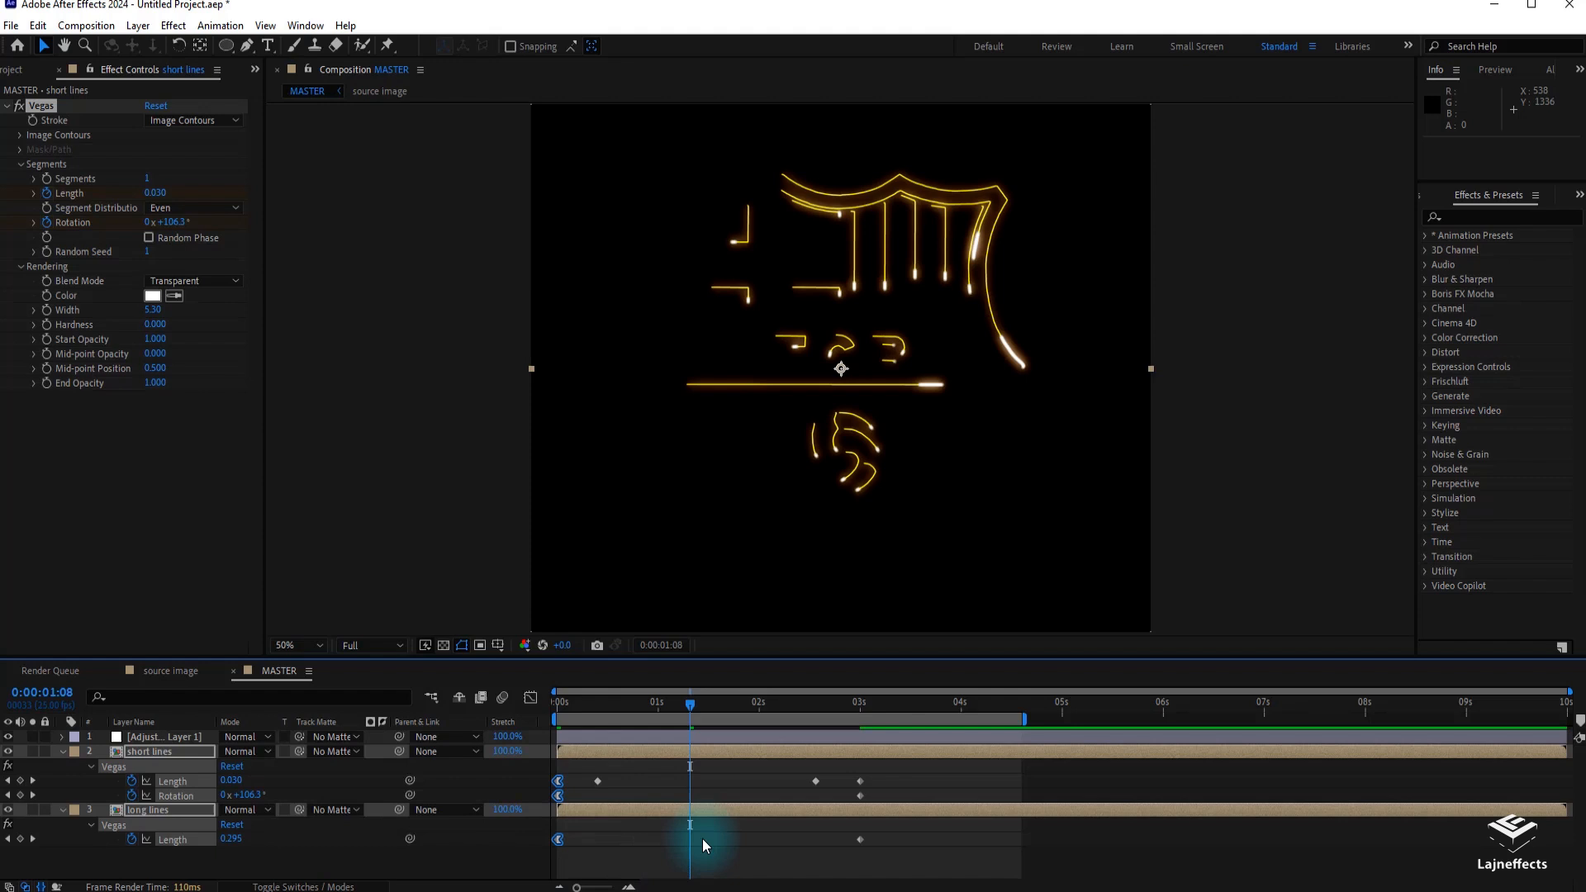
pyautogui.press('shift+f9')
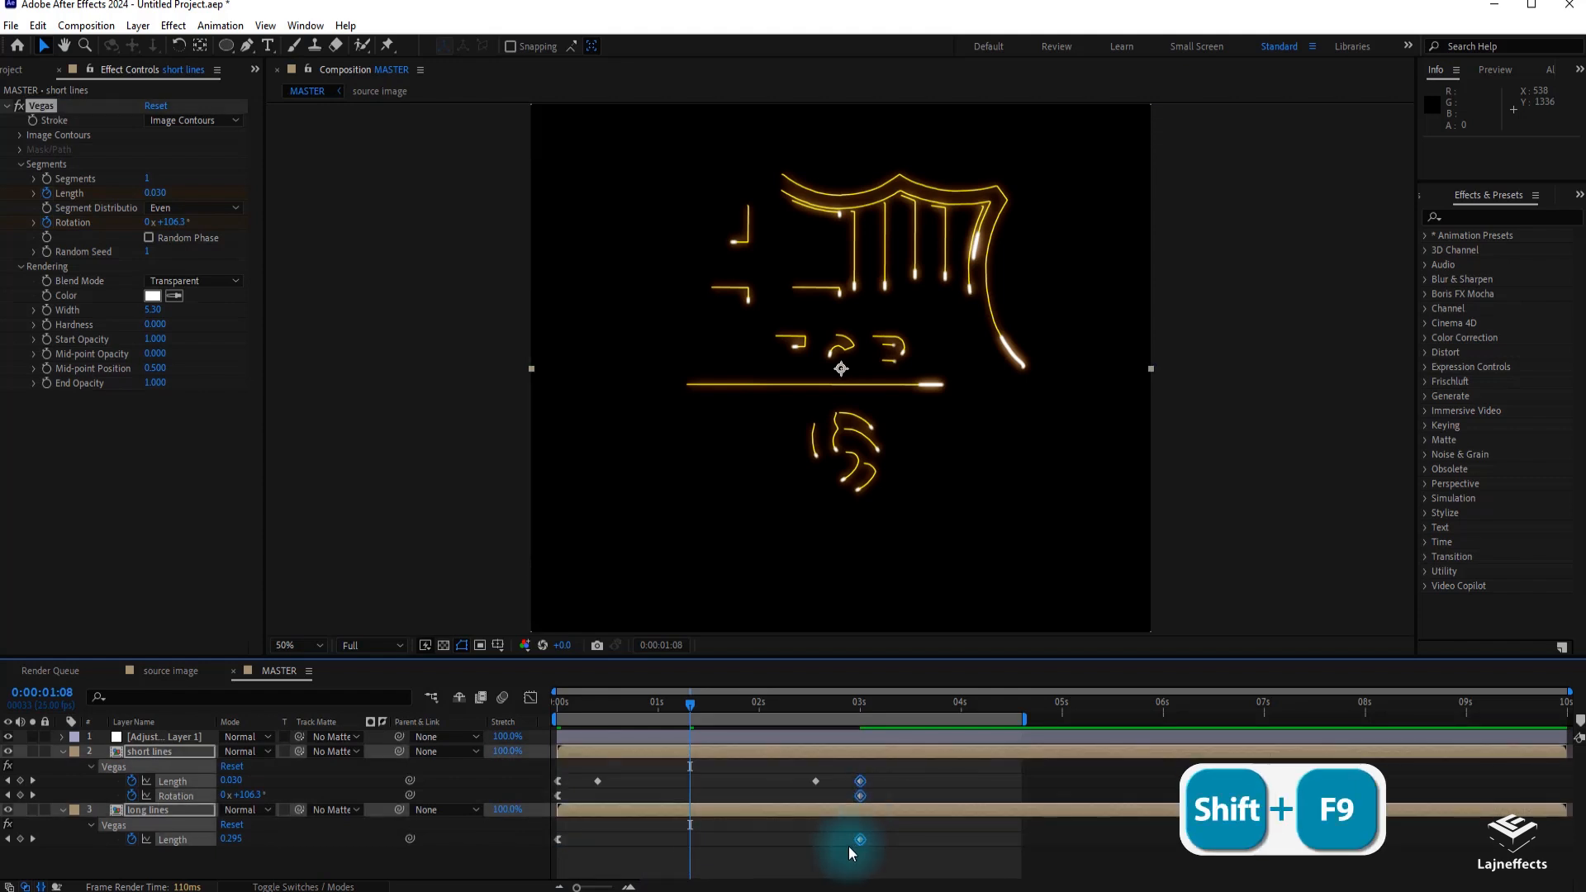
pyautogui.press('shift+f9')
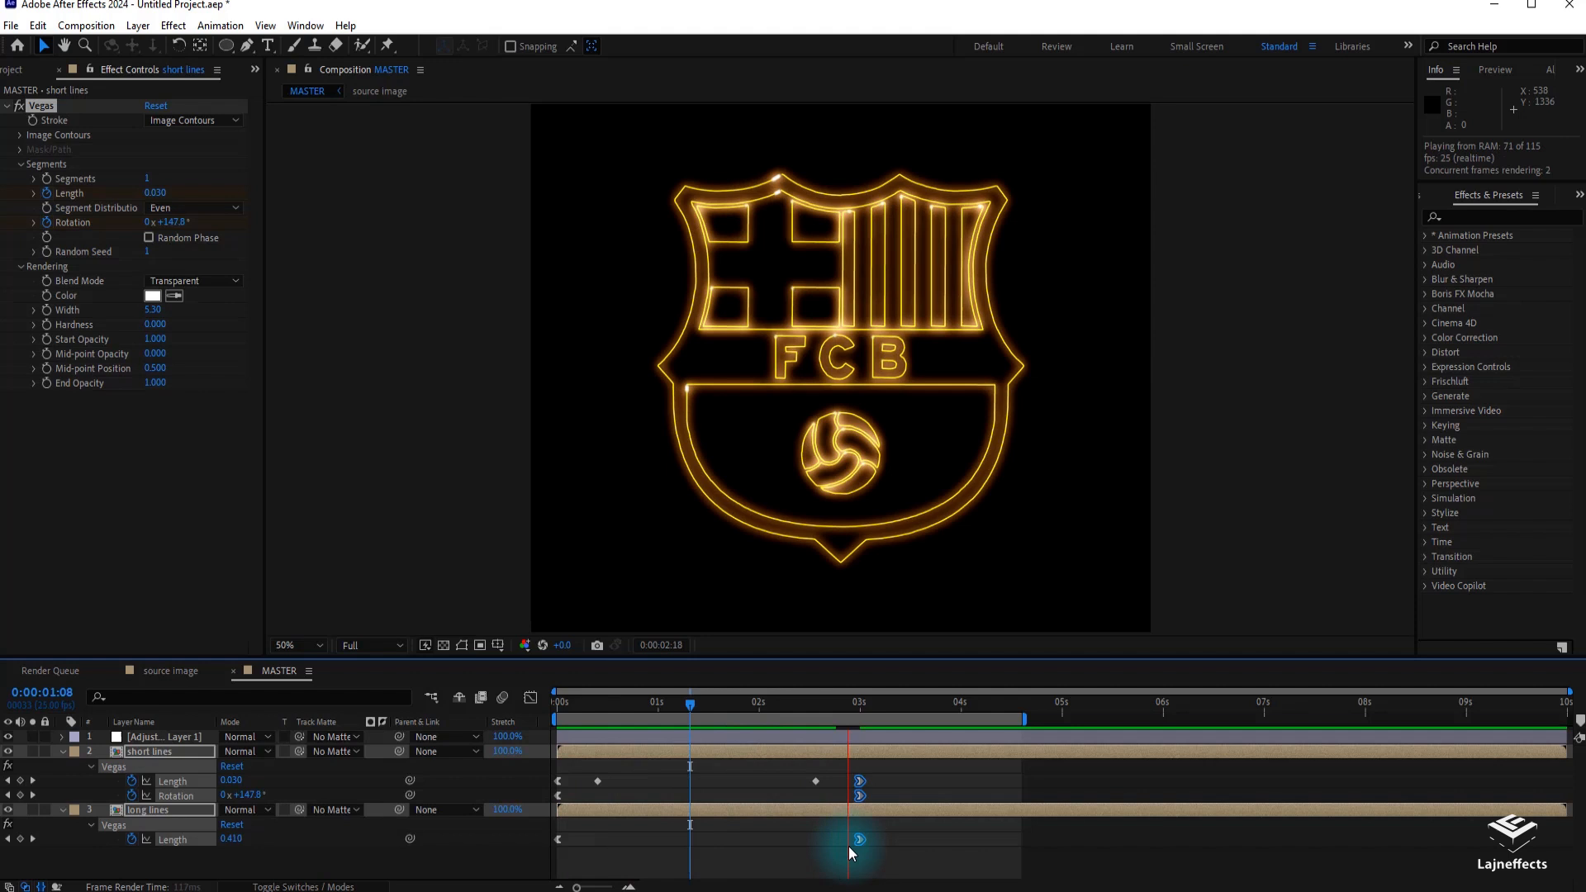
pyautogui.click(771, 707)
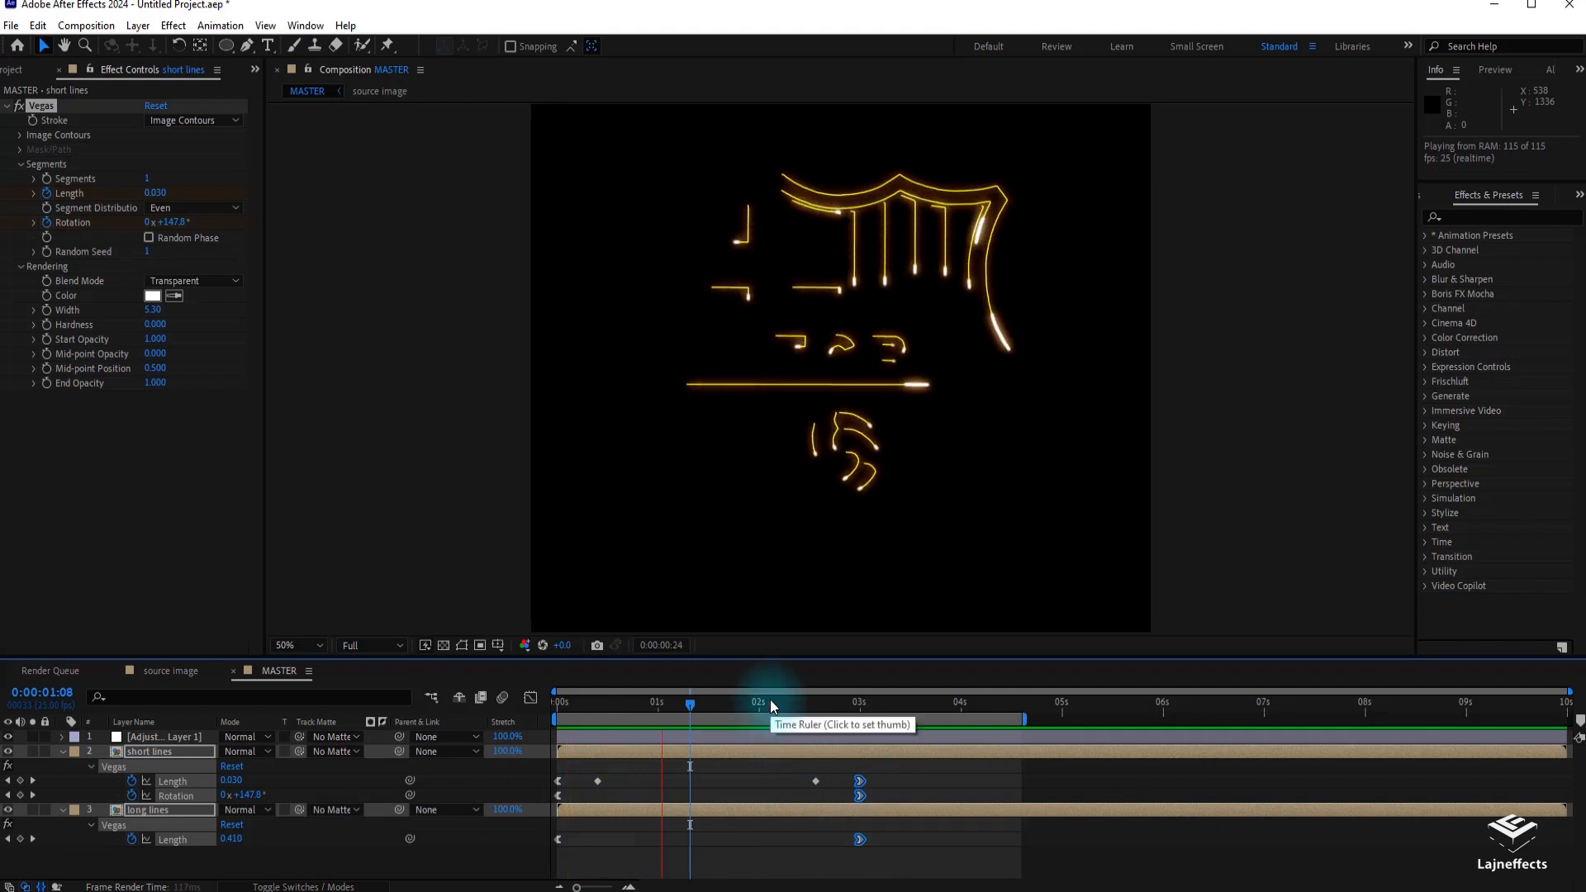
pyautogui.click(769, 702)
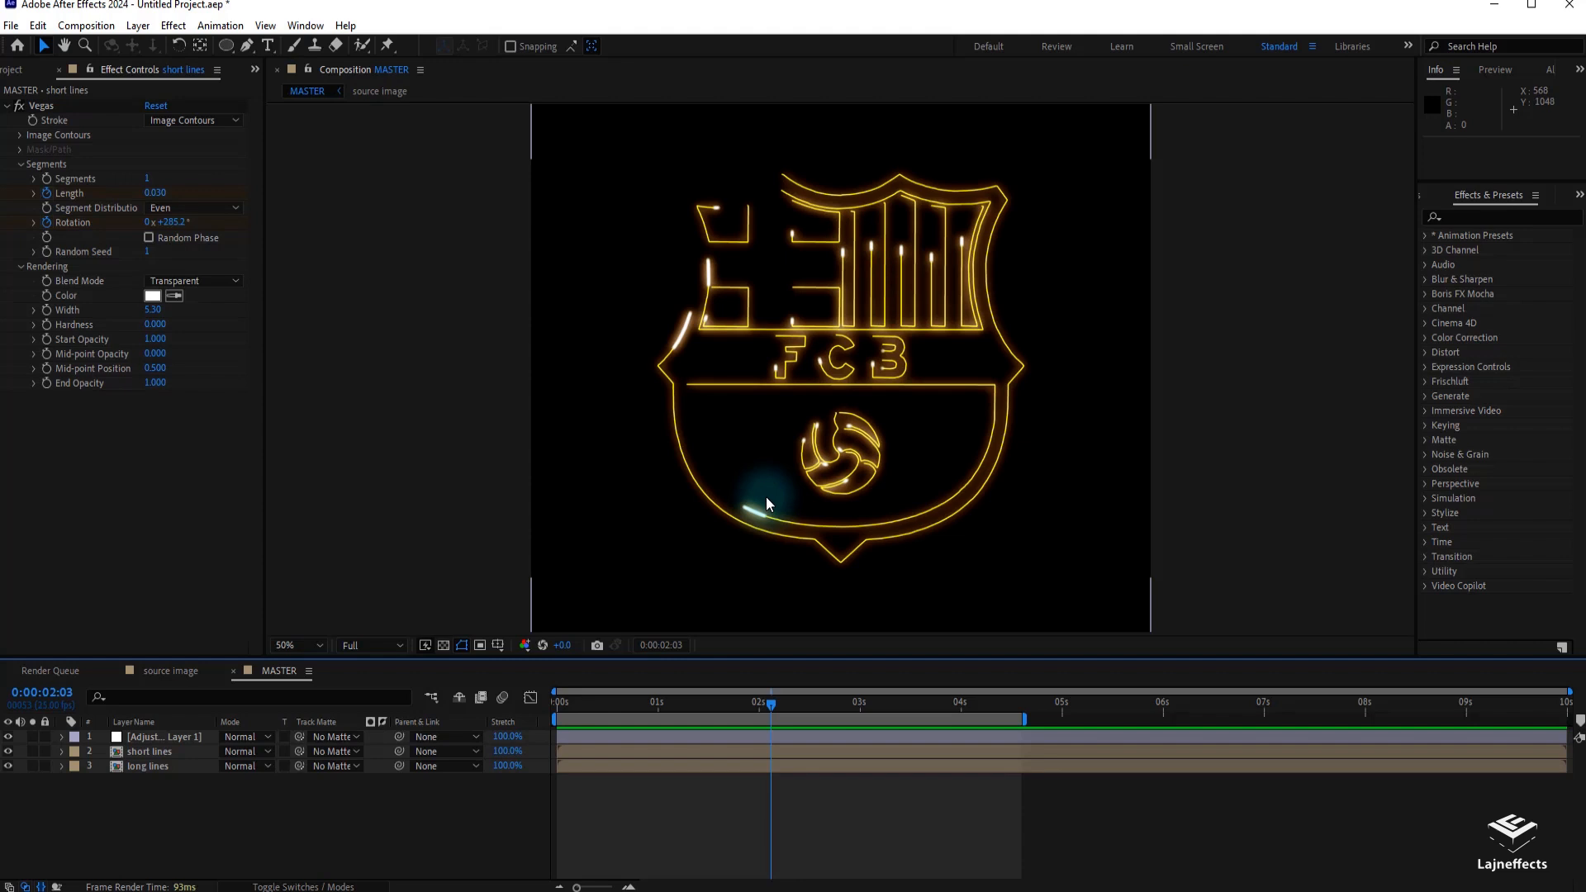
# Step: Place the source image comp above the line layers in MASTER without opacity keyframes
pyautogui.click(22, 69)
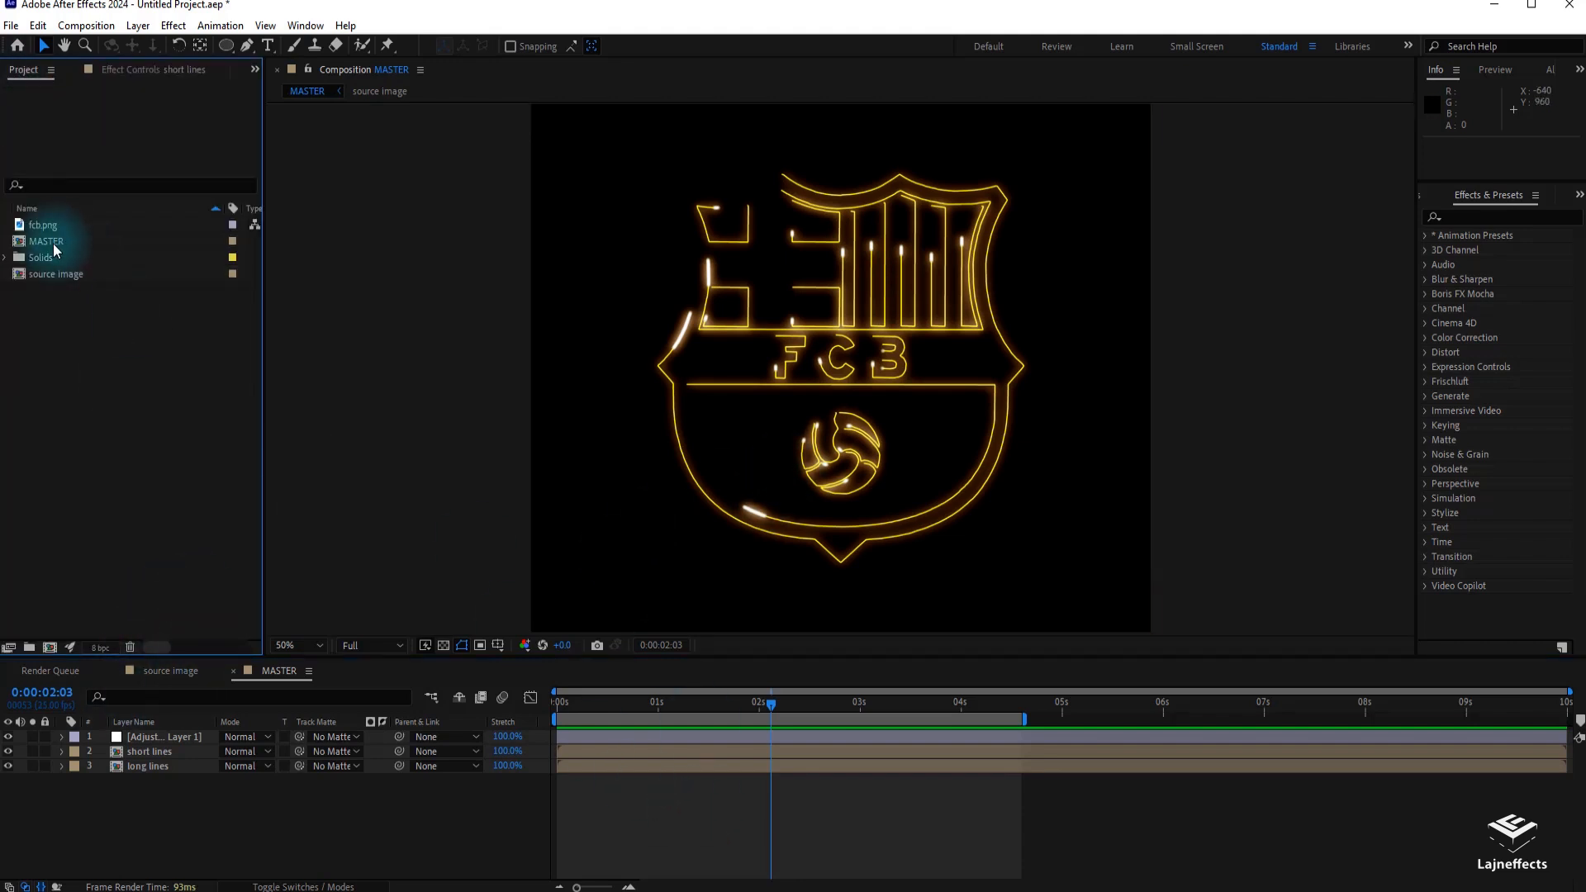
pyautogui.click(55, 274)
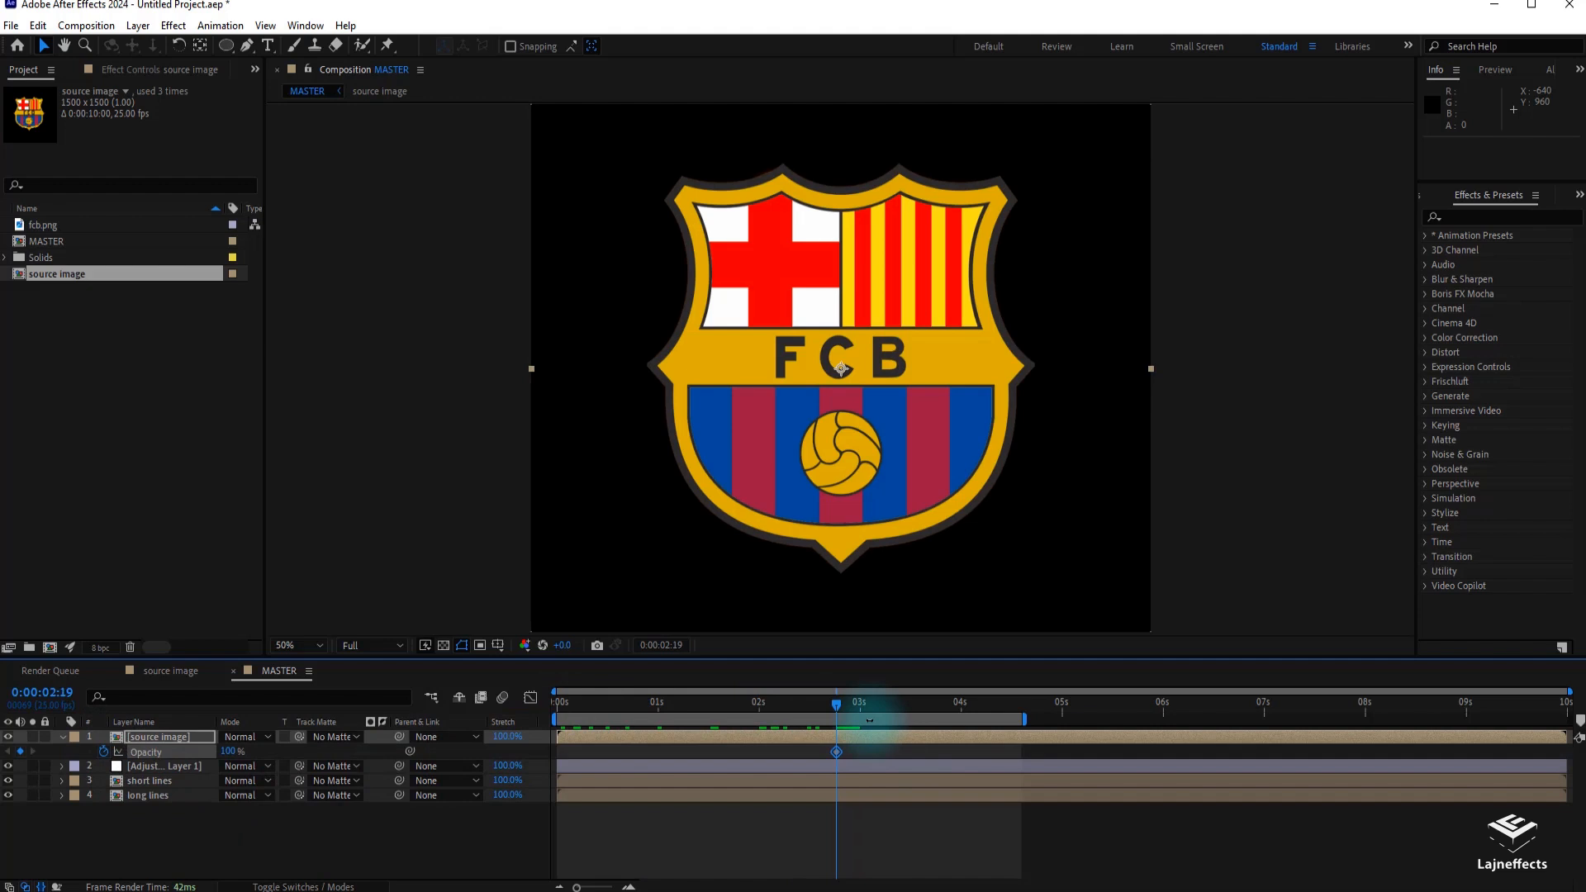
pyautogui.click(748, 703)
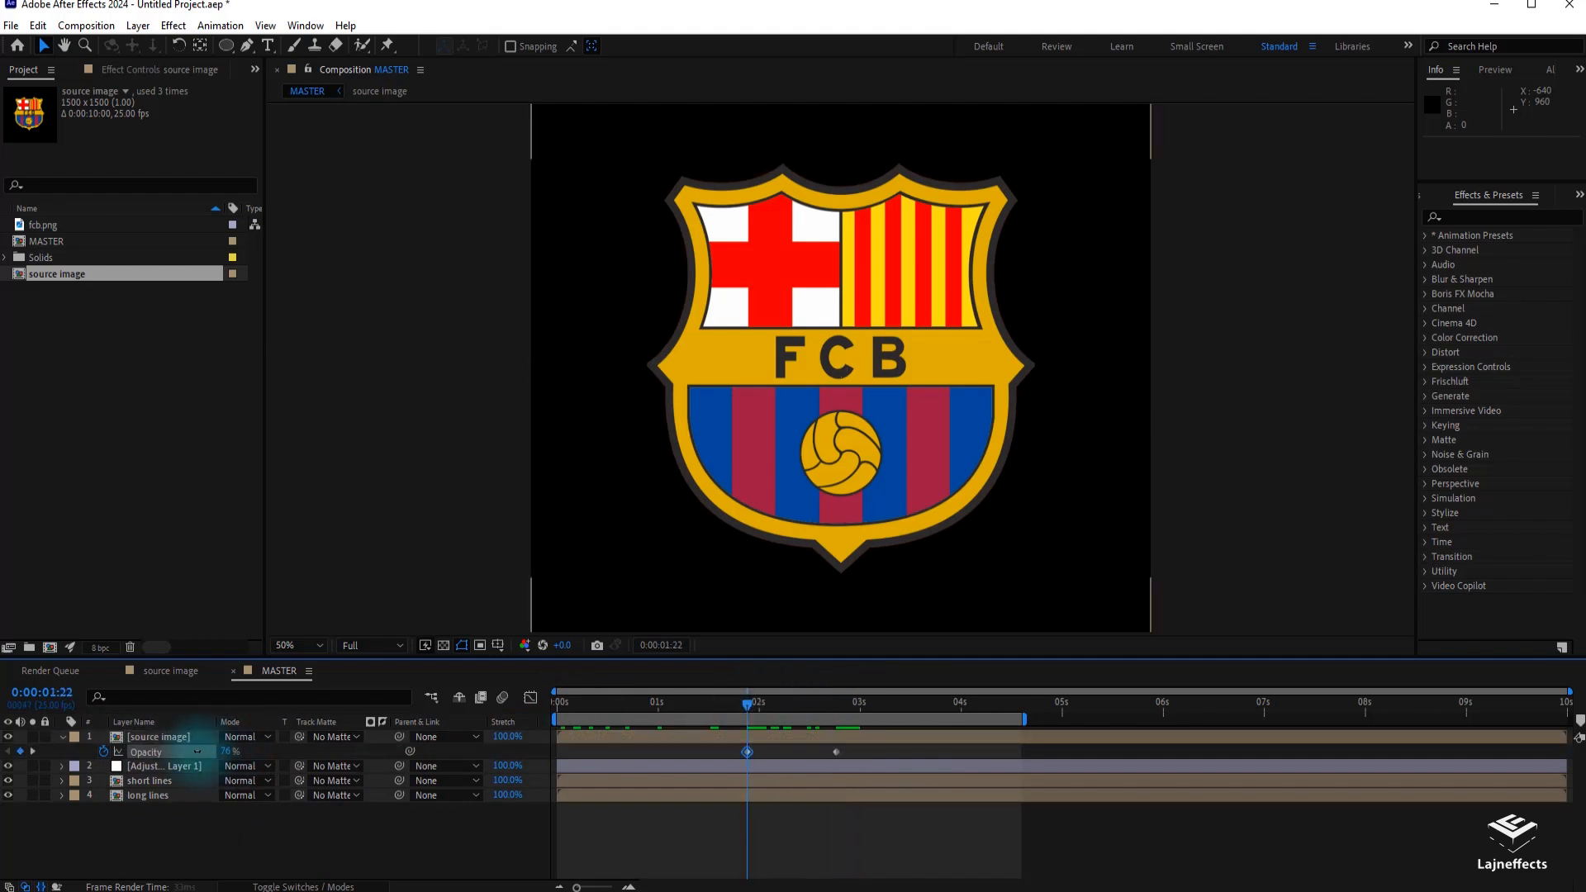
pyautogui.click(819, 703)
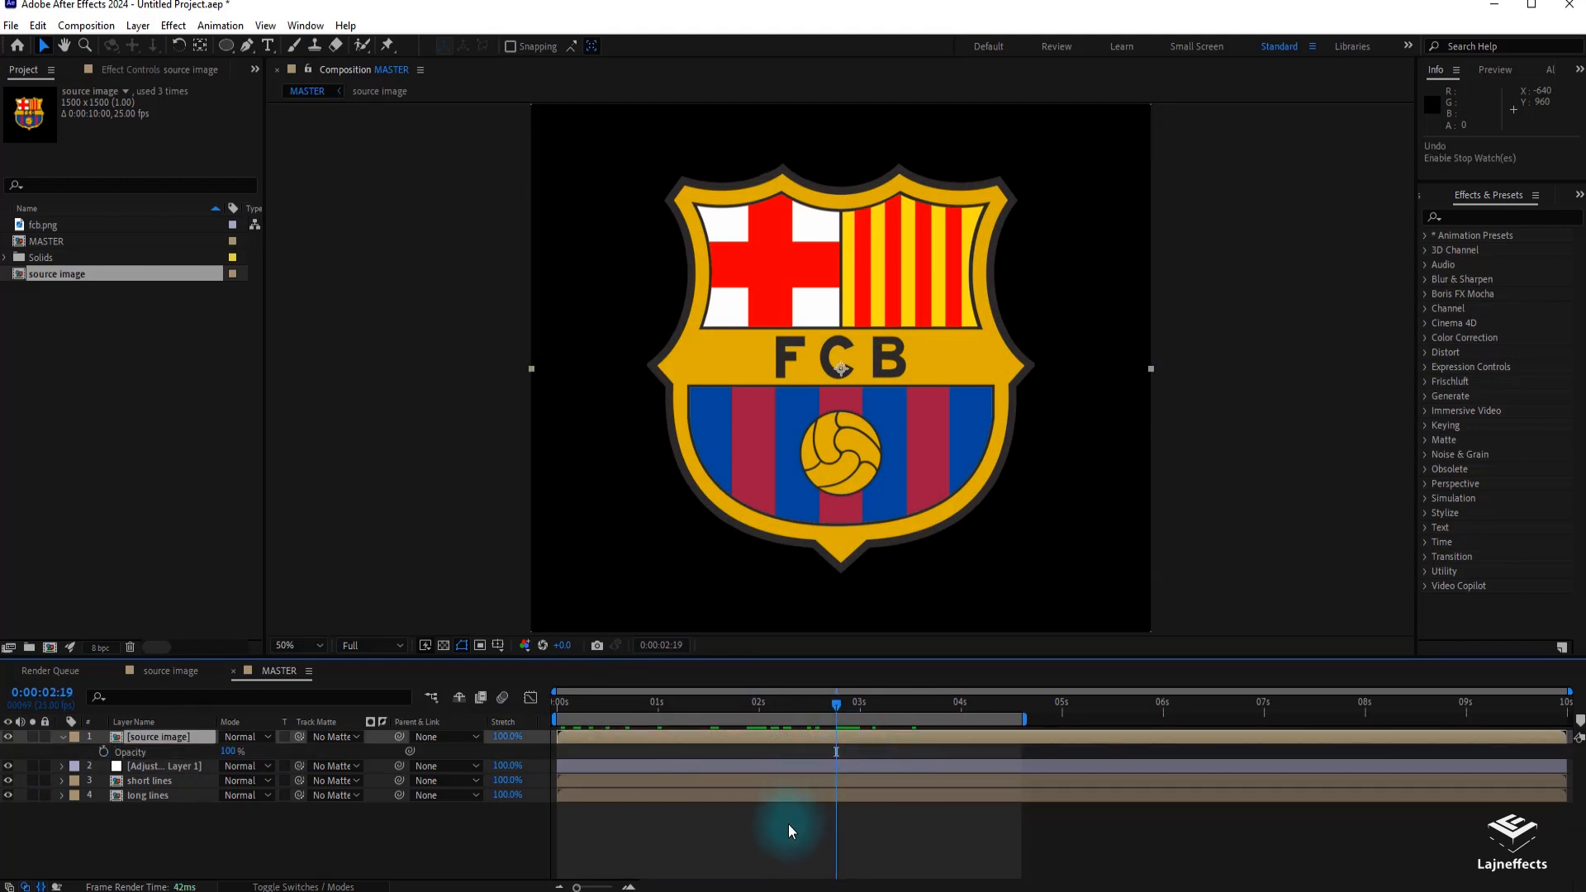
pyautogui.click(787, 702)
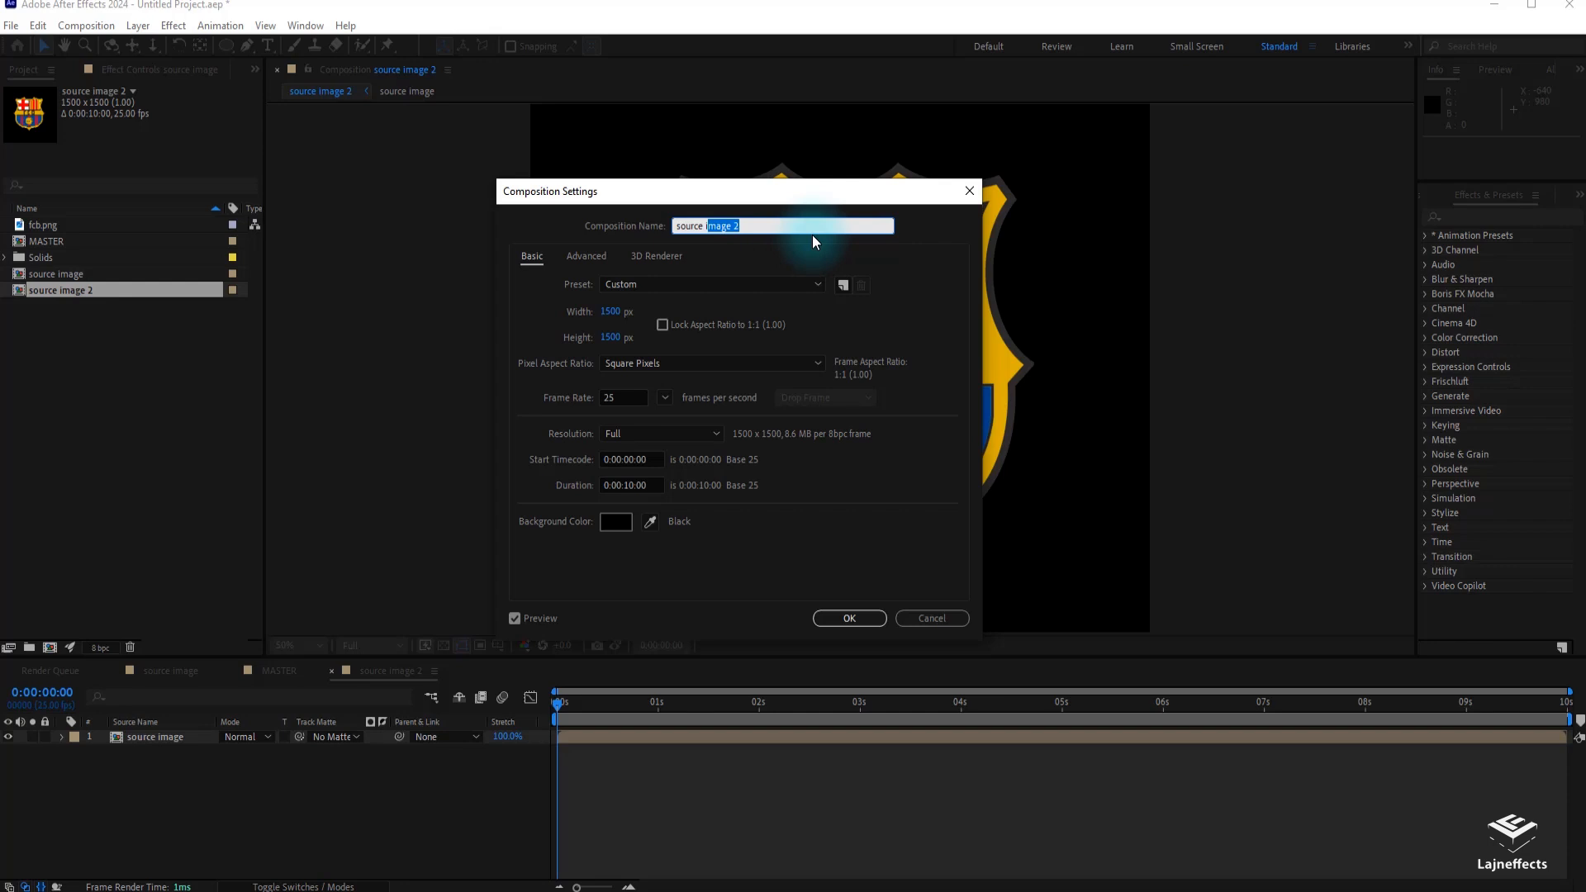
# Step: Rename the duplicated comp 'source mask' and switch back to the MASTER composition
pyautogui.write('source mas')
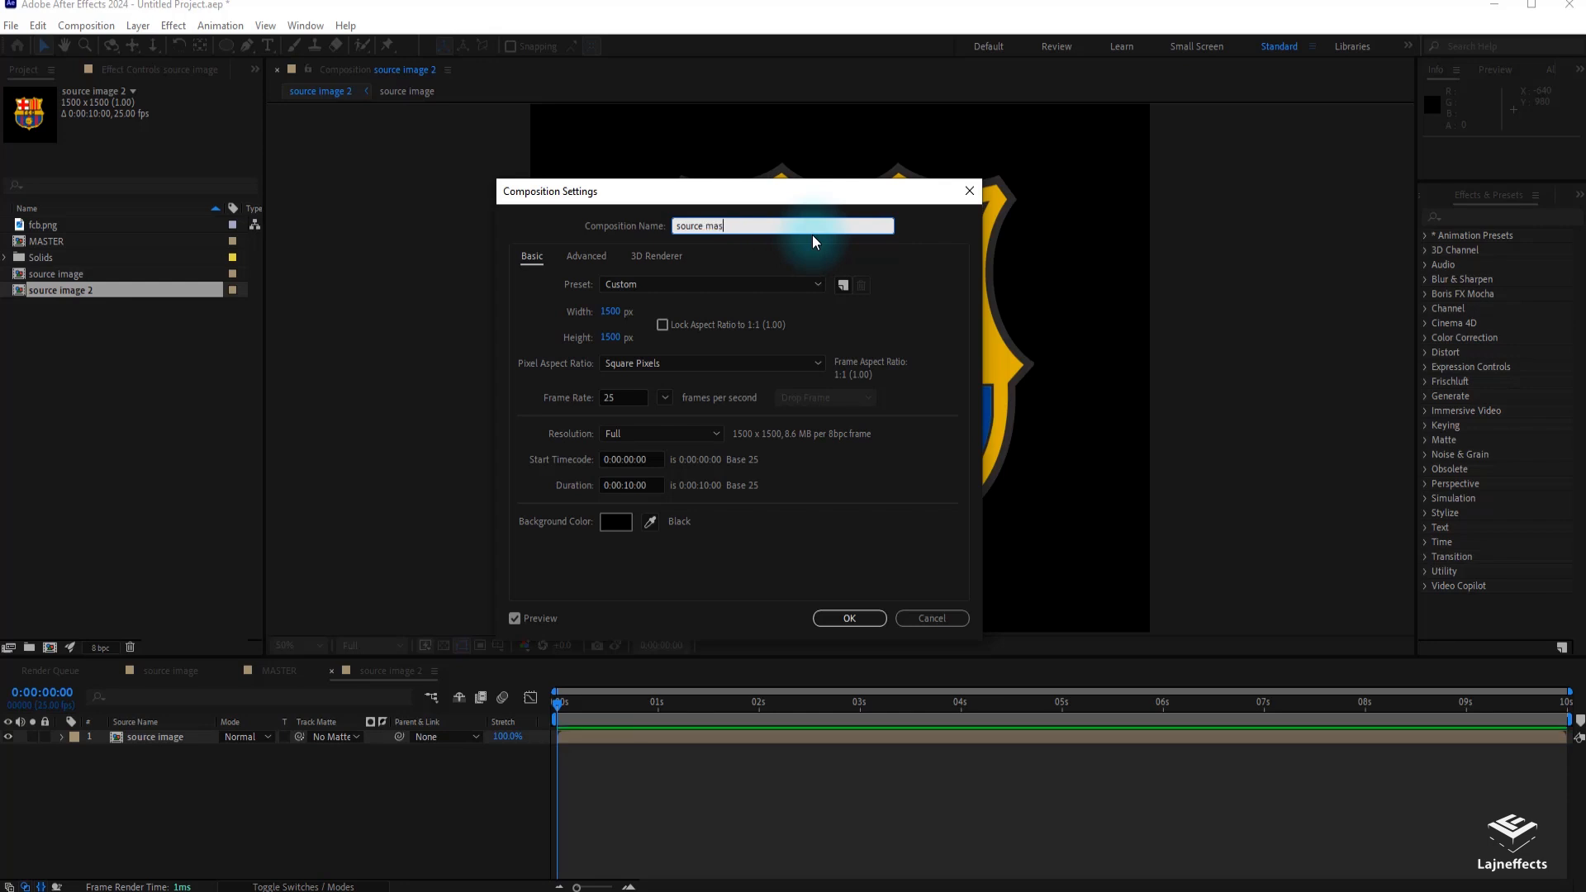
pyautogui.click(849, 618)
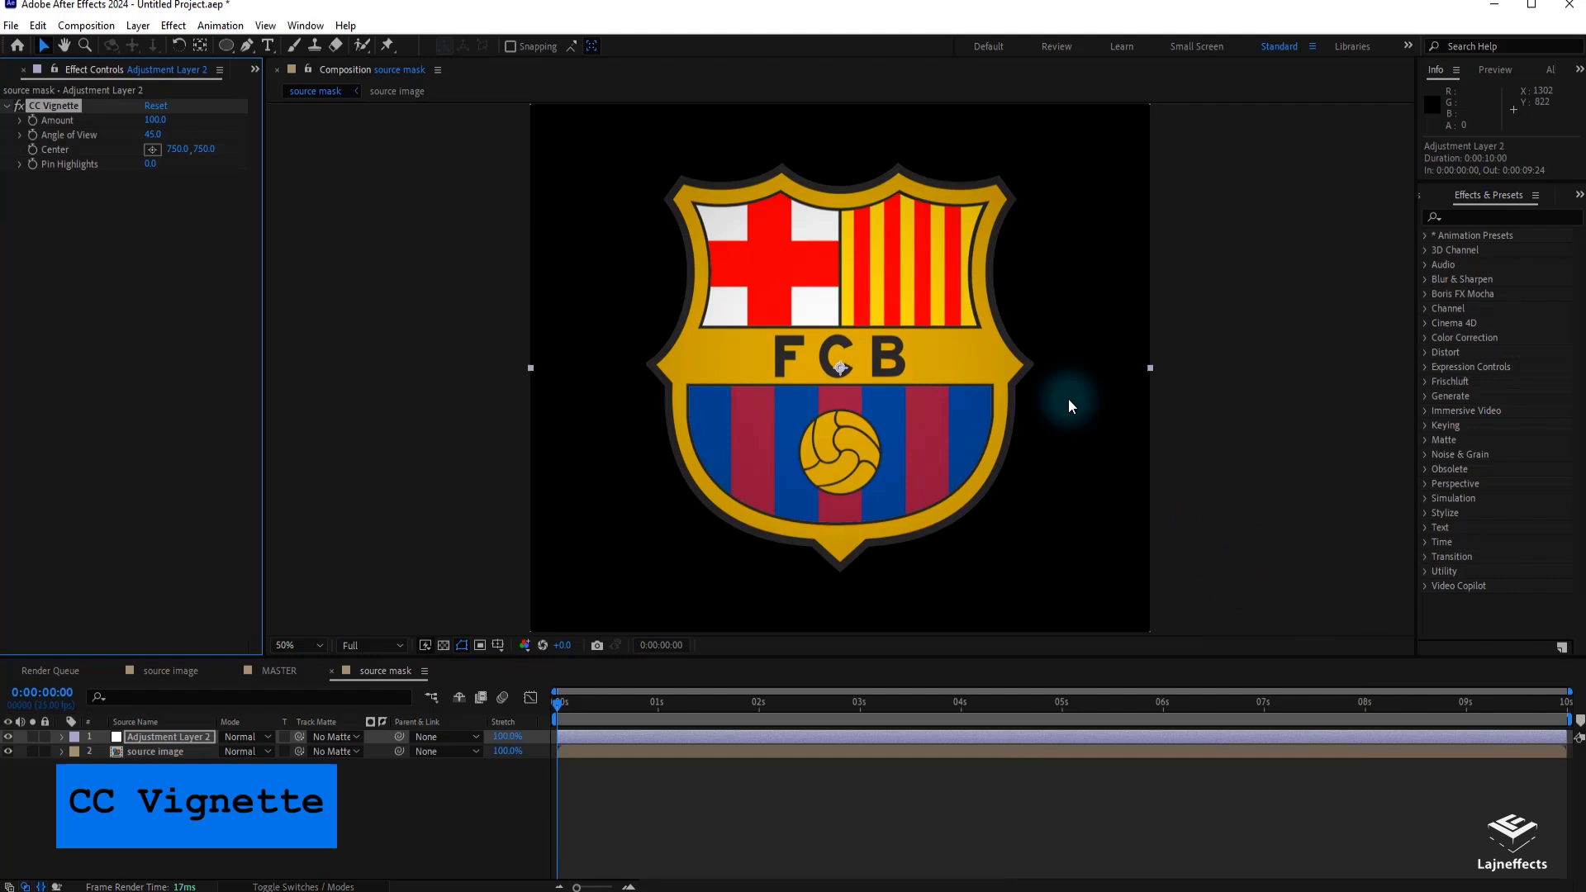
pyautogui.moveTo(518, 153)
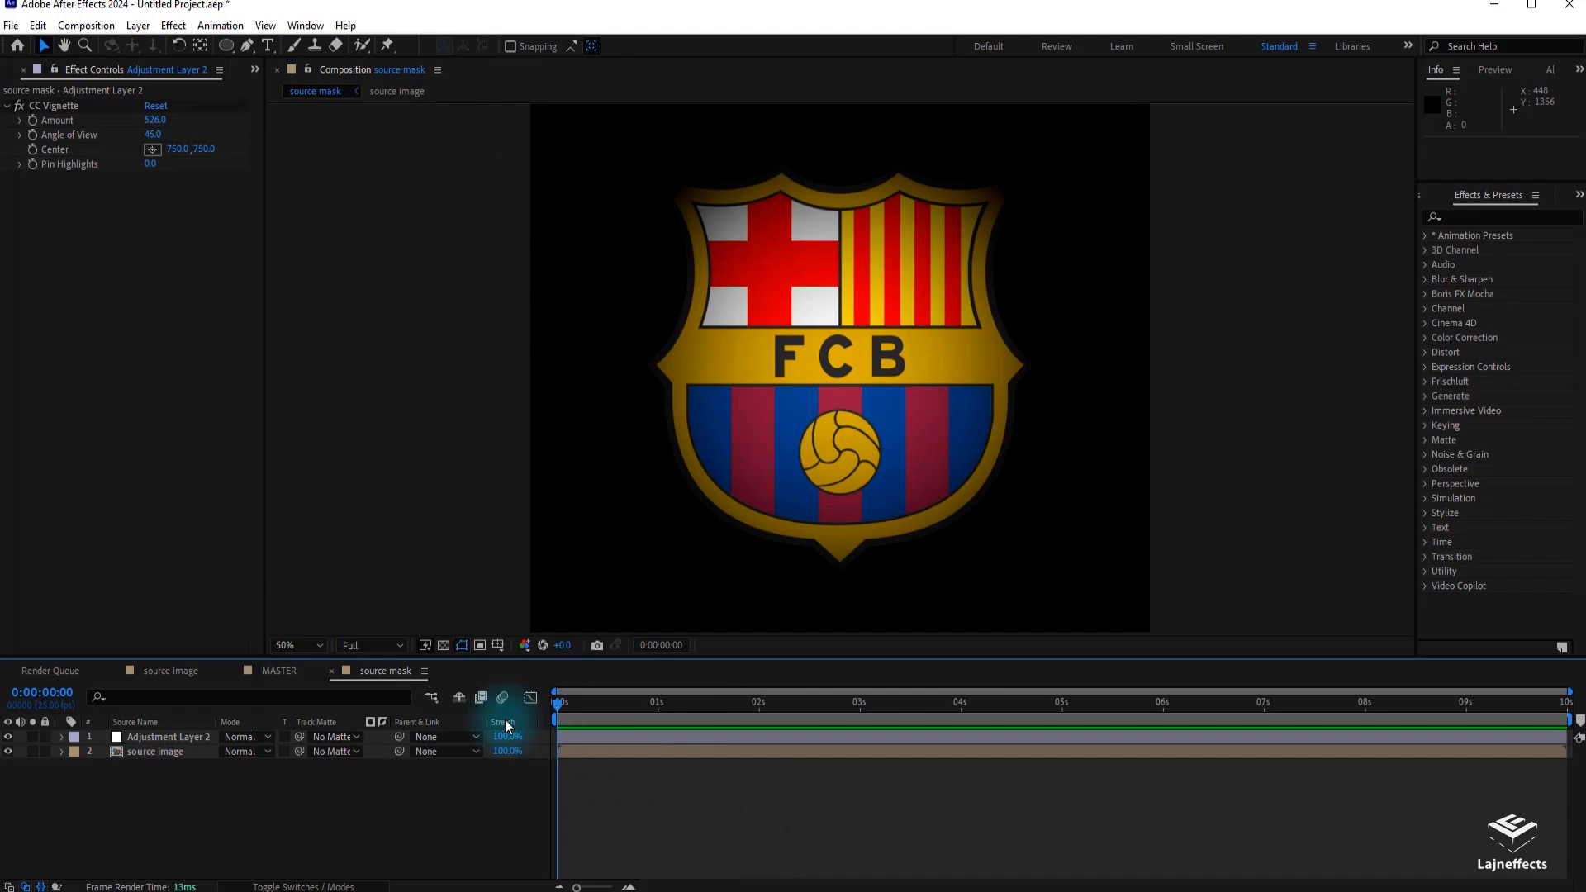
pyautogui.click(280, 670)
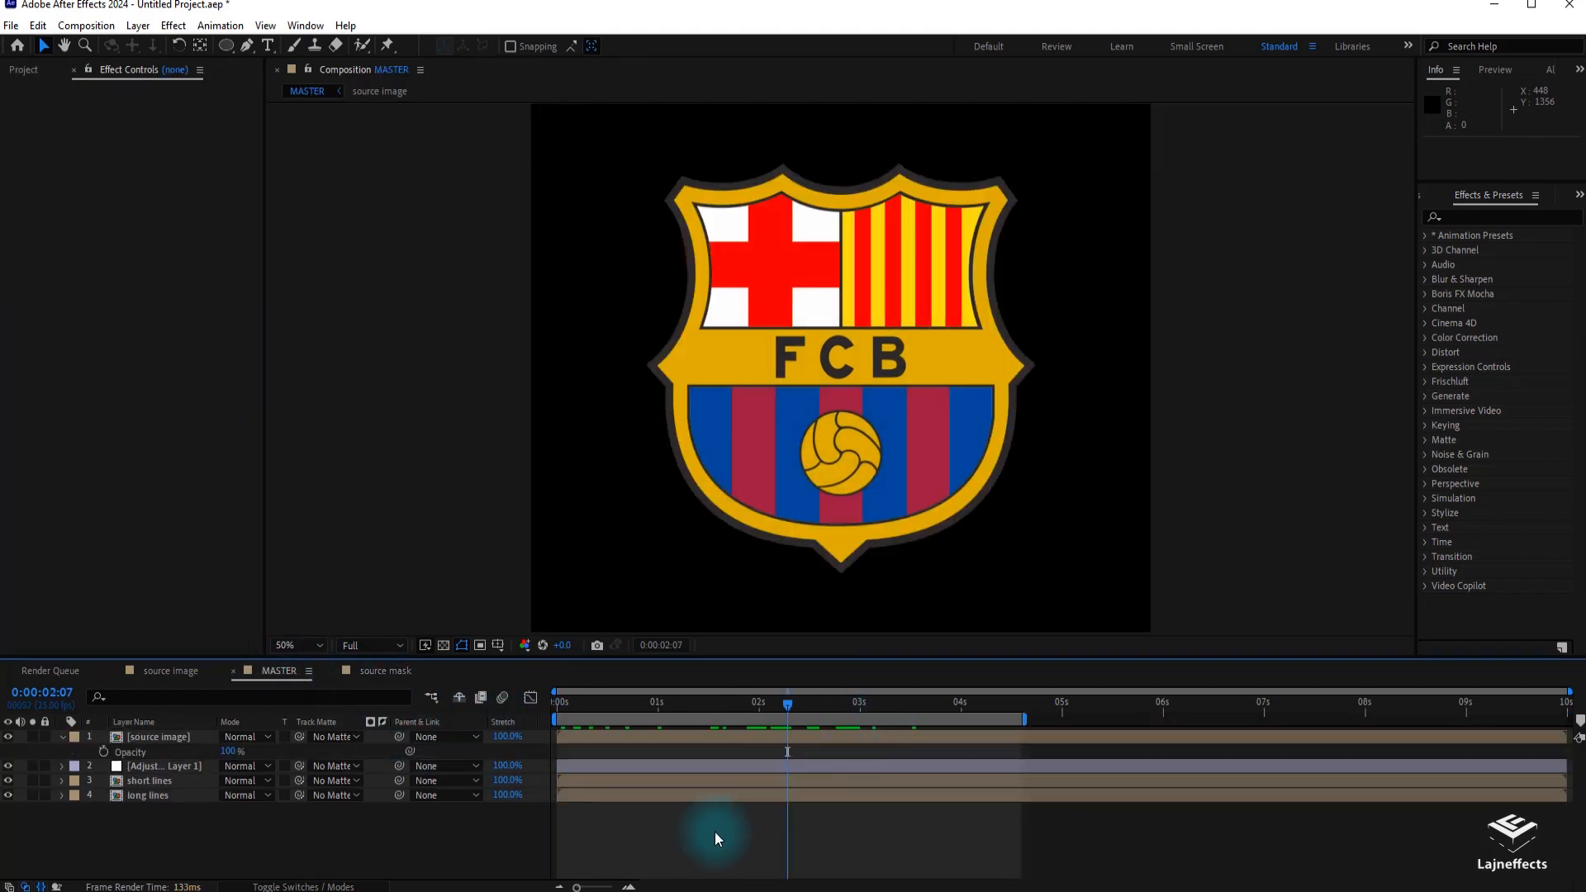
# Step: Apply a Gradient Wipe transition effect to the source image layer
pyautogui.click(22, 69)
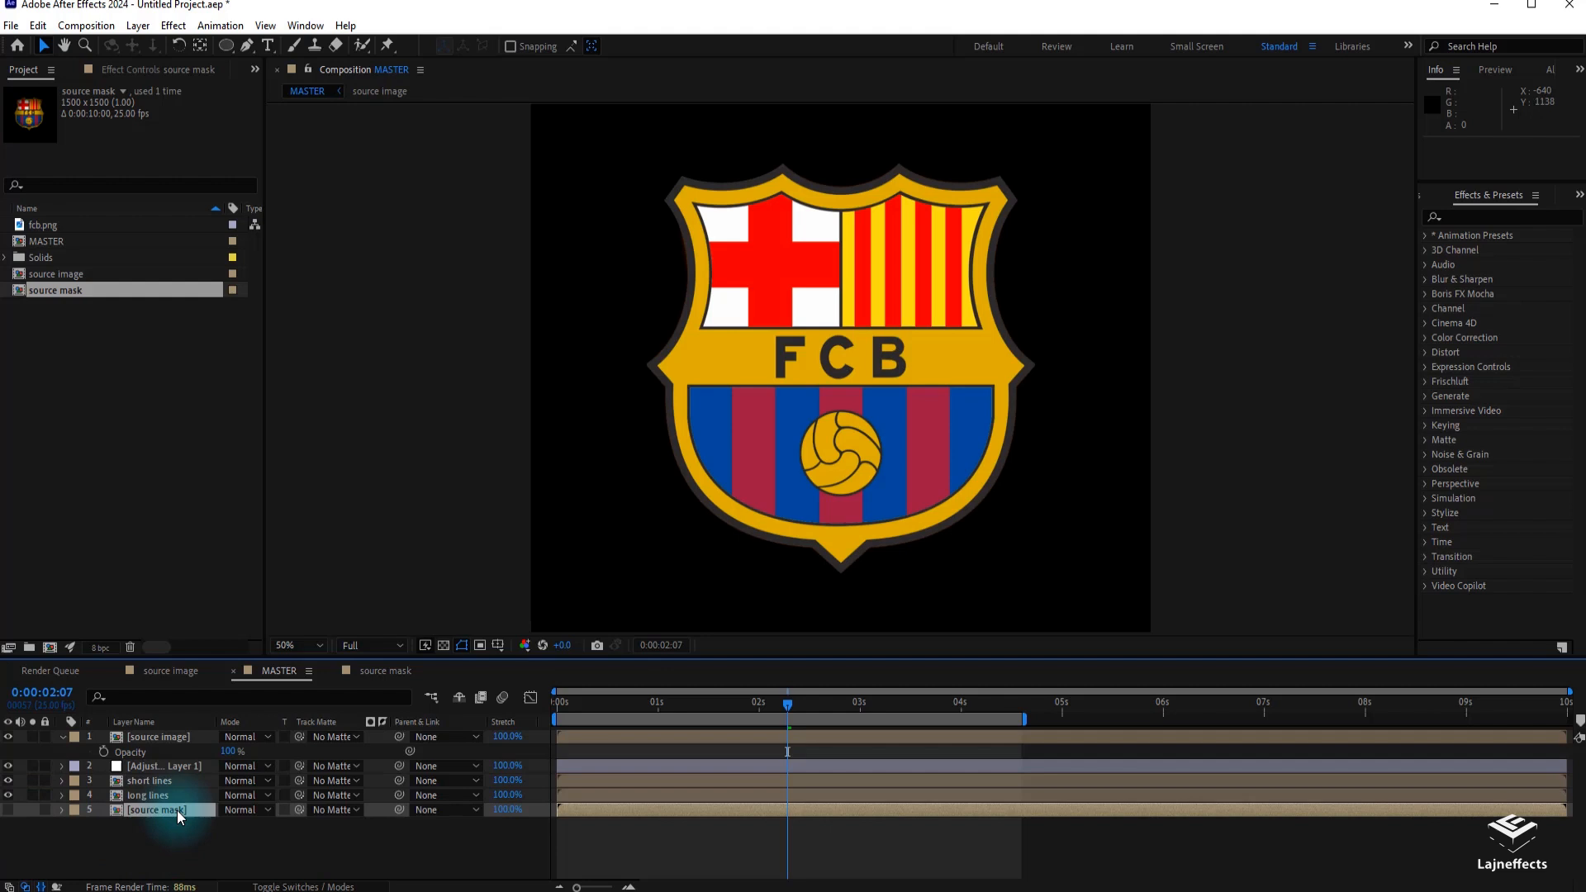
pyautogui.click(157, 736)
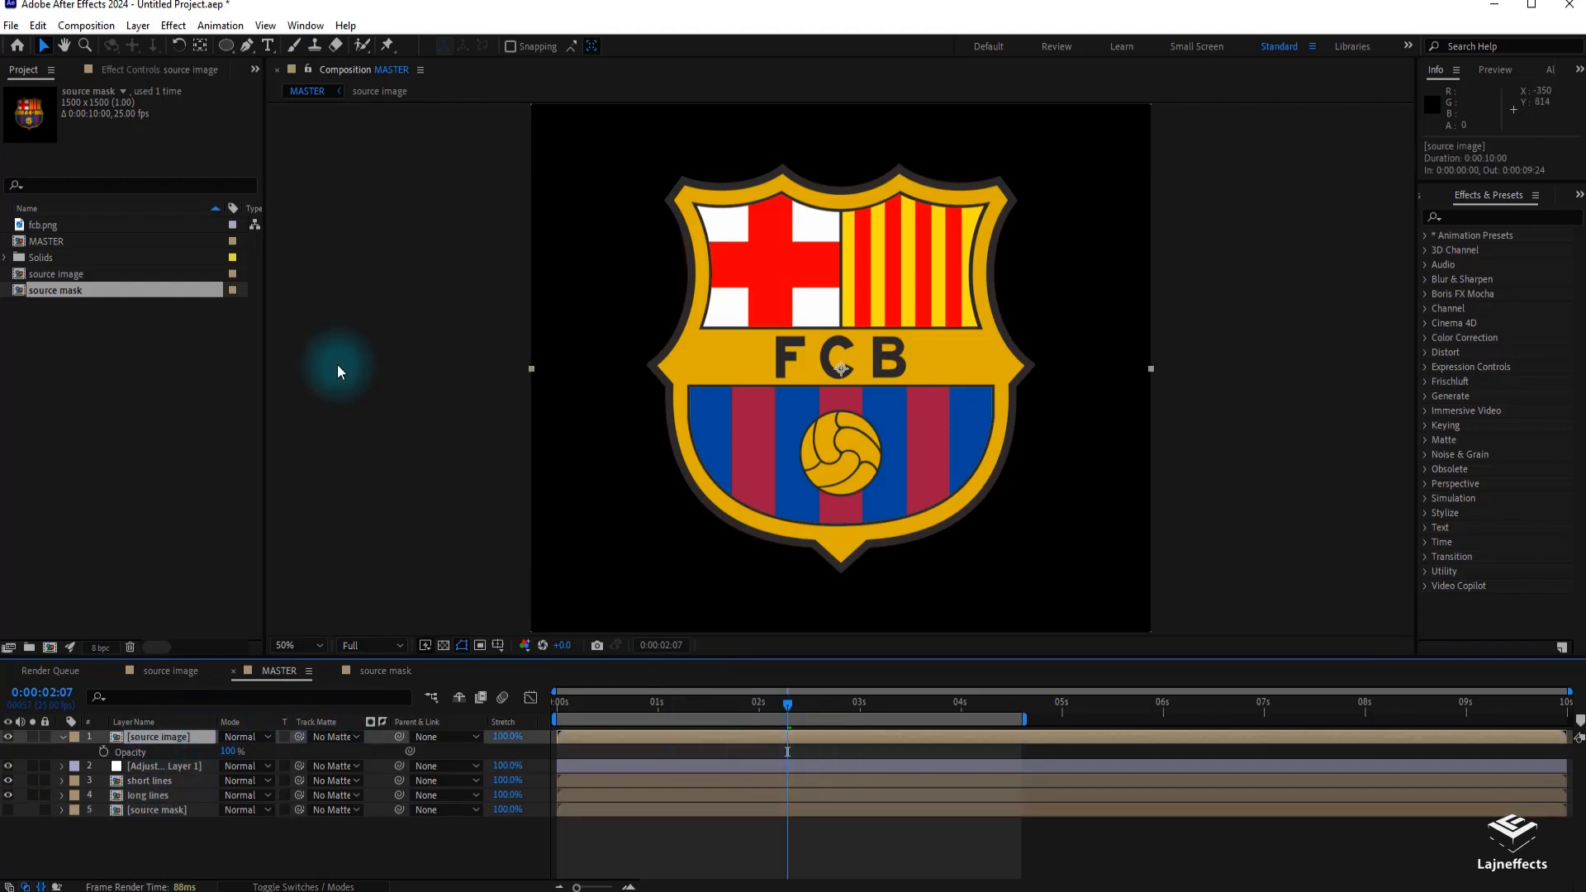
pyautogui.rightClick(839, 370)
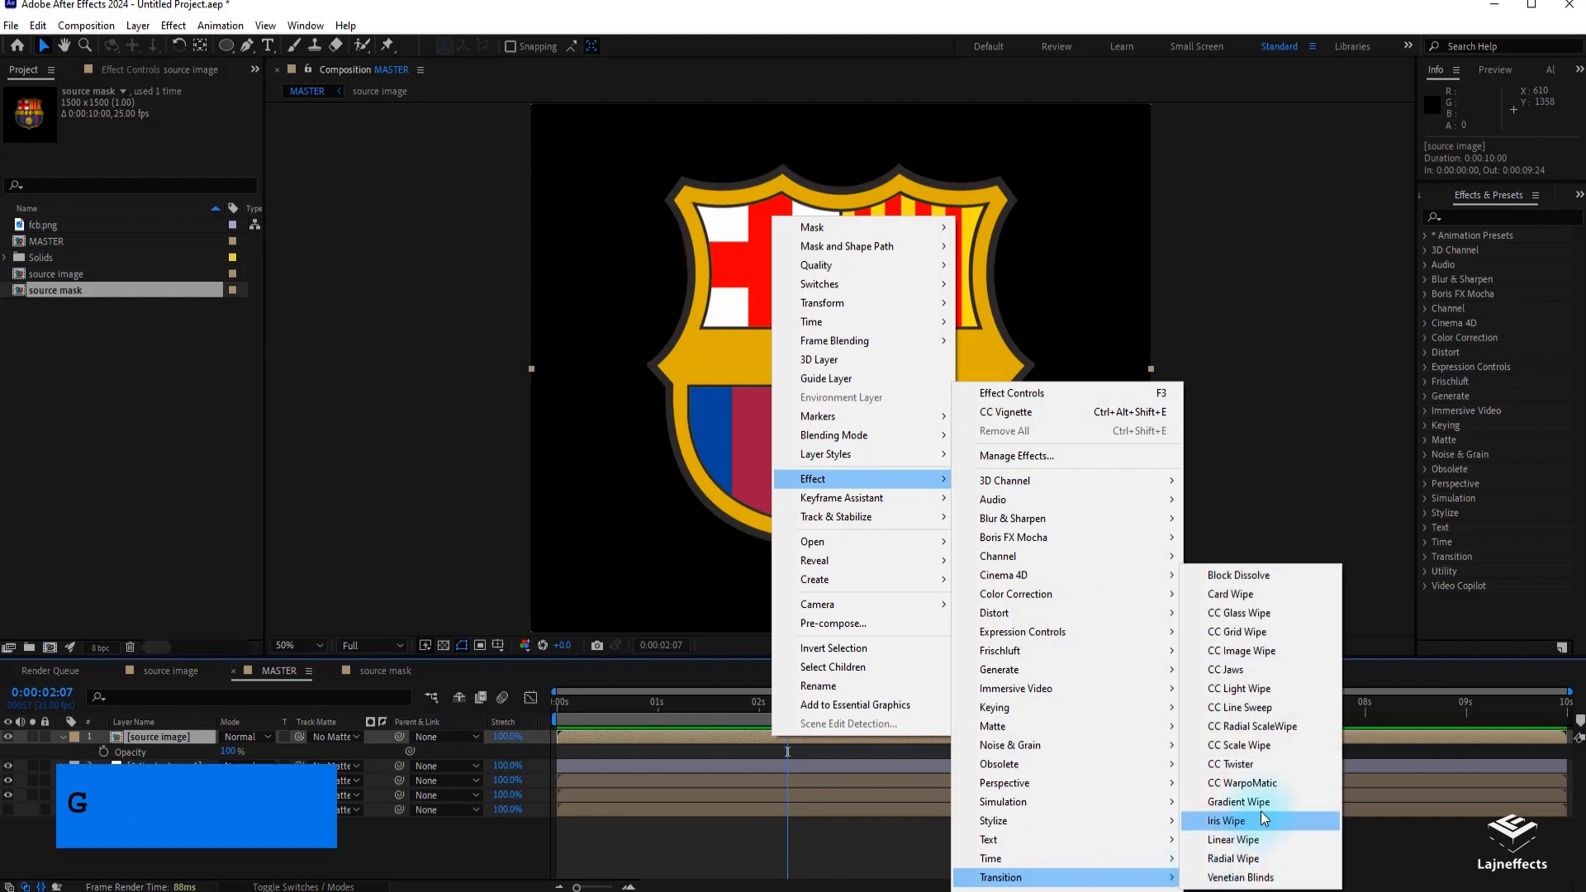
pyautogui.moveTo(1239, 689)
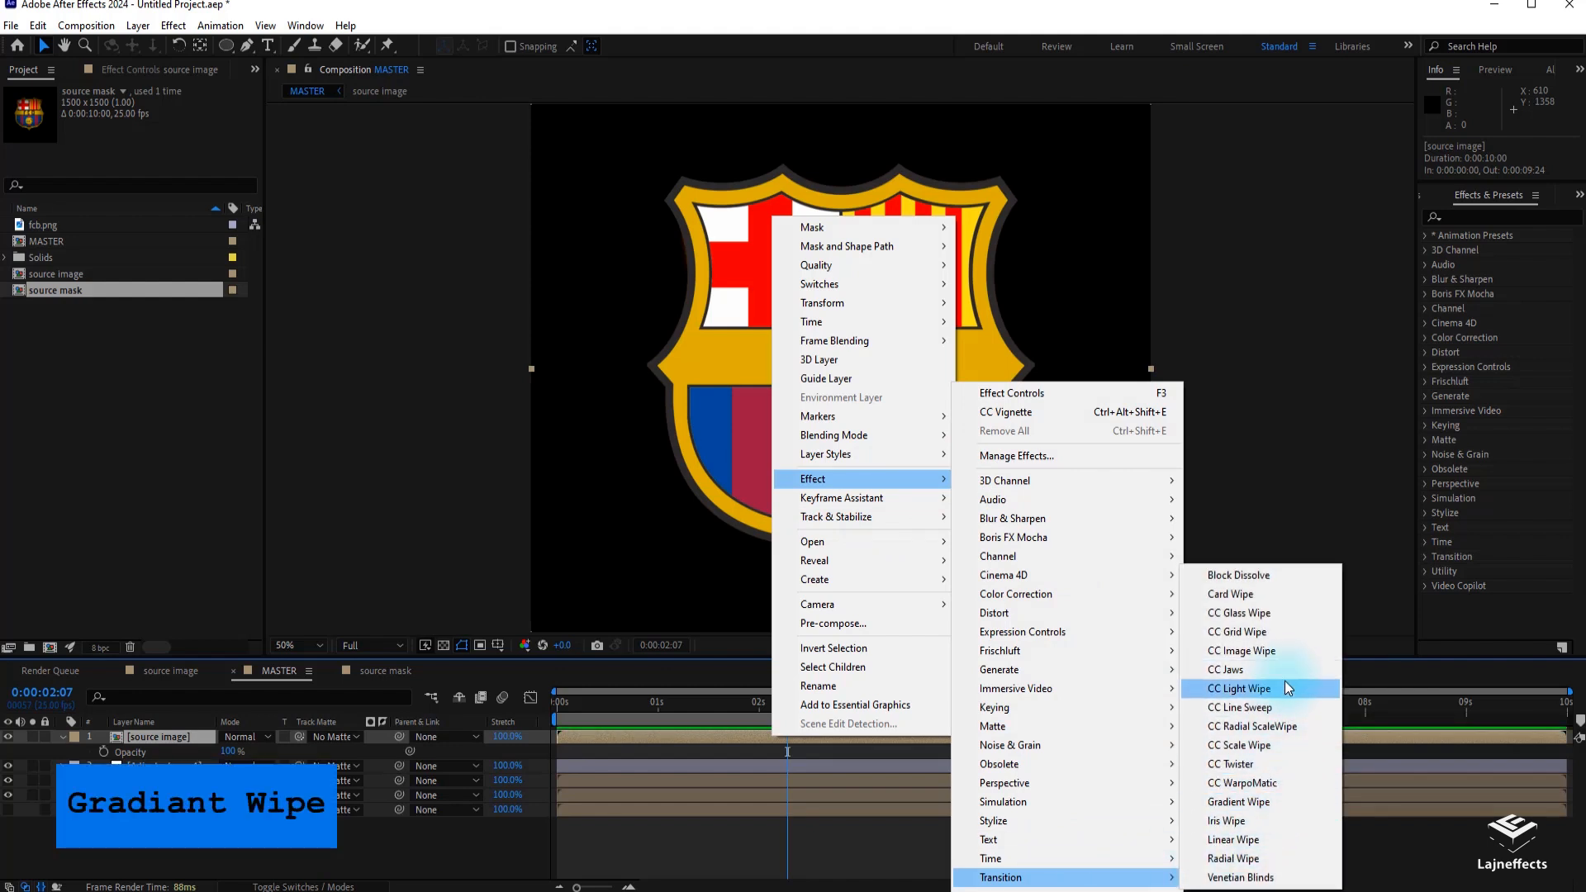
pyautogui.click(1239, 802)
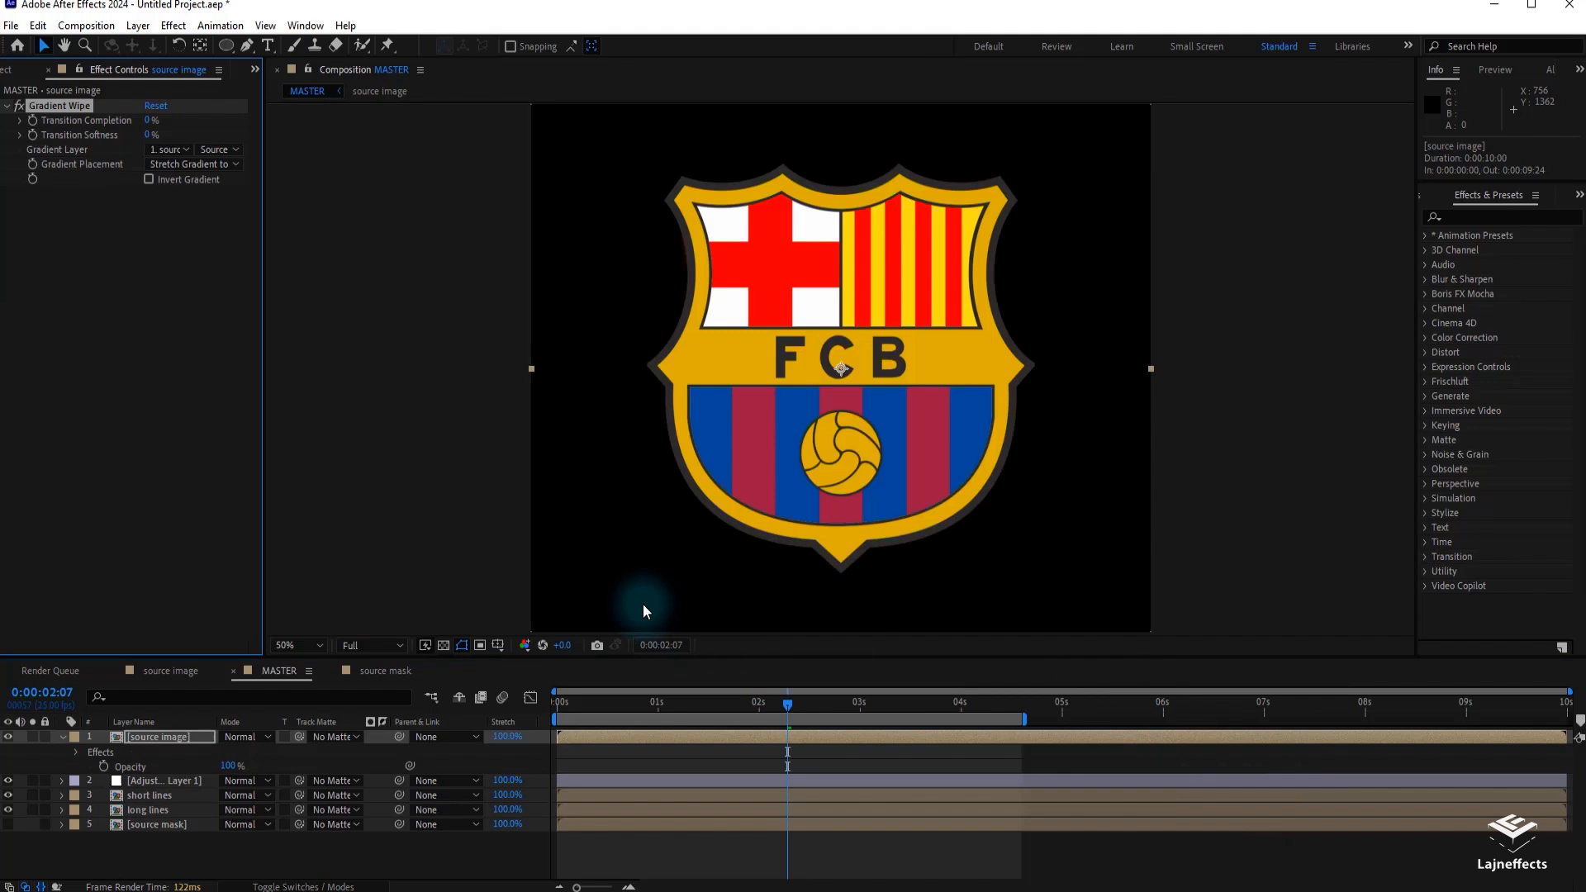
# Step: Set Gradient Layer to source mask and keyframe Transition Completion
pyautogui.click(167, 149)
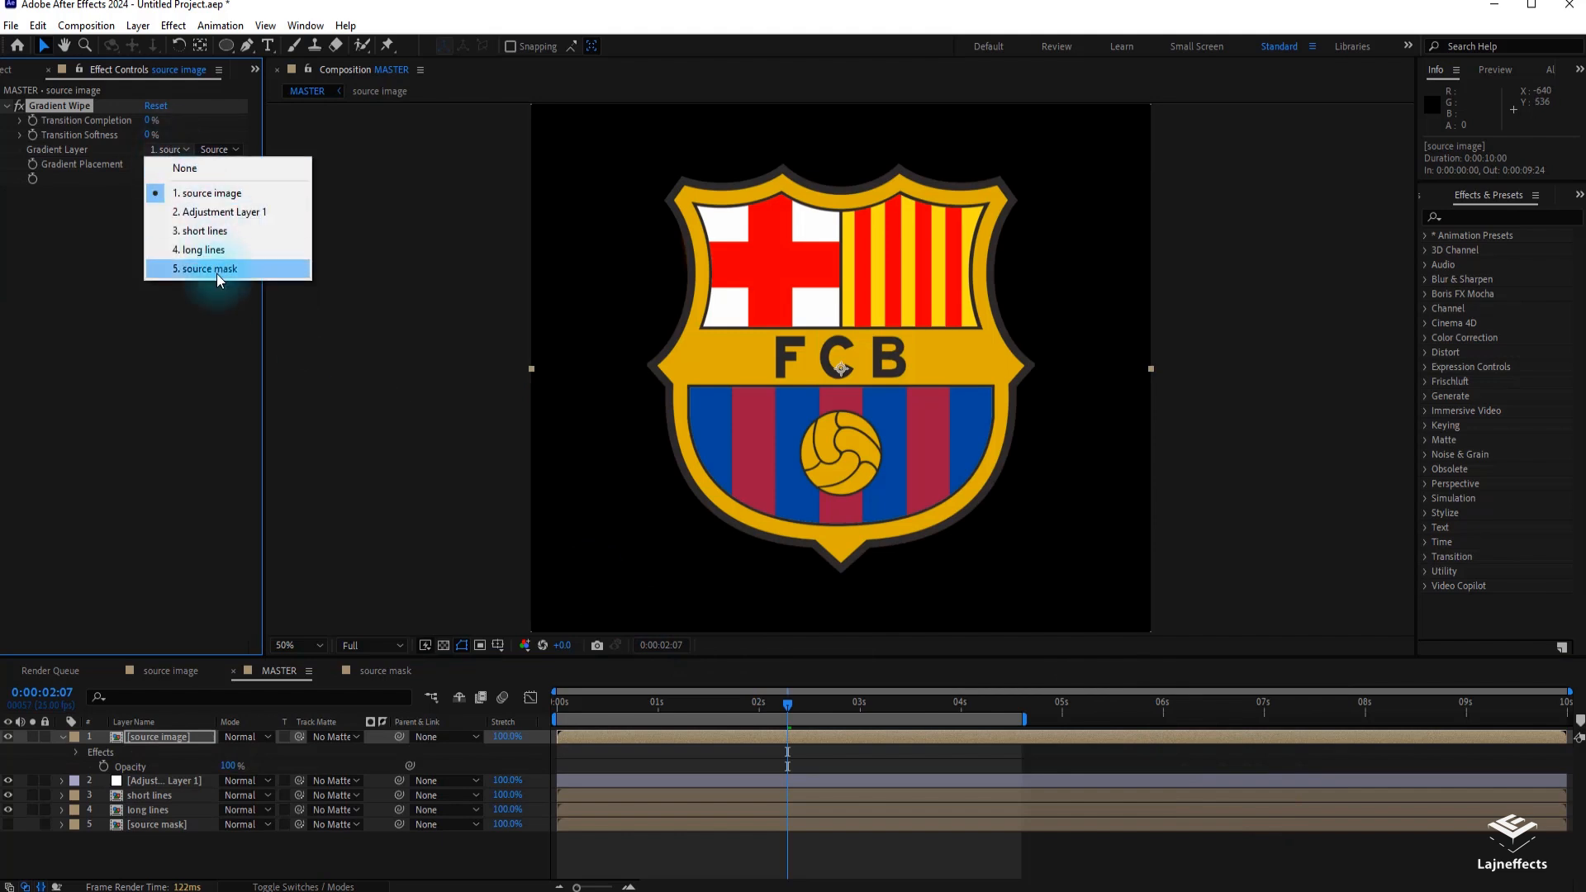
pyautogui.click(208, 268)
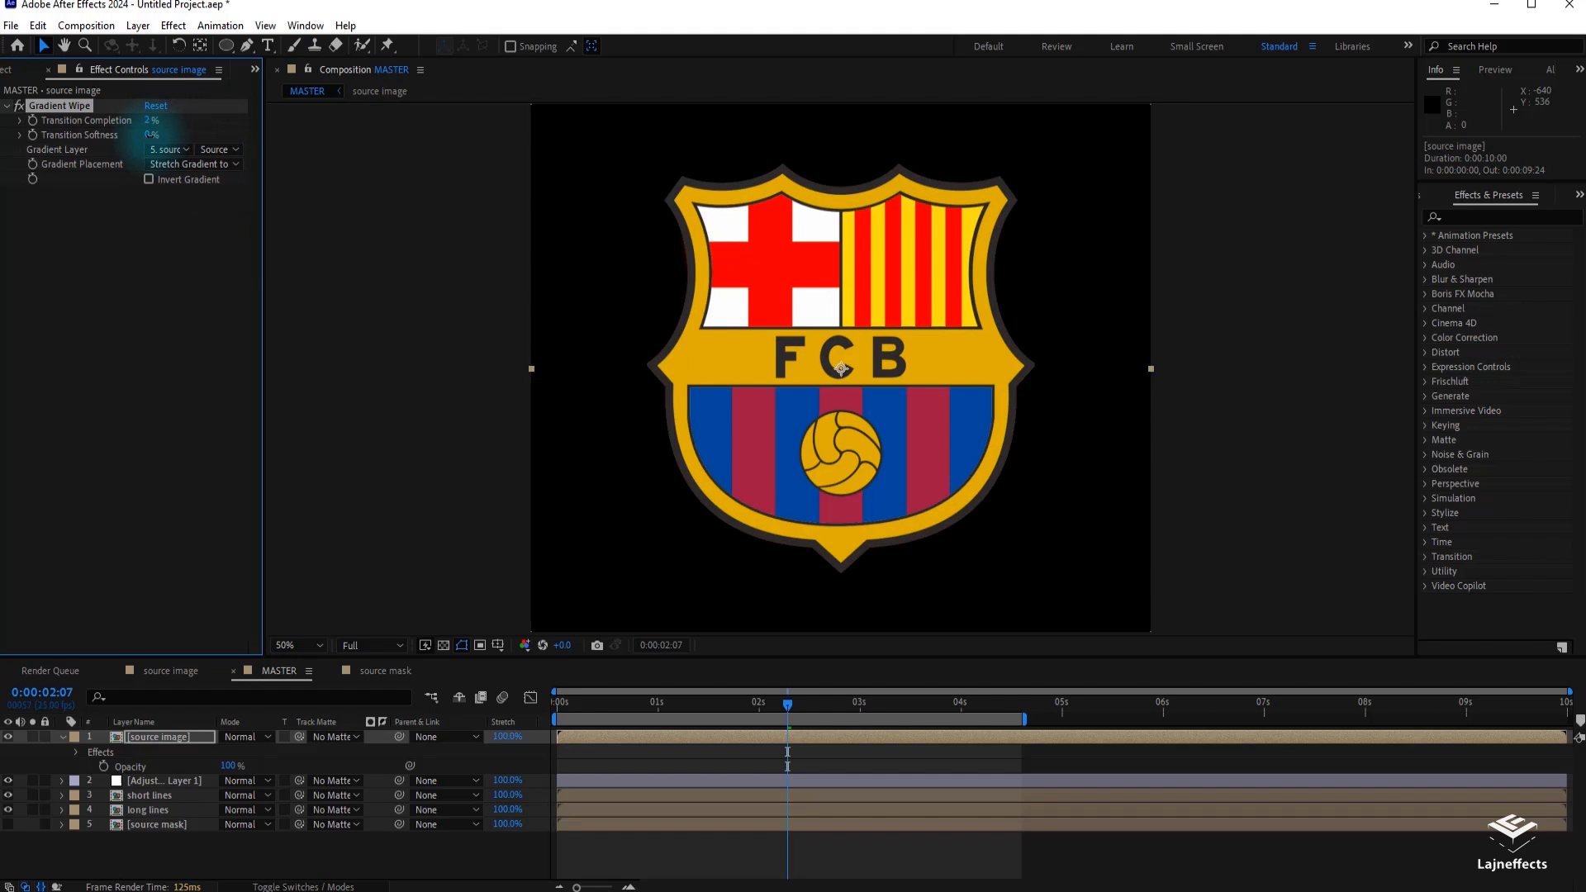
pyautogui.click(150, 119)
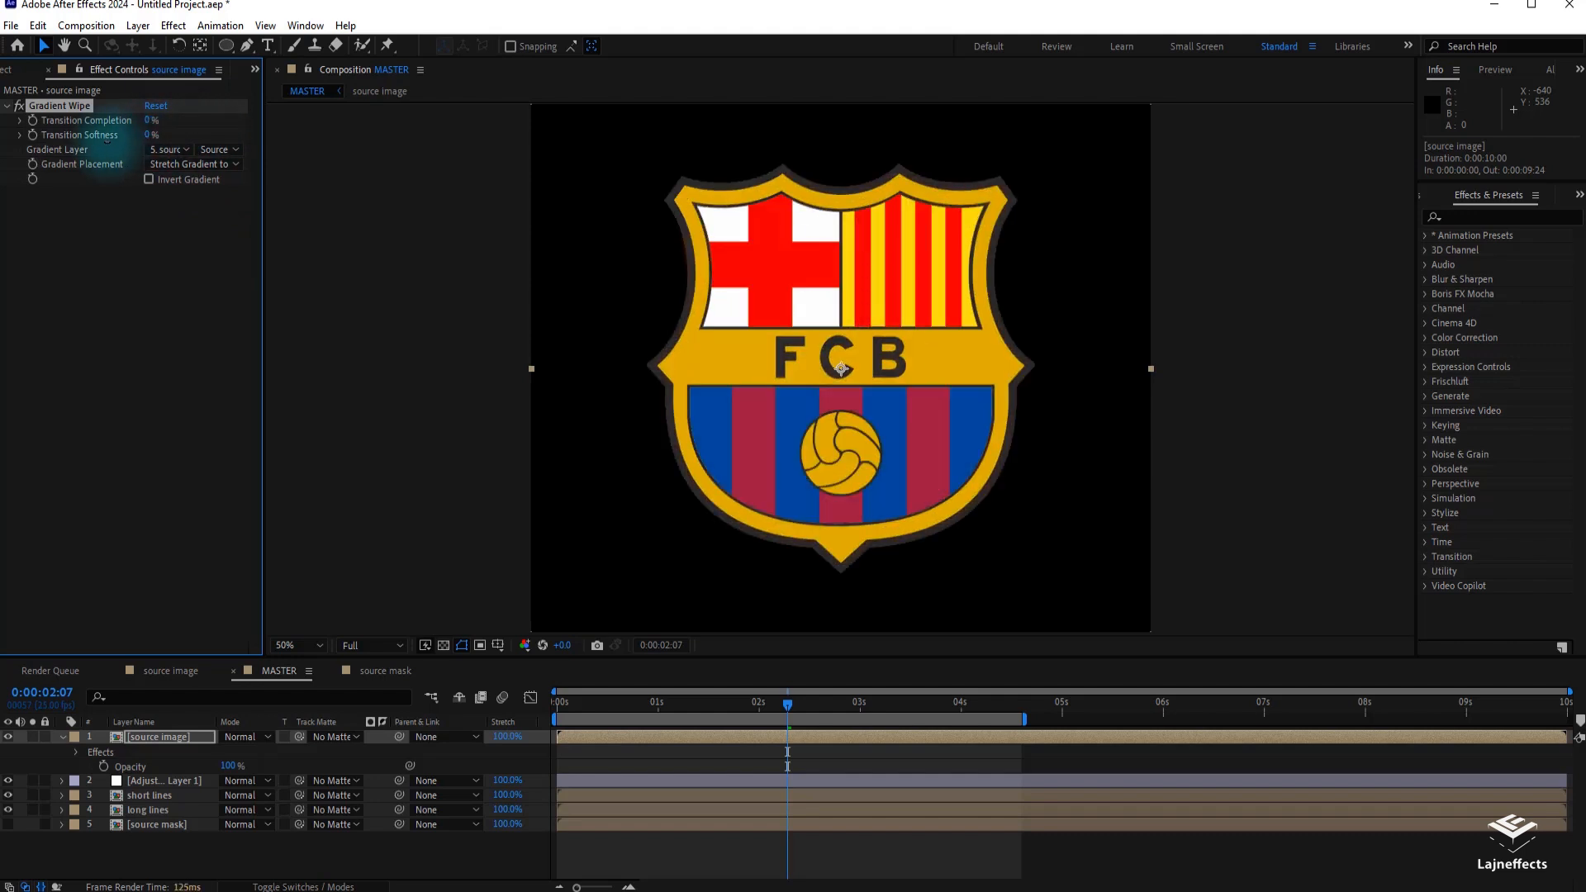
pyautogui.click(960, 702)
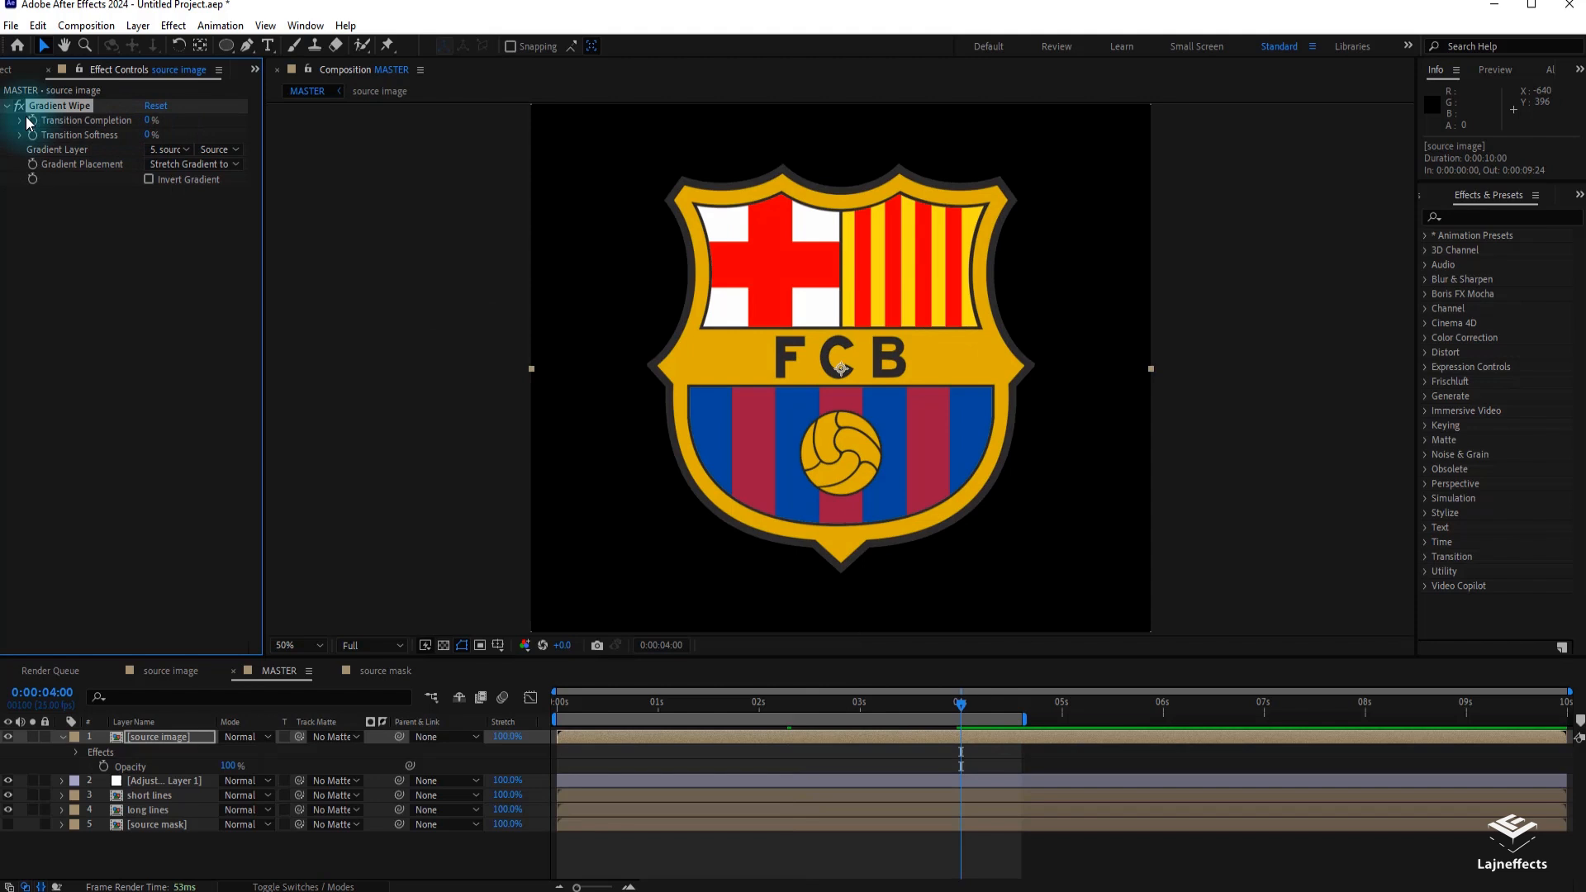
pyautogui.click(860, 702)
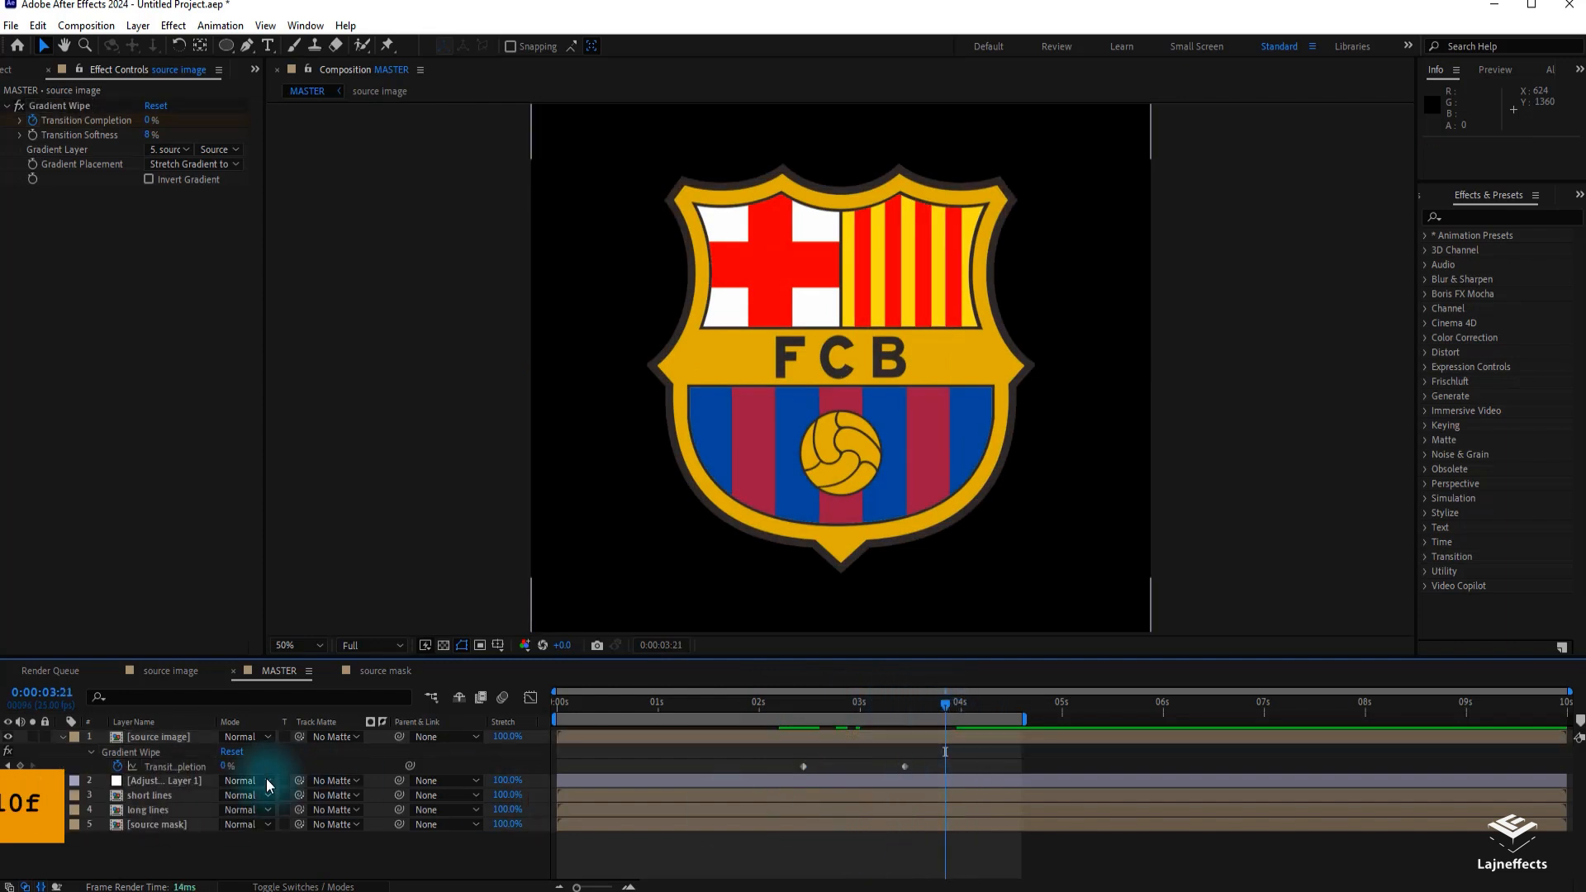
# Step: Duplicate the short lines layer, move it to the top, and start it about two seconds in
pyautogui.click(152, 795)
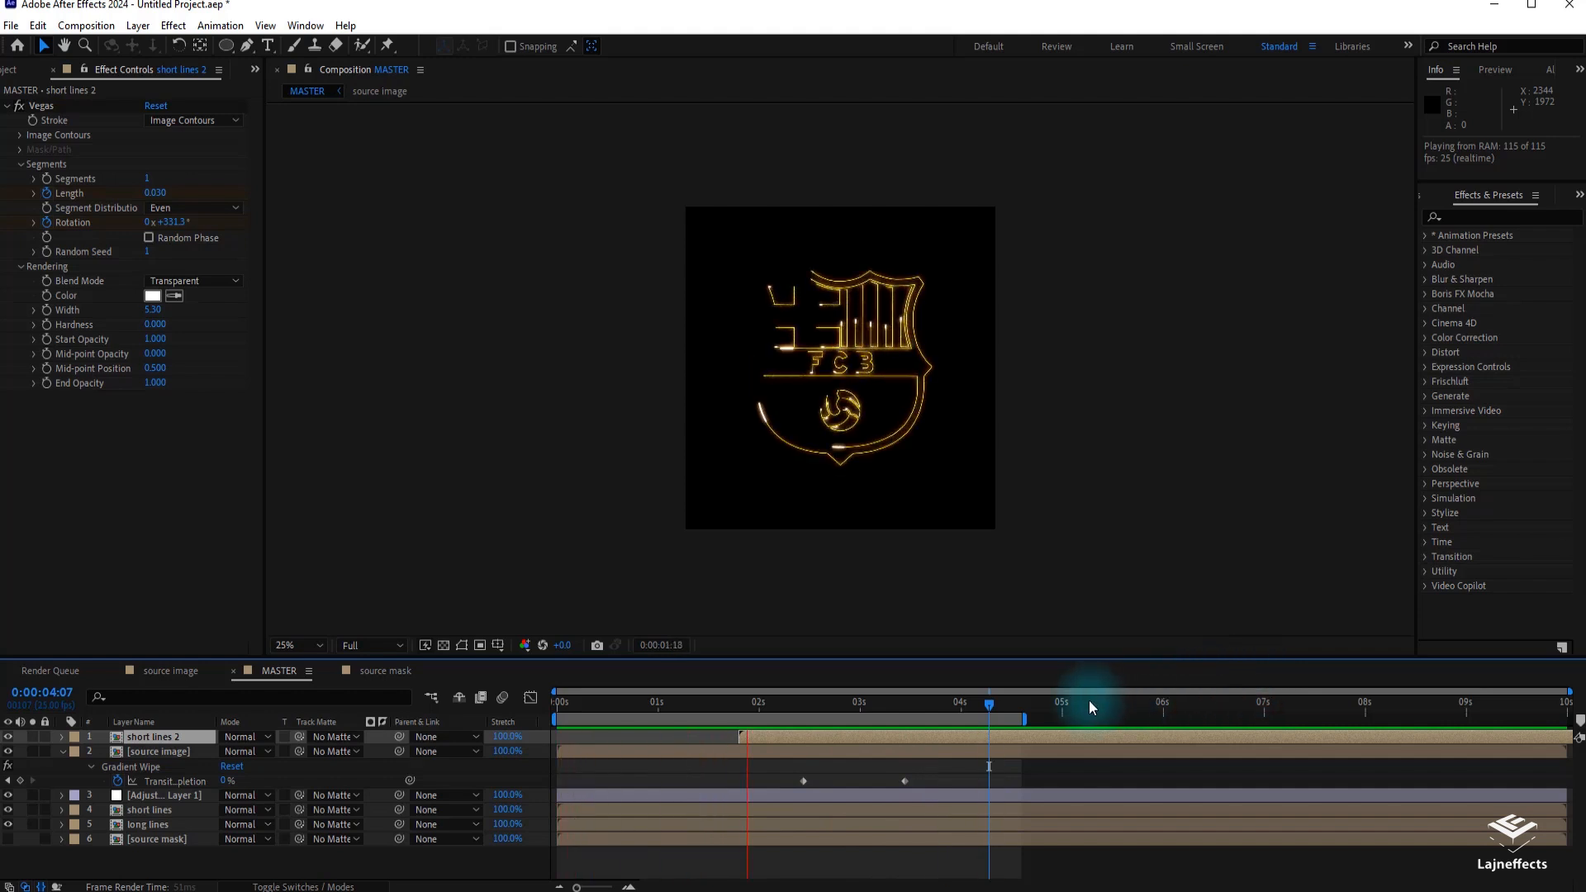
# Step: Extend the work area end past 5 seconds and preview the animation from the start
pyautogui.click(1082, 703)
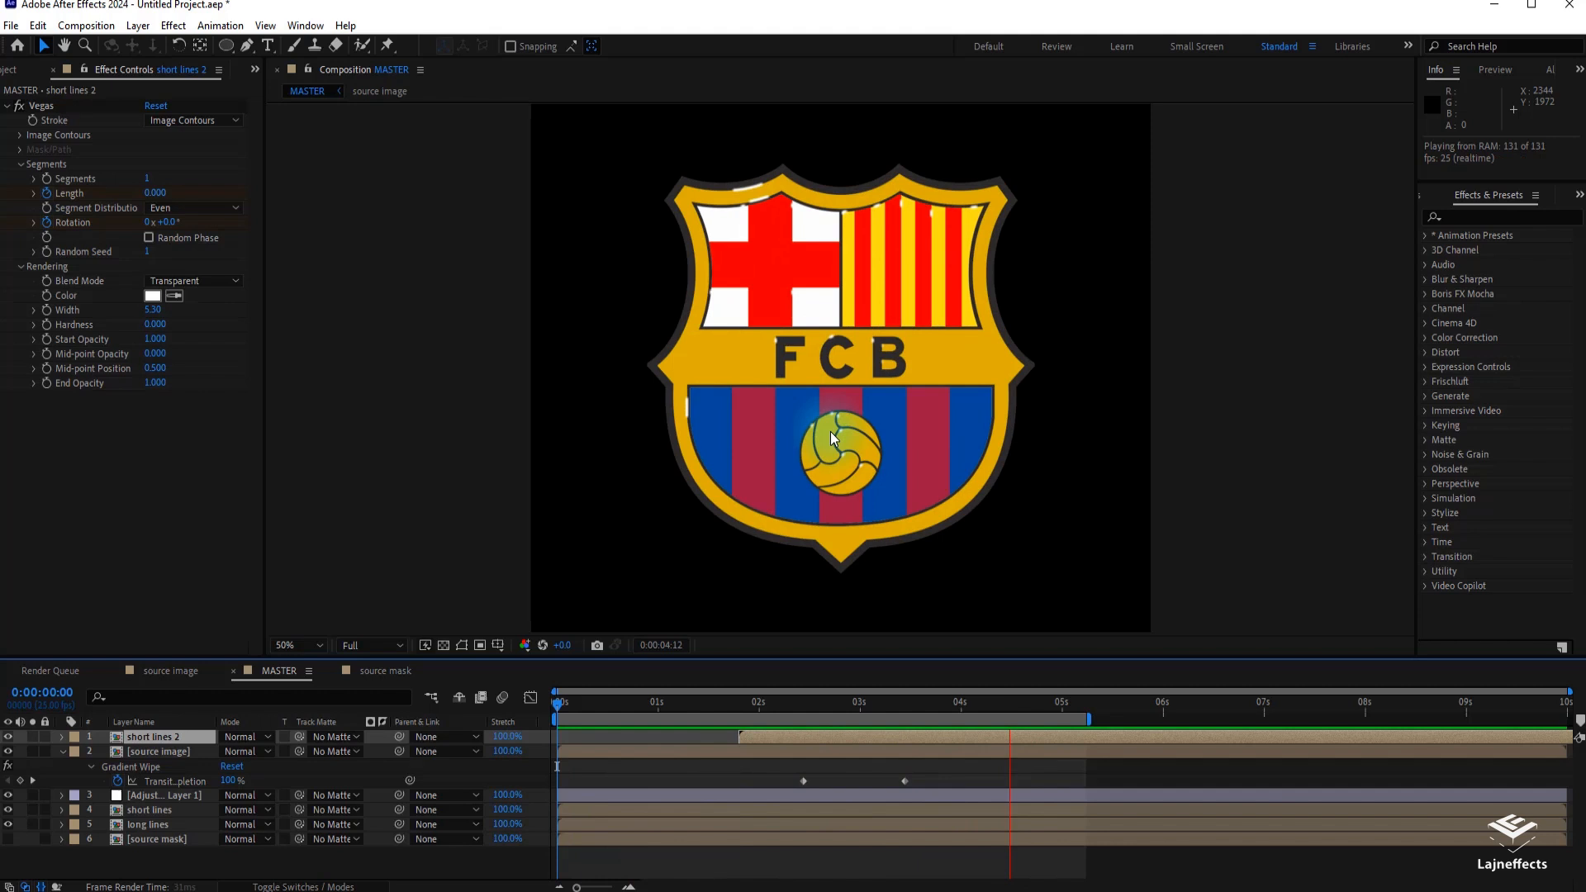
pyautogui.click(853, 702)
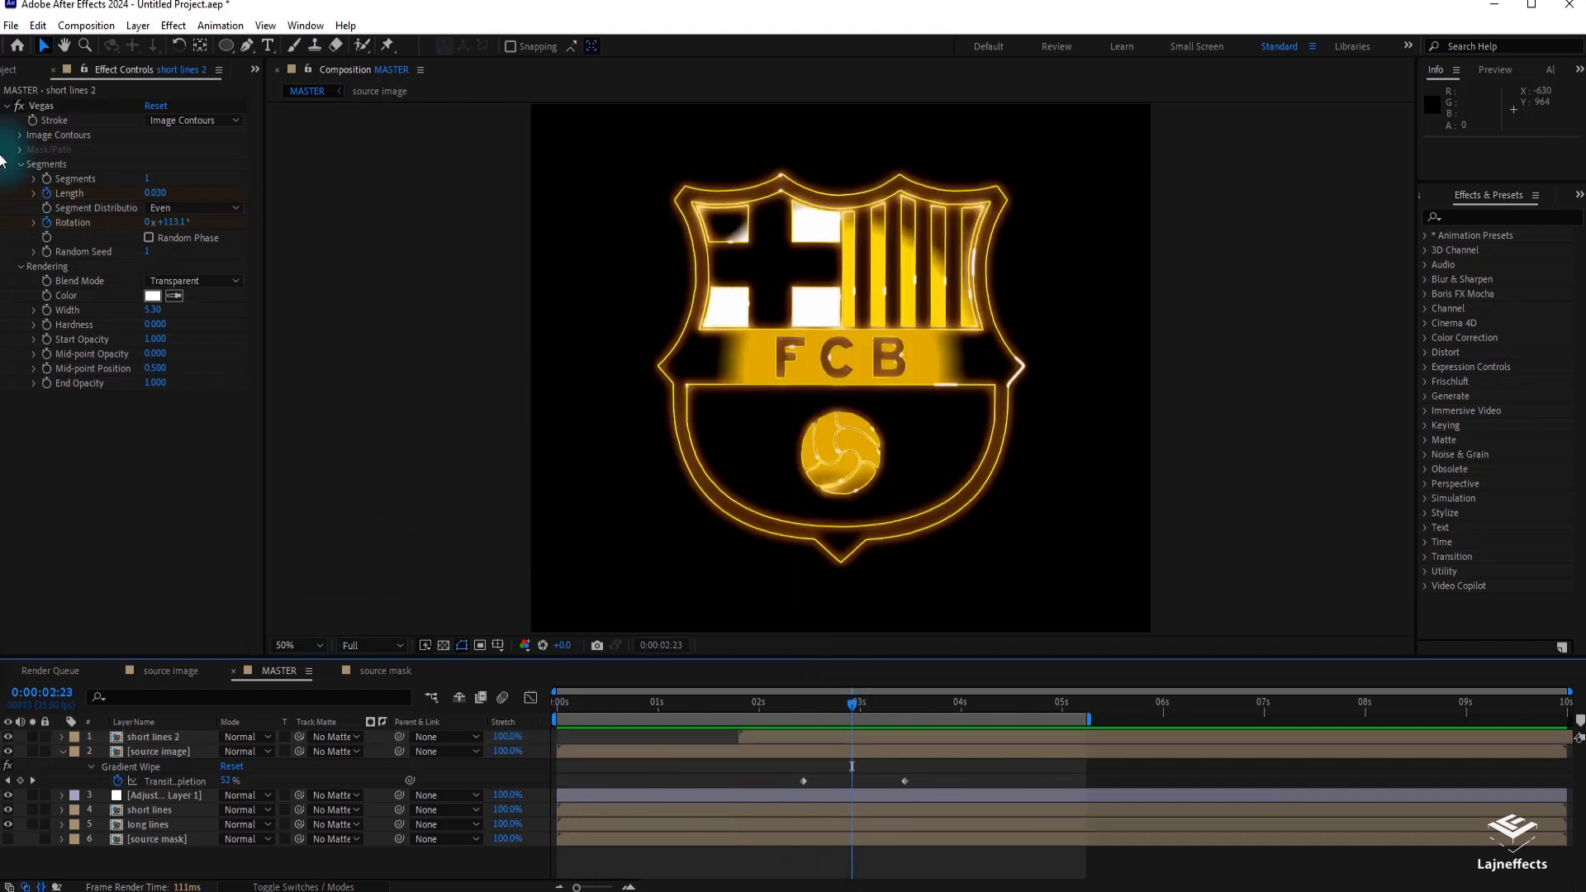